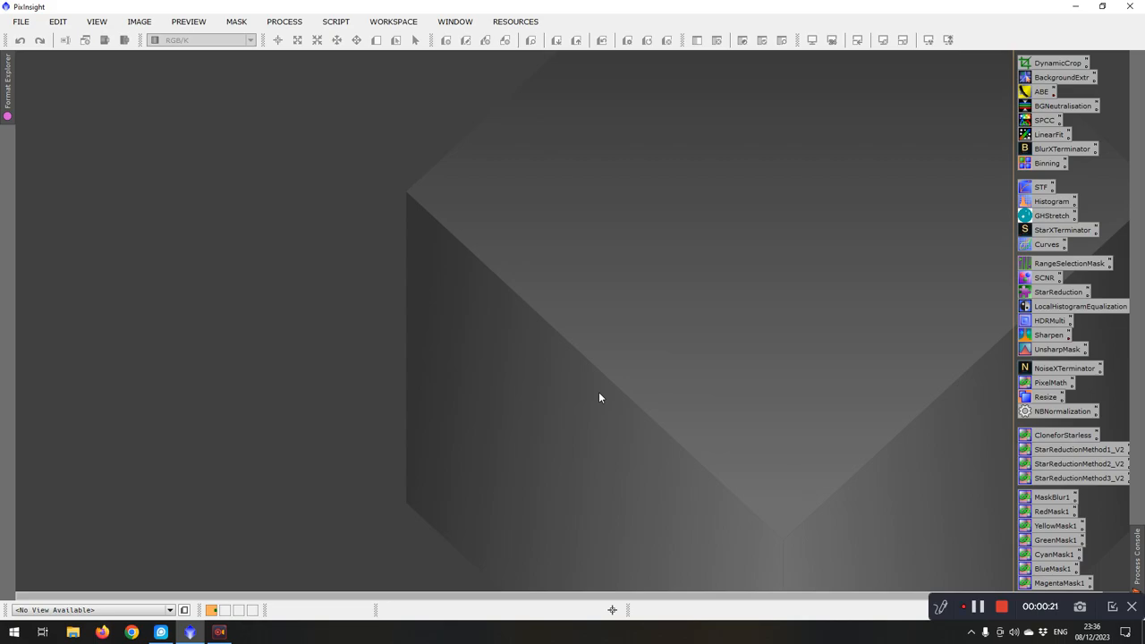
mouse_move(991, 192)
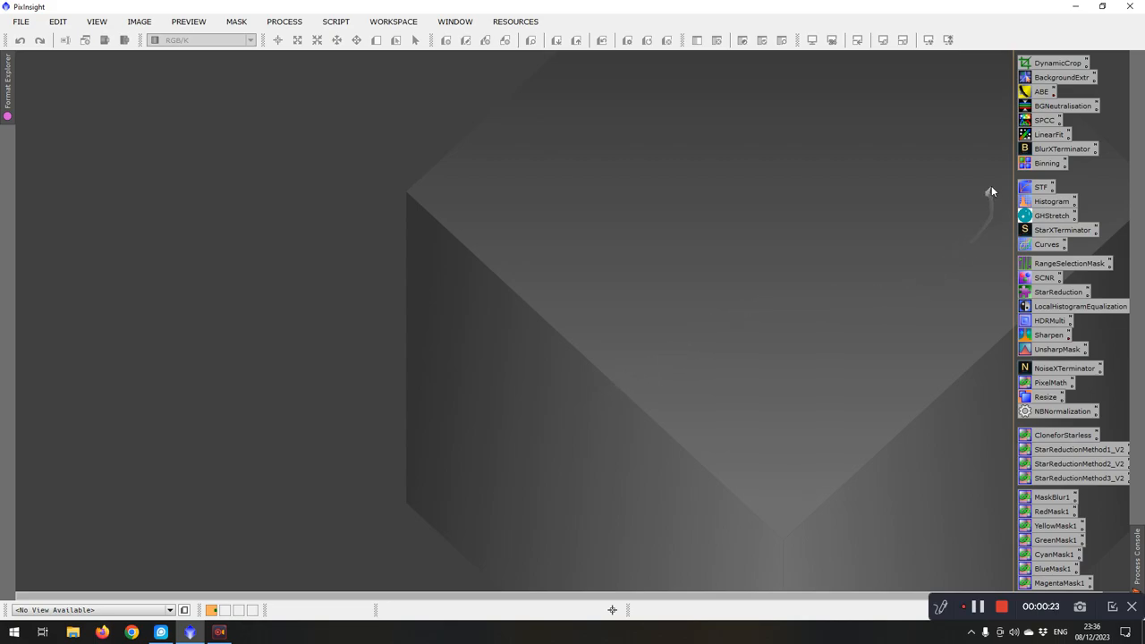
mouse_move(983, 357)
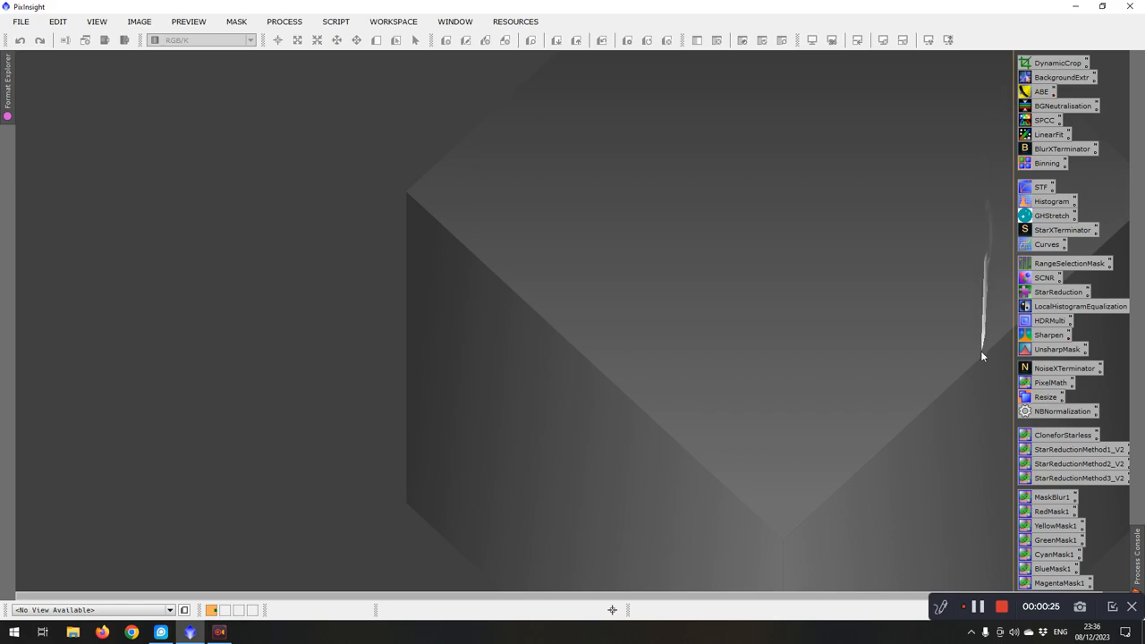
mouse_move(979, 358)
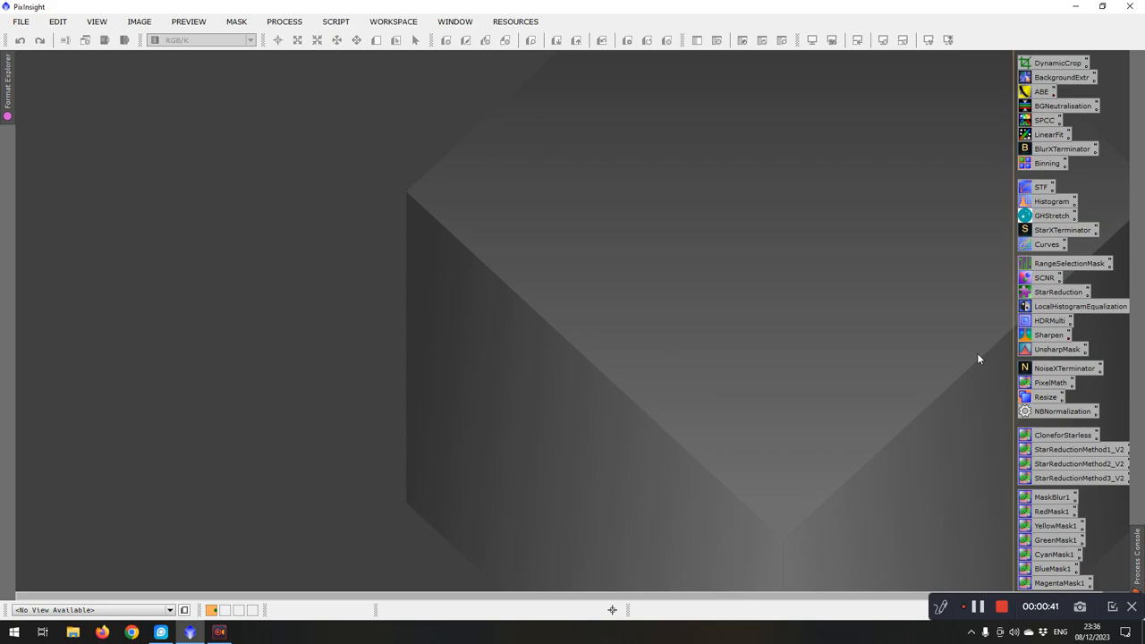
mouse_move(973, 351)
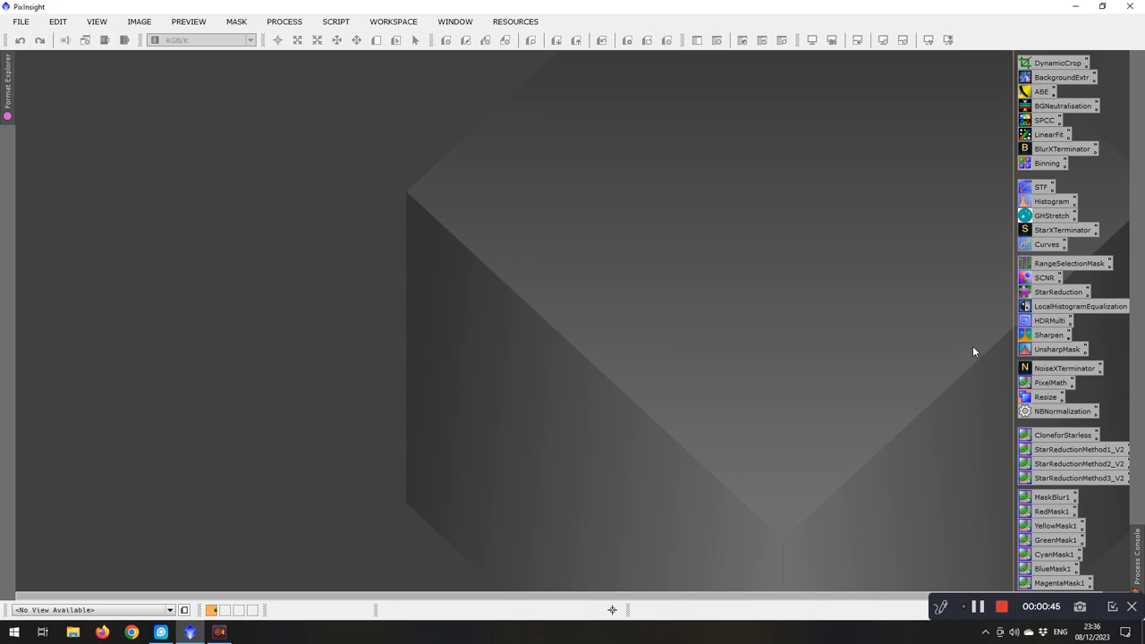
mouse_move(995, 208)
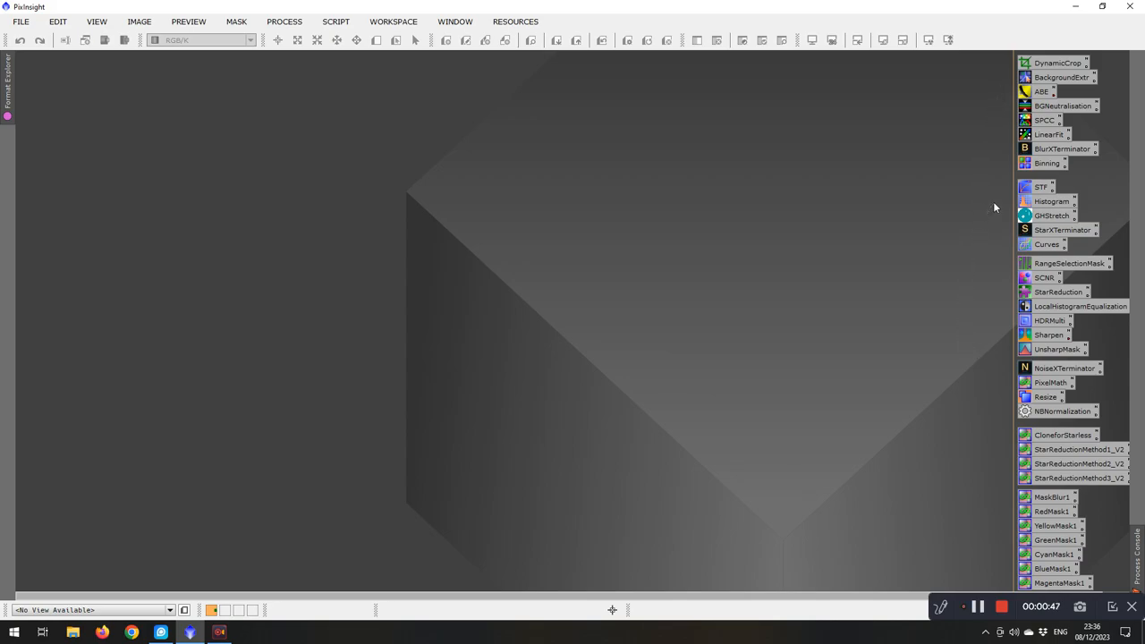
mouse_move(992, 186)
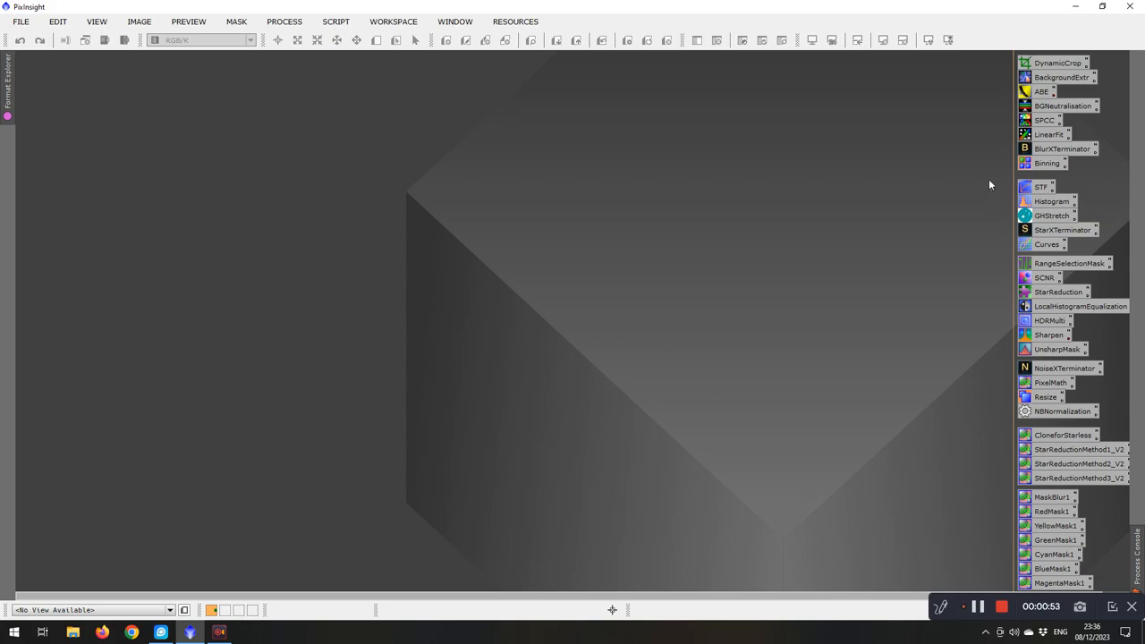
mouse_move(1117, 154)
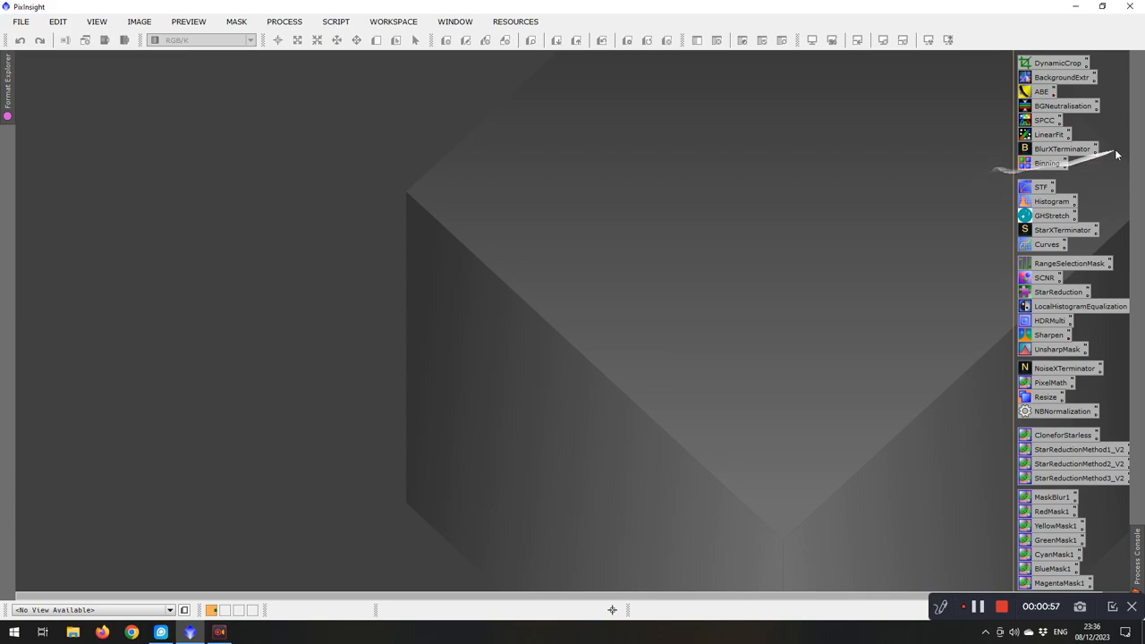
mouse_move(1006, 154)
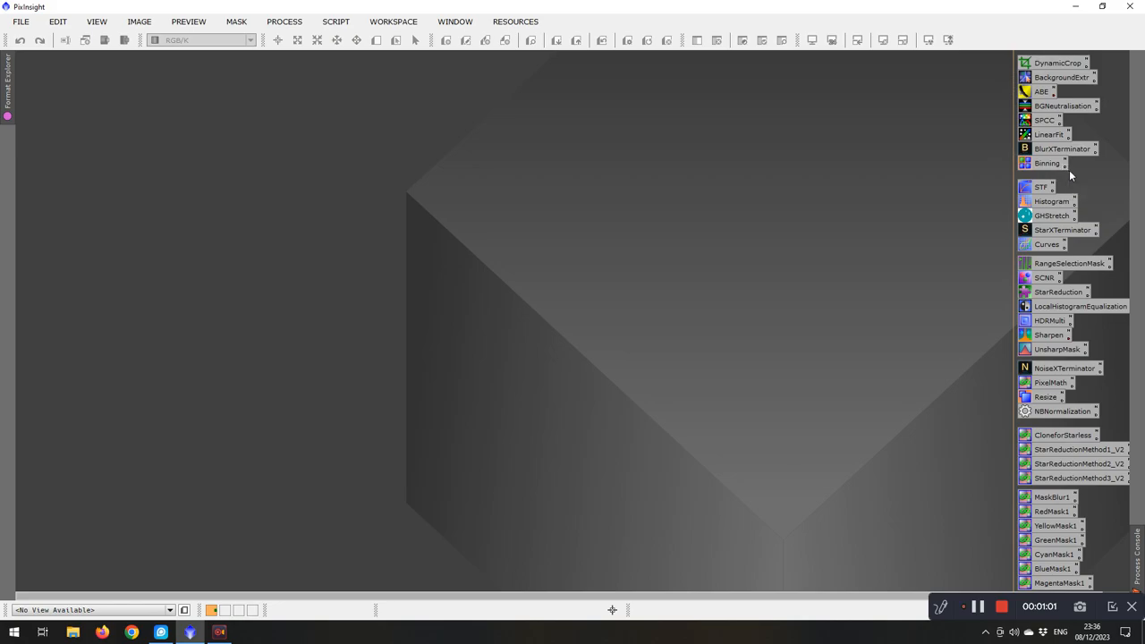
mouse_move(1042, 56)
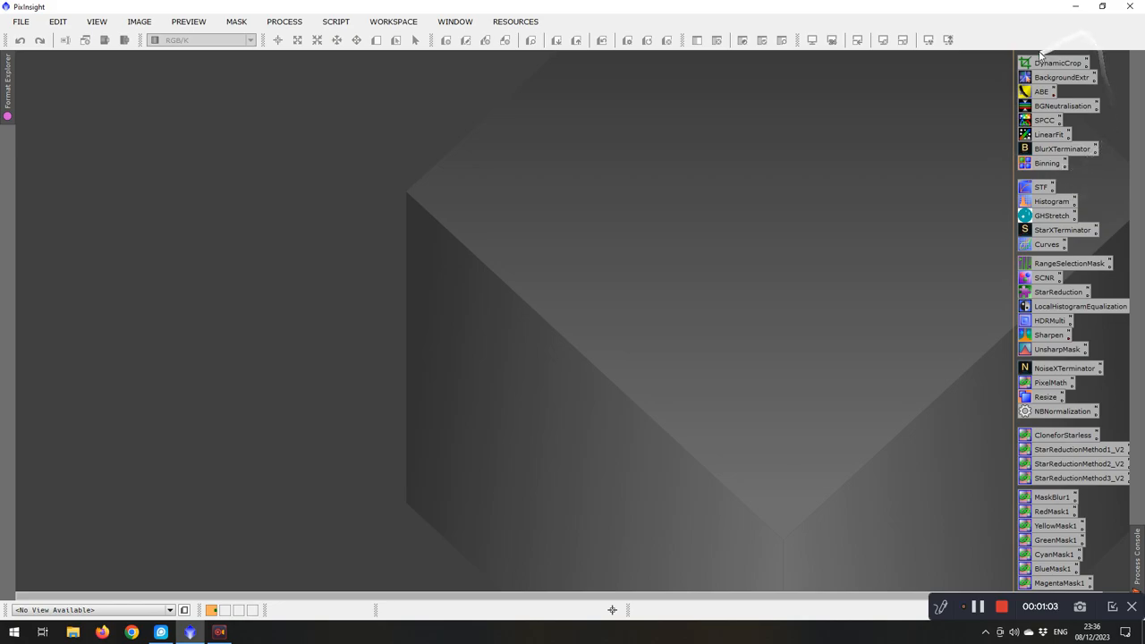
mouse_move(992, 172)
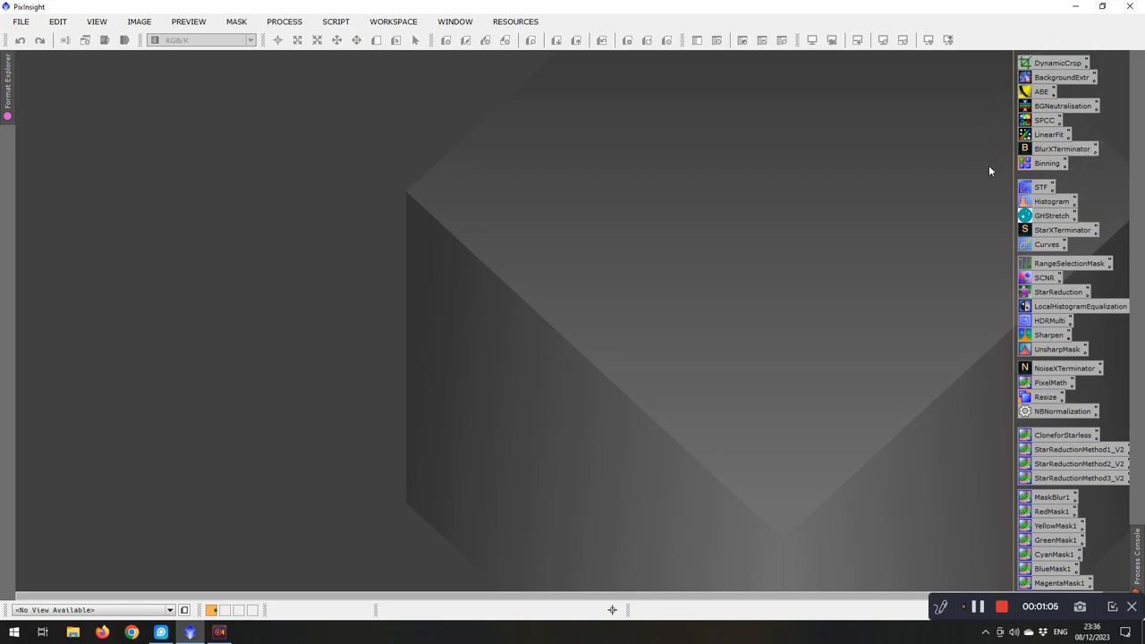
mouse_move(1000, 97)
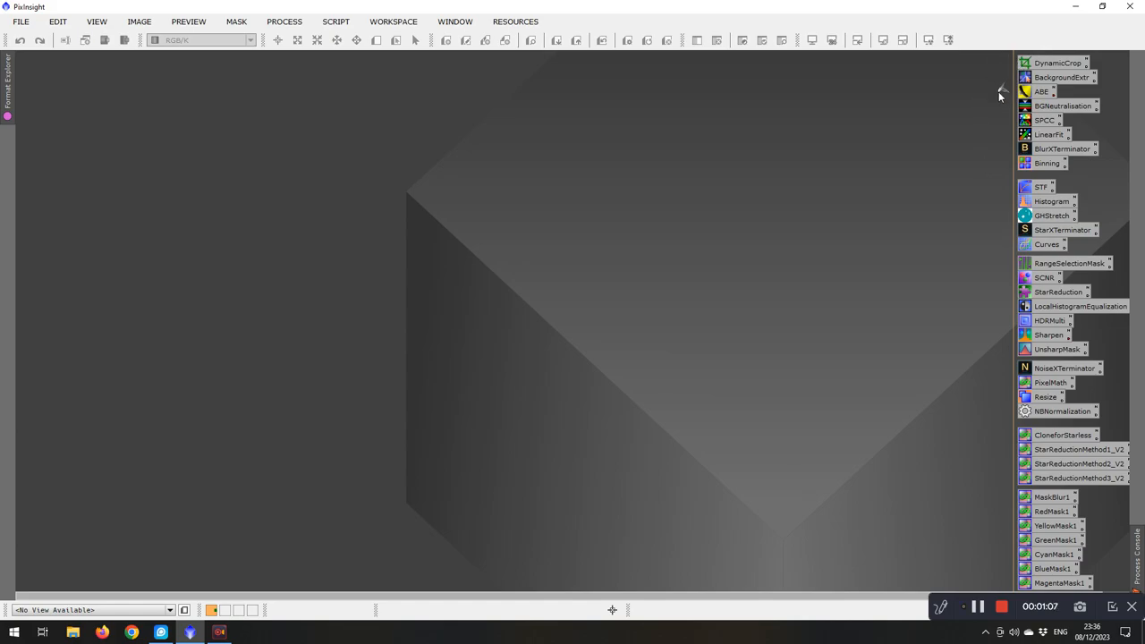
mouse_move(995, 133)
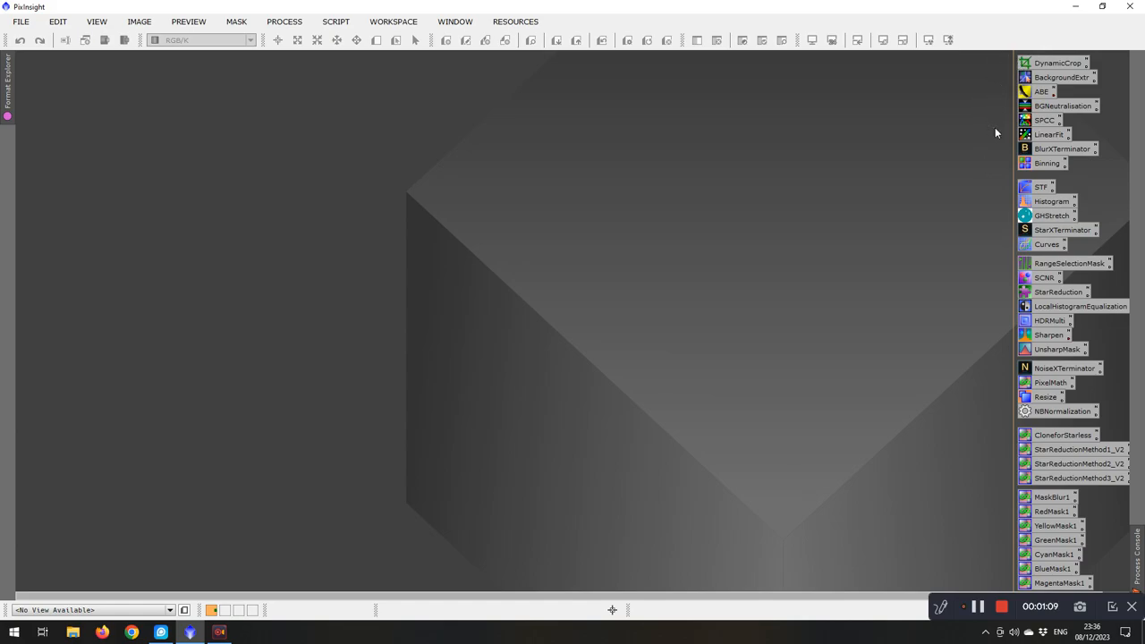
mouse_move(995, 161)
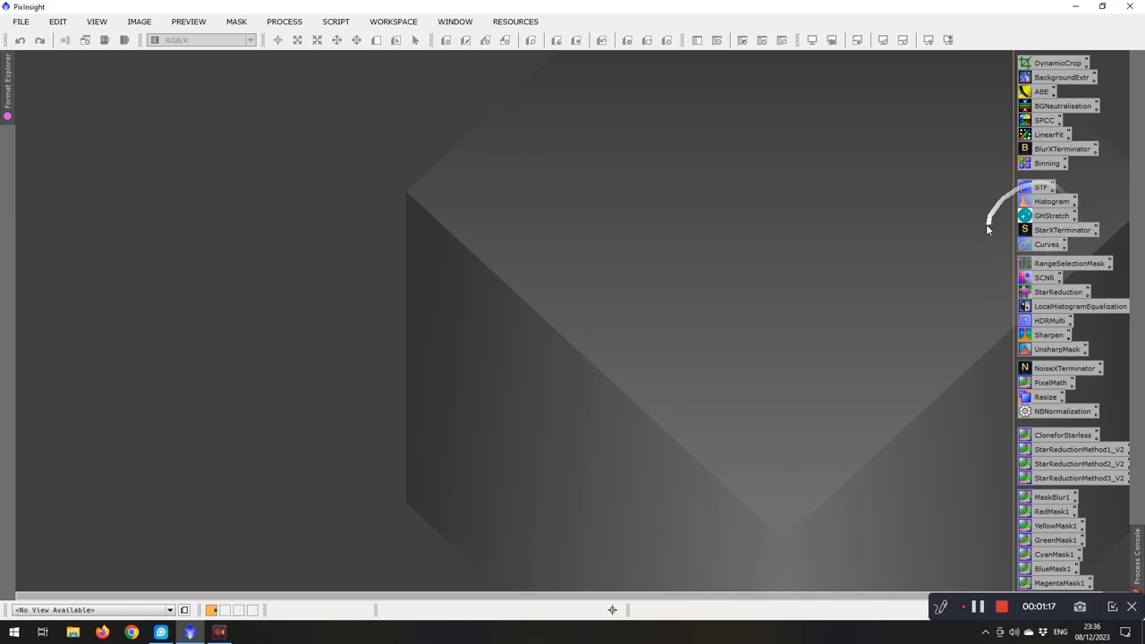
mouse_move(1063, 229)
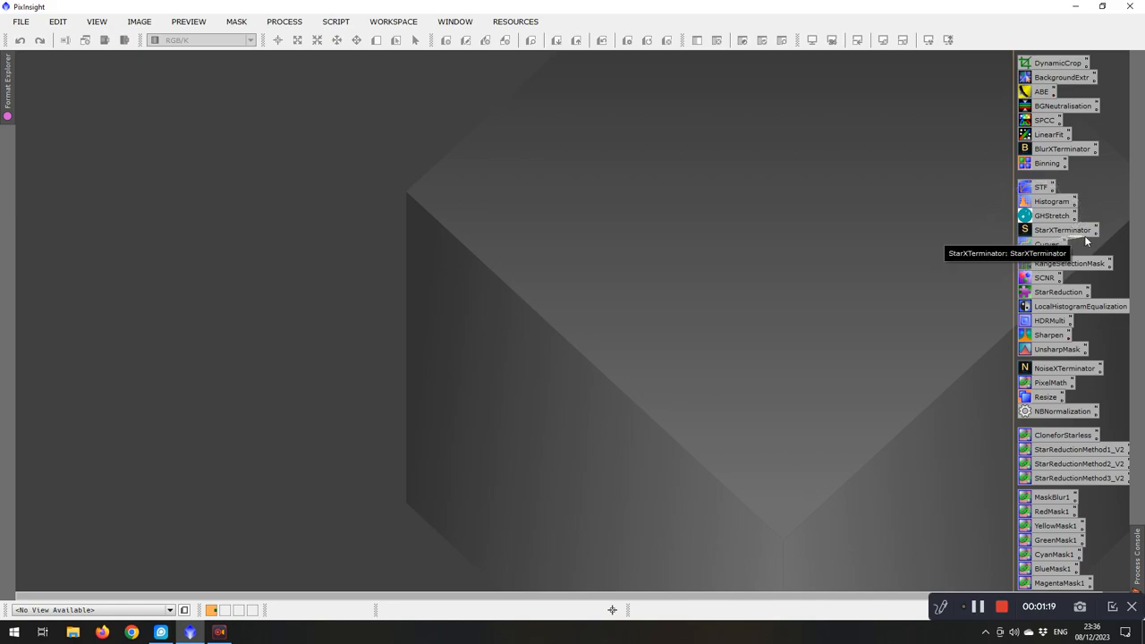
mouse_move(1090, 258)
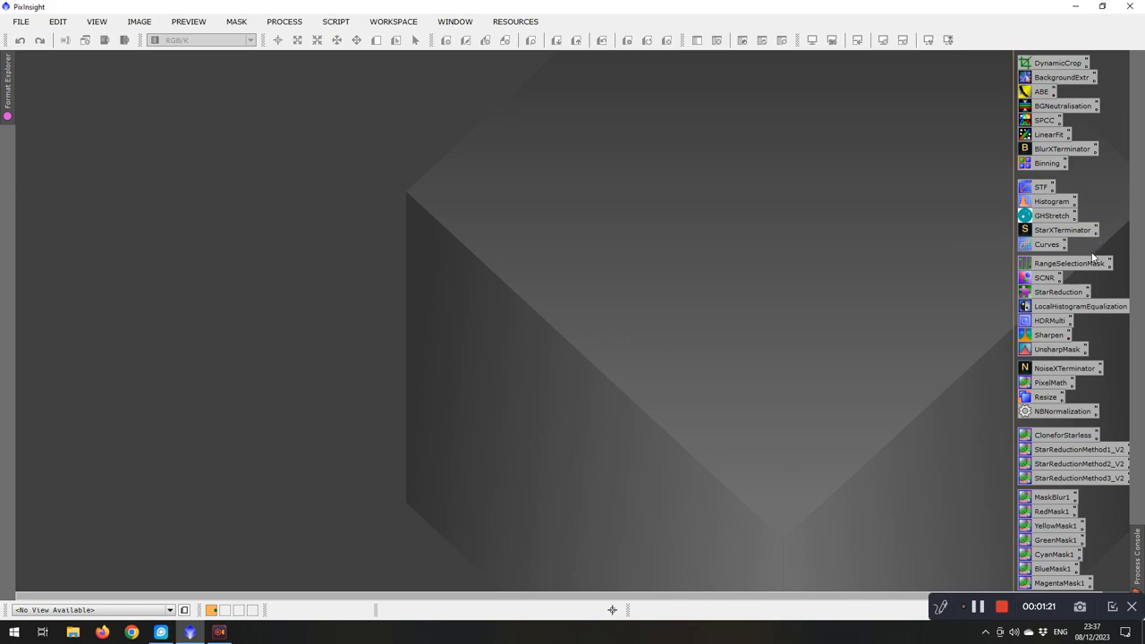
mouse_move(1097, 324)
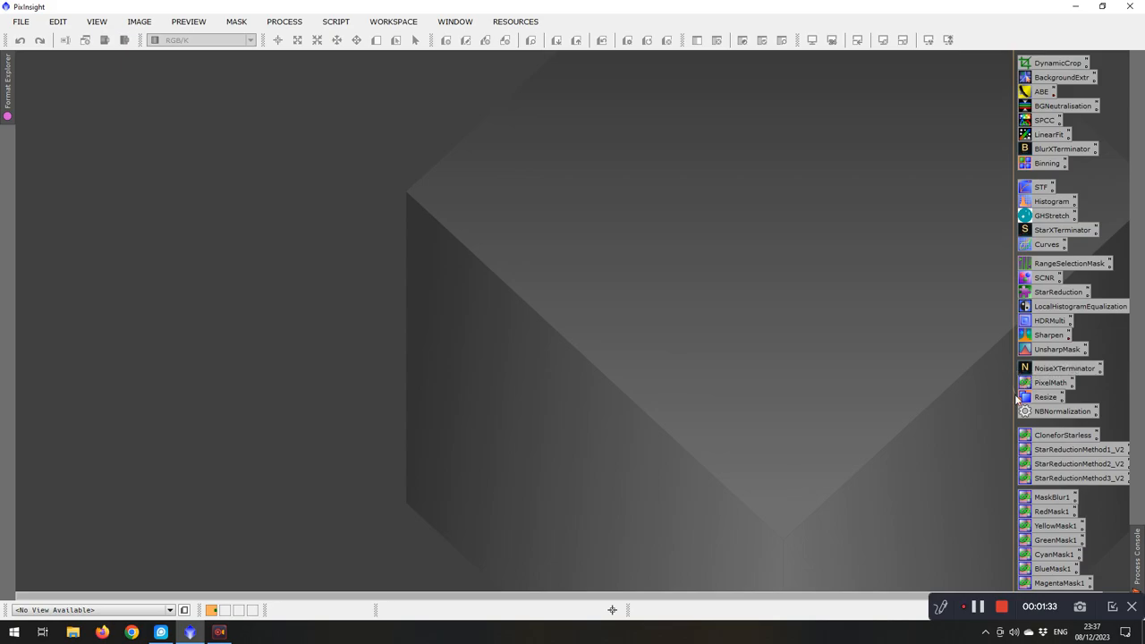
mouse_move(1006, 381)
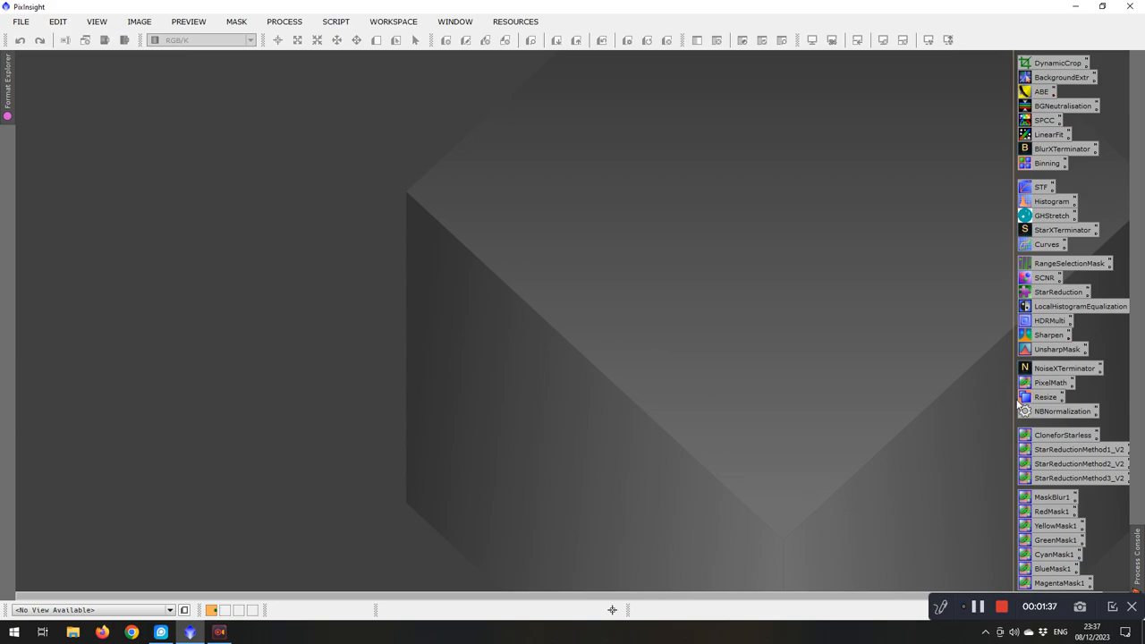
mouse_move(1012, 401)
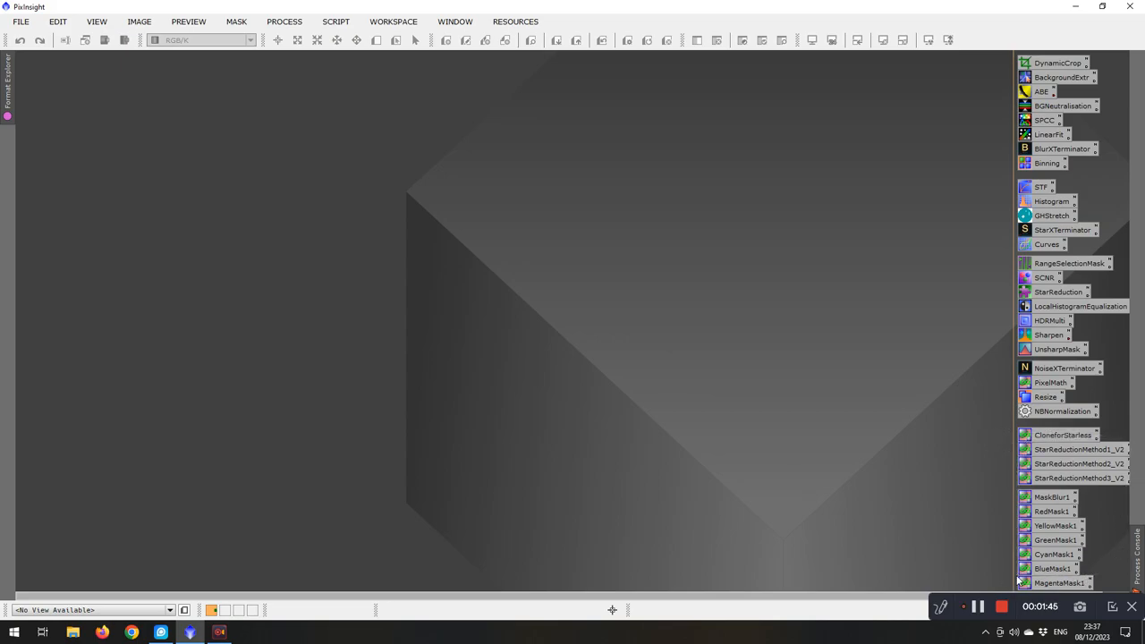
mouse_move(995, 530)
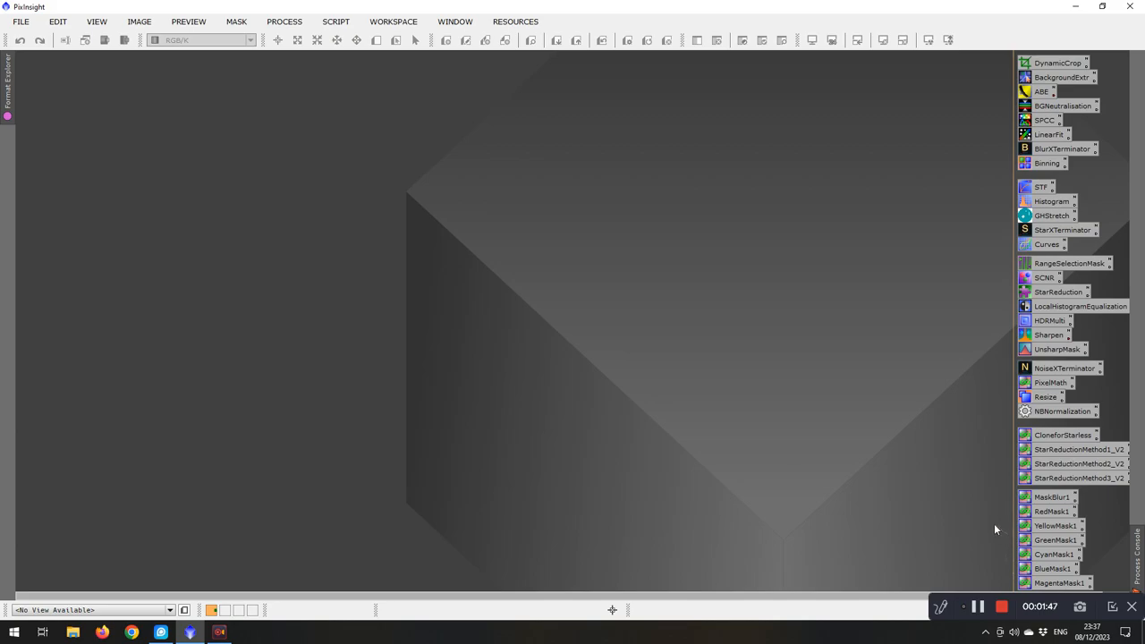
mouse_move(1002, 476)
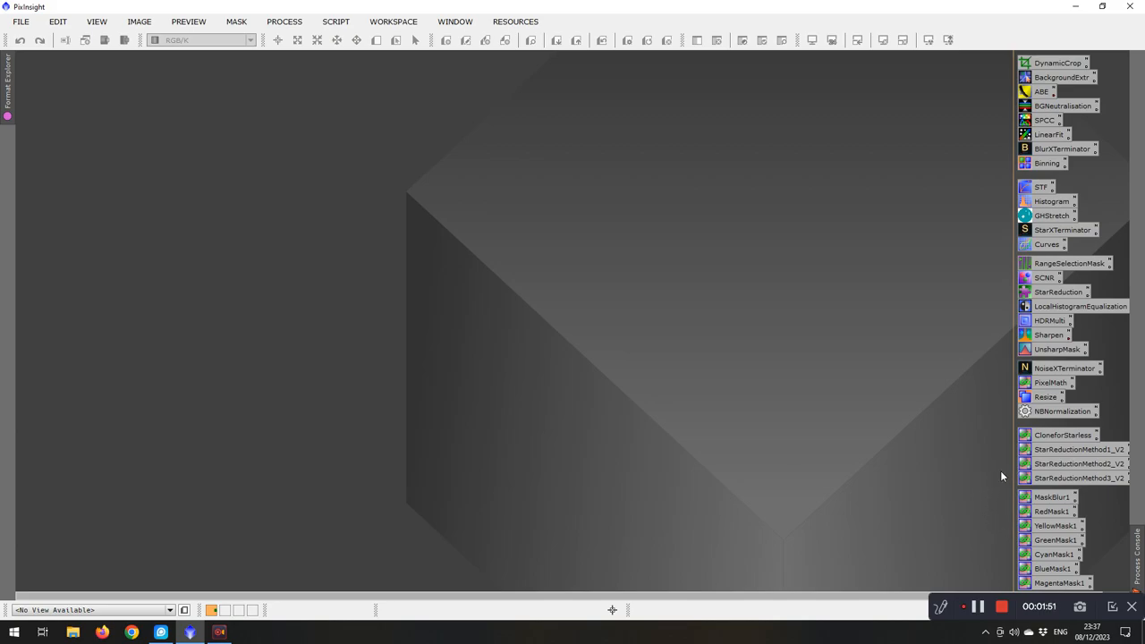
mouse_move(1045, 487)
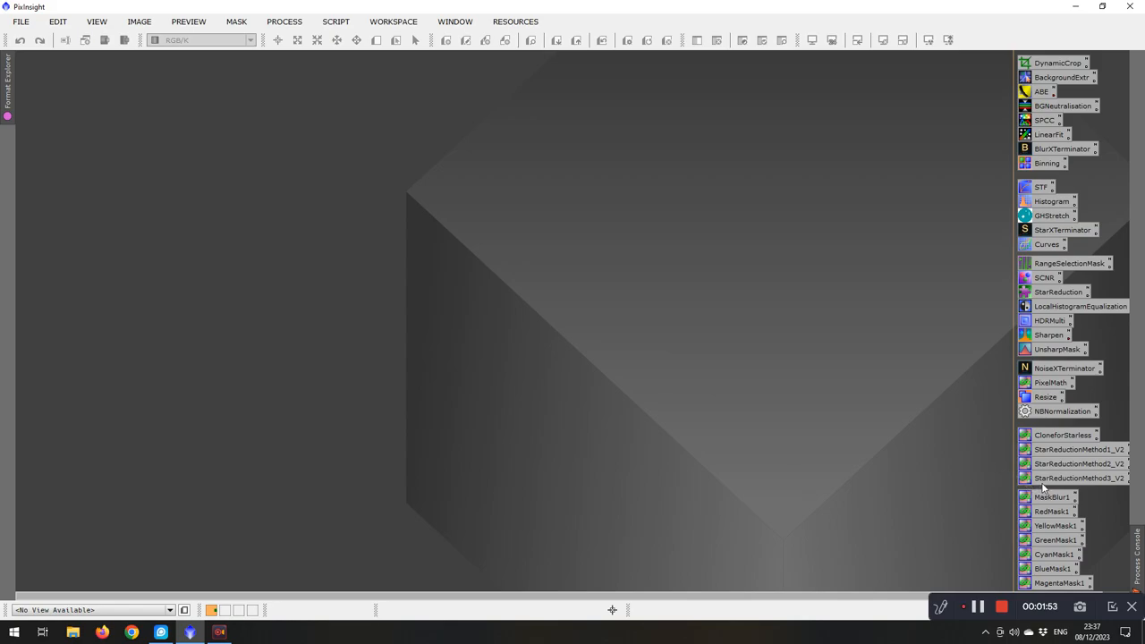
mouse_move(1117, 511)
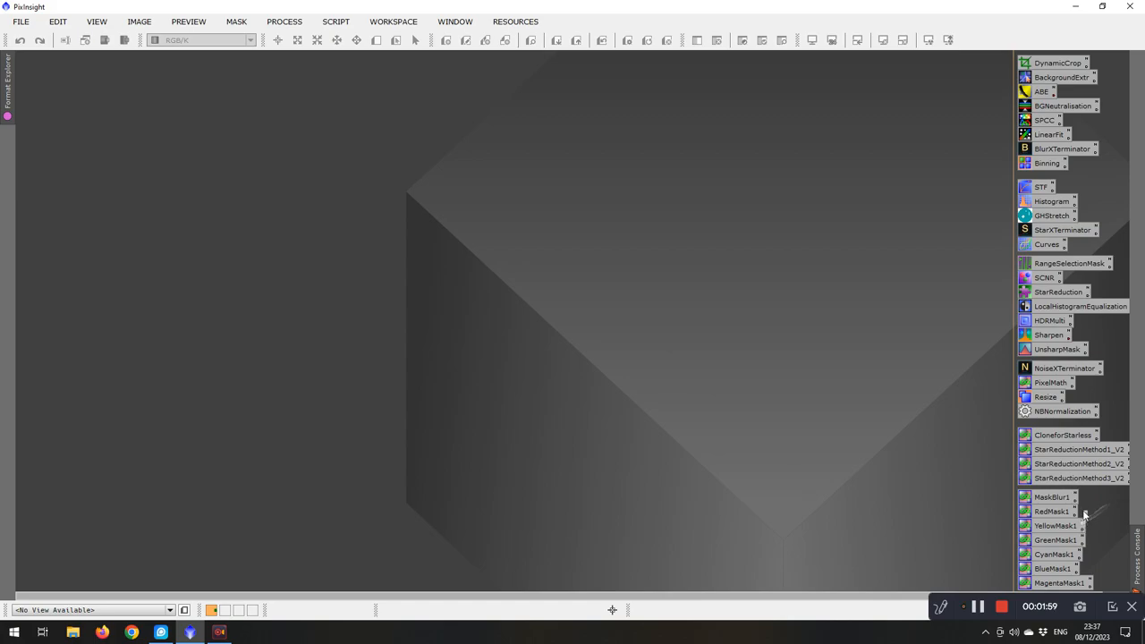
mouse_move(1097, 533)
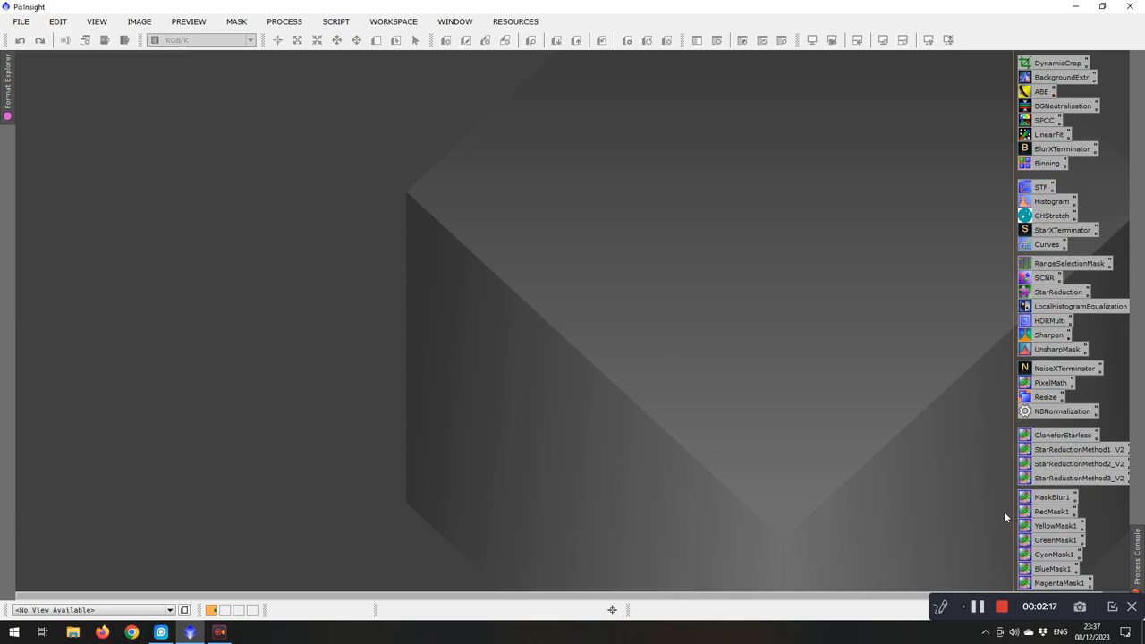
mouse_move(1060, 438)
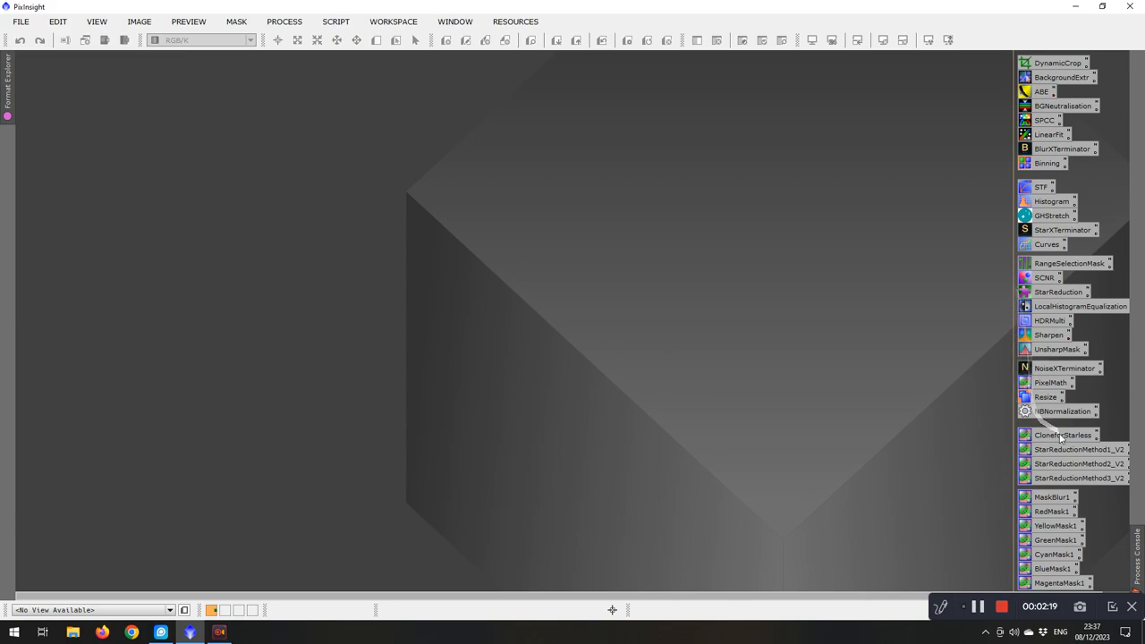
mouse_move(714, 331)
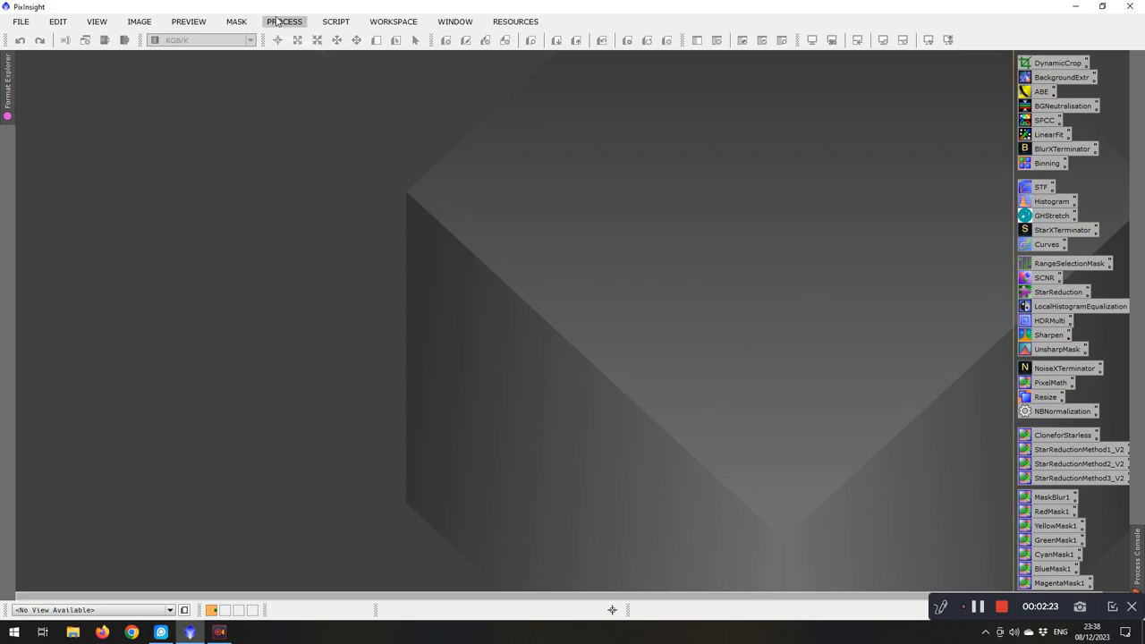
Step: Show the SCRIPT menu with its list of script categories
left_click(337, 22)
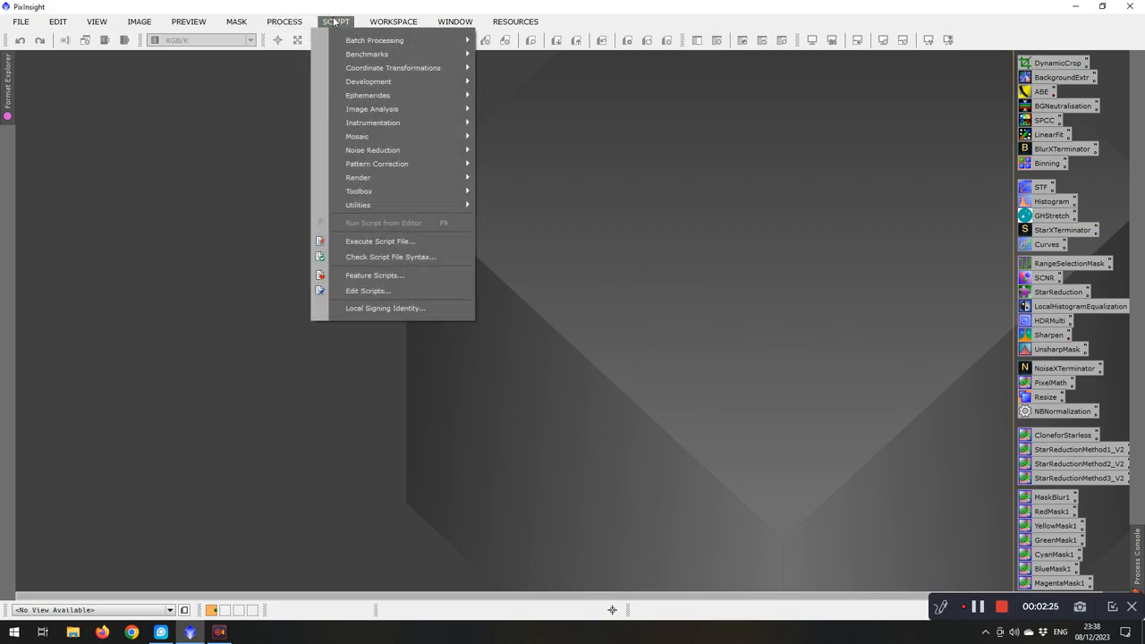
mouse_move(358, 204)
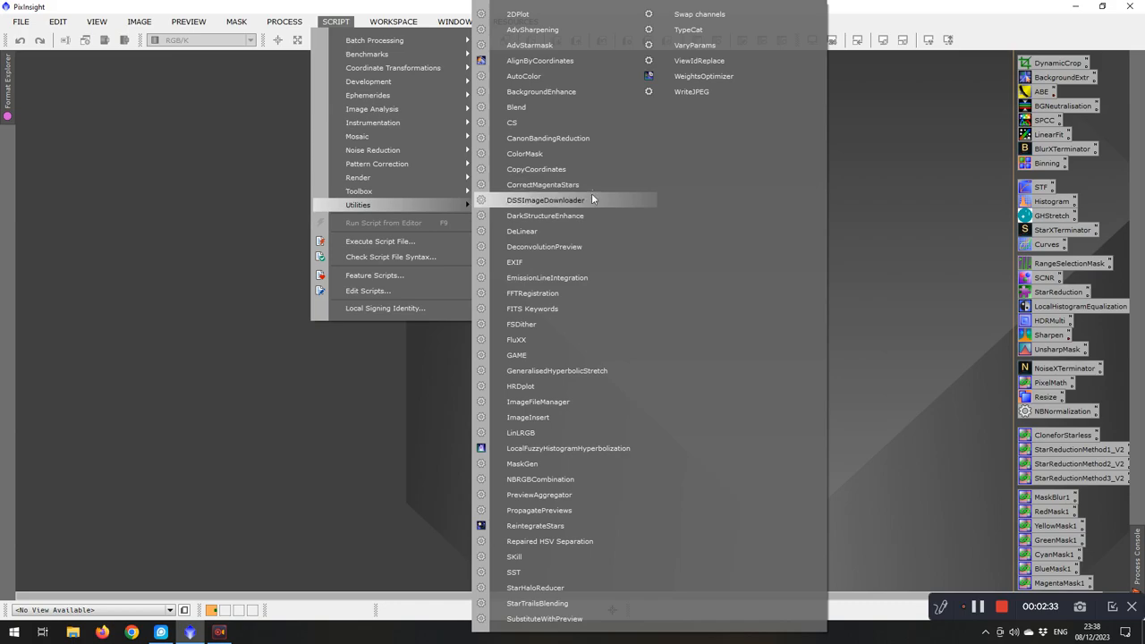
mouse_move(587, 215)
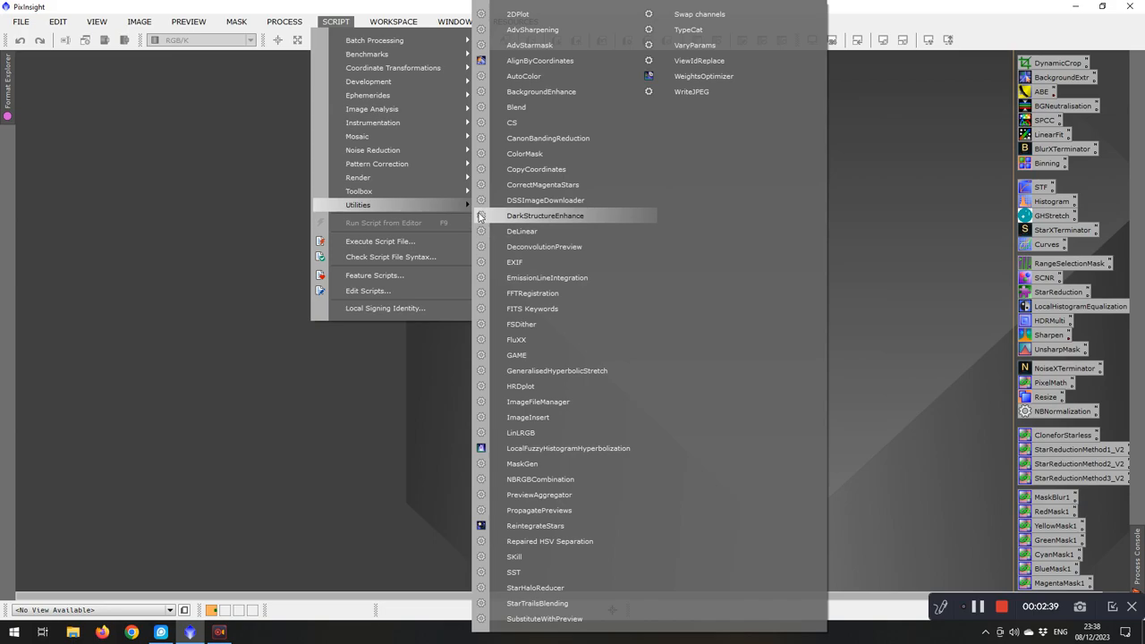
mouse_move(313, 122)
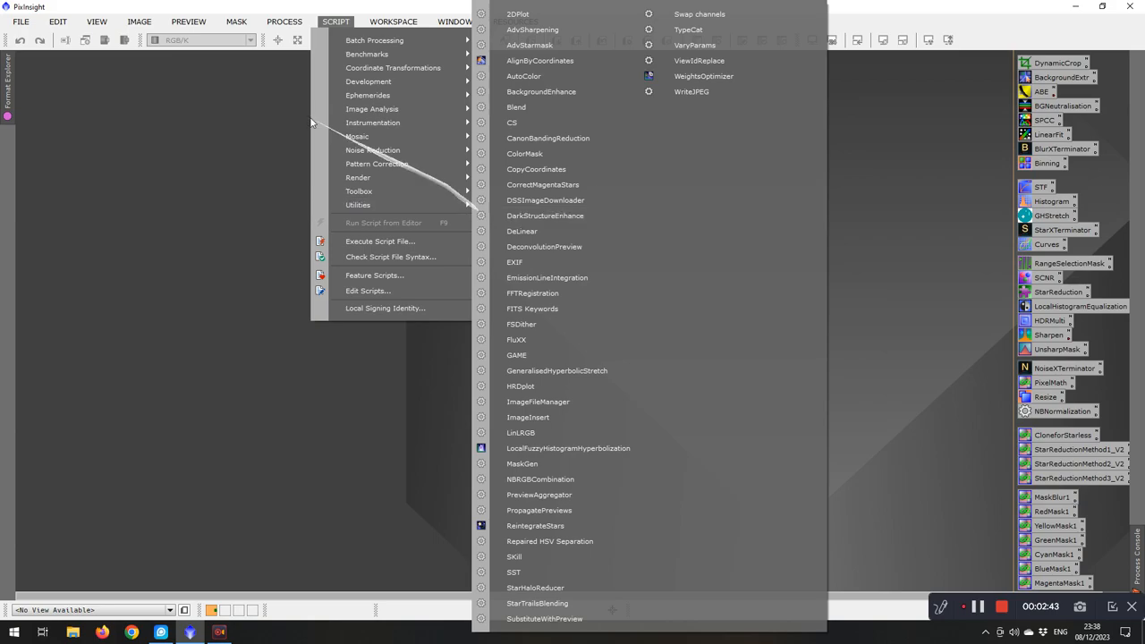
Step: Show the PROCESS menu and dismiss it, leaving an empty workspace
left_click(284, 21)
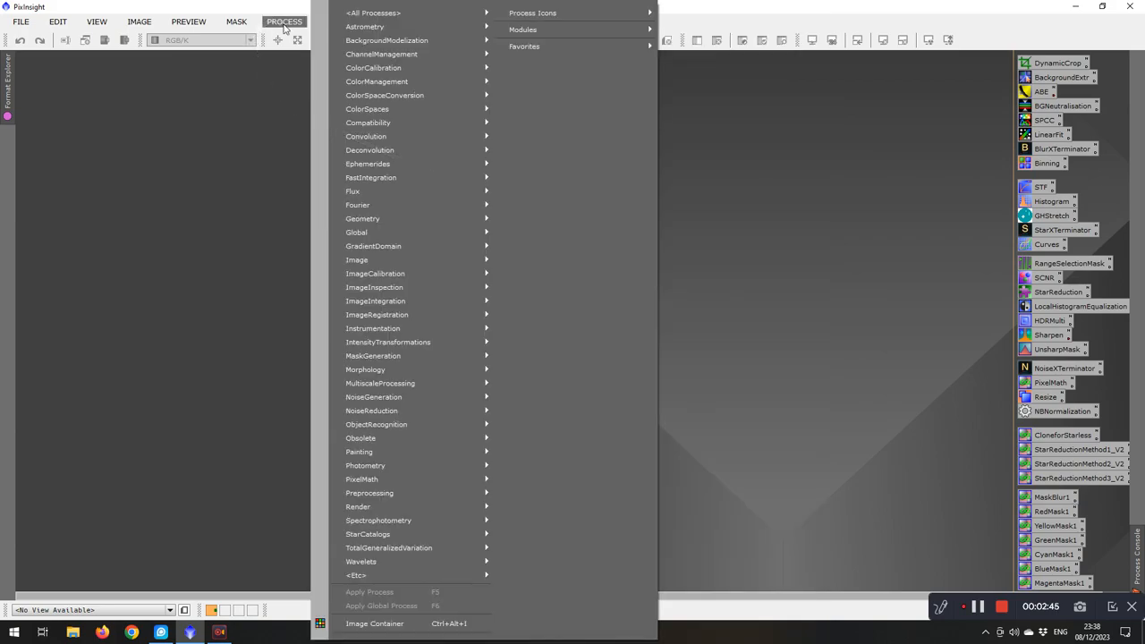
mouse_move(256, 319)
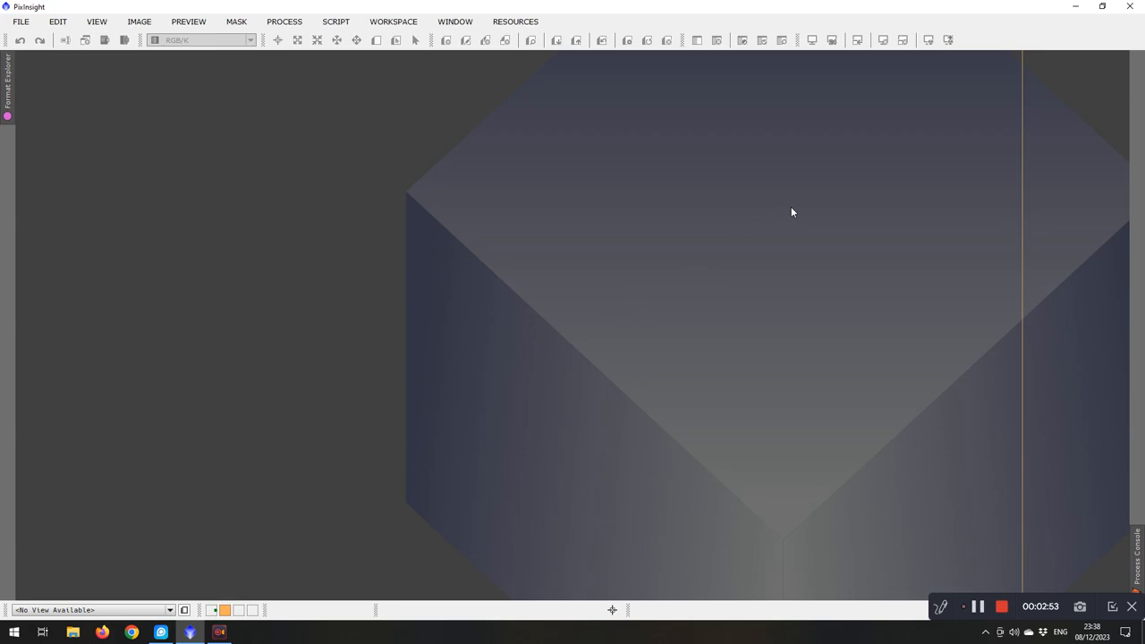
mouse_move(510, 204)
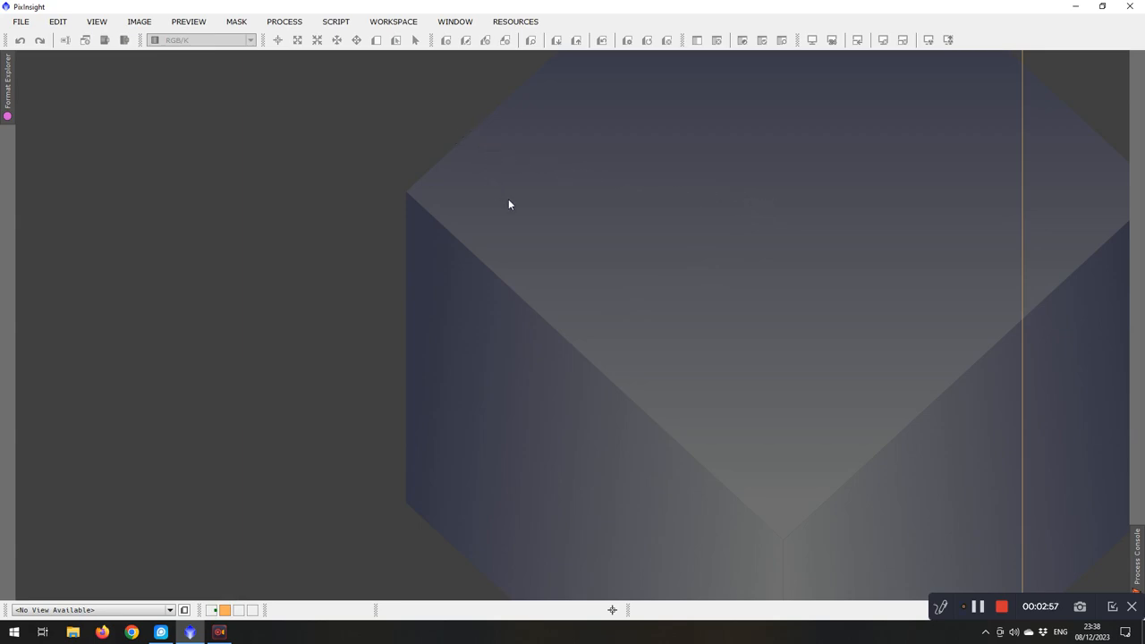
left_click_drag(510, 204, 598, 222)
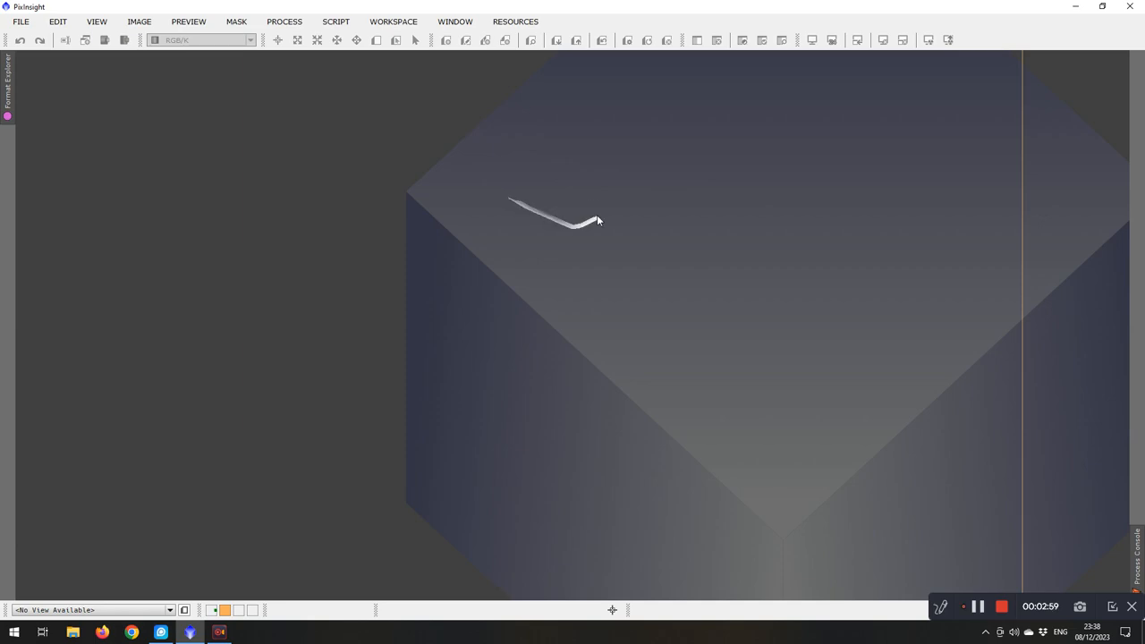
mouse_move(286, 28)
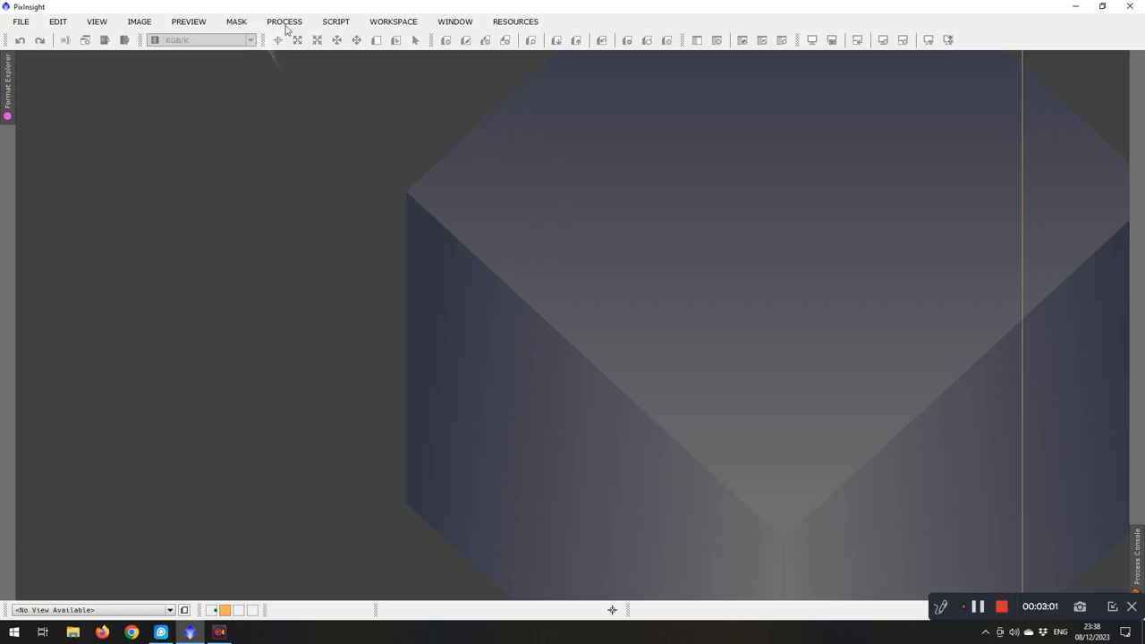
Step: Launch DynamicCrop from All Processes, leaving a Process47 icon on the workspace
left_click(285, 21)
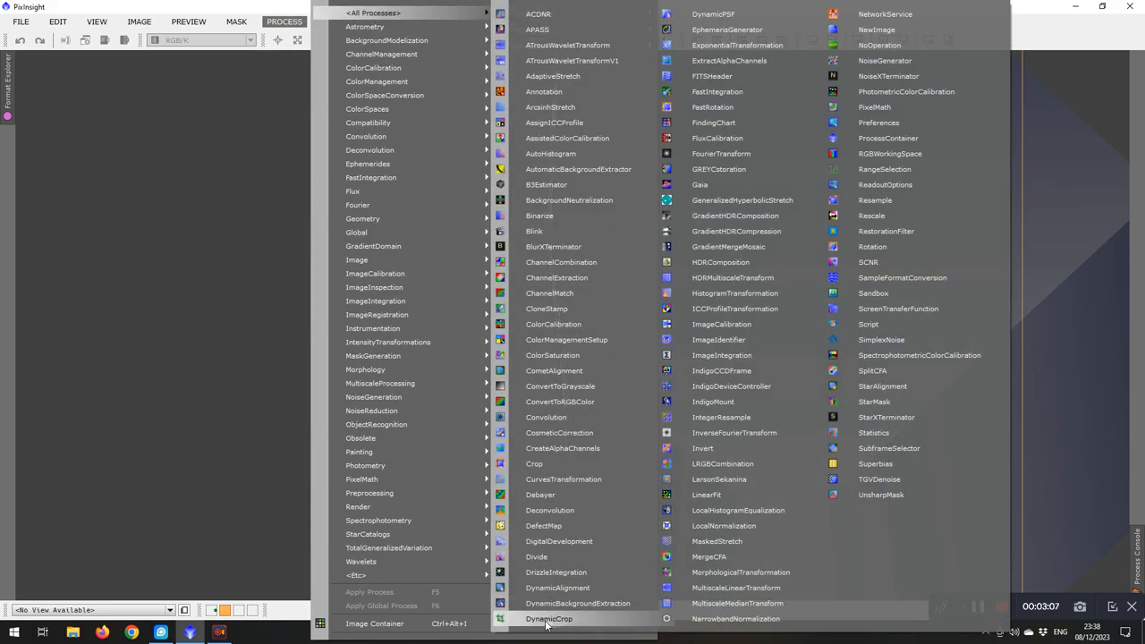
left_click(550, 619)
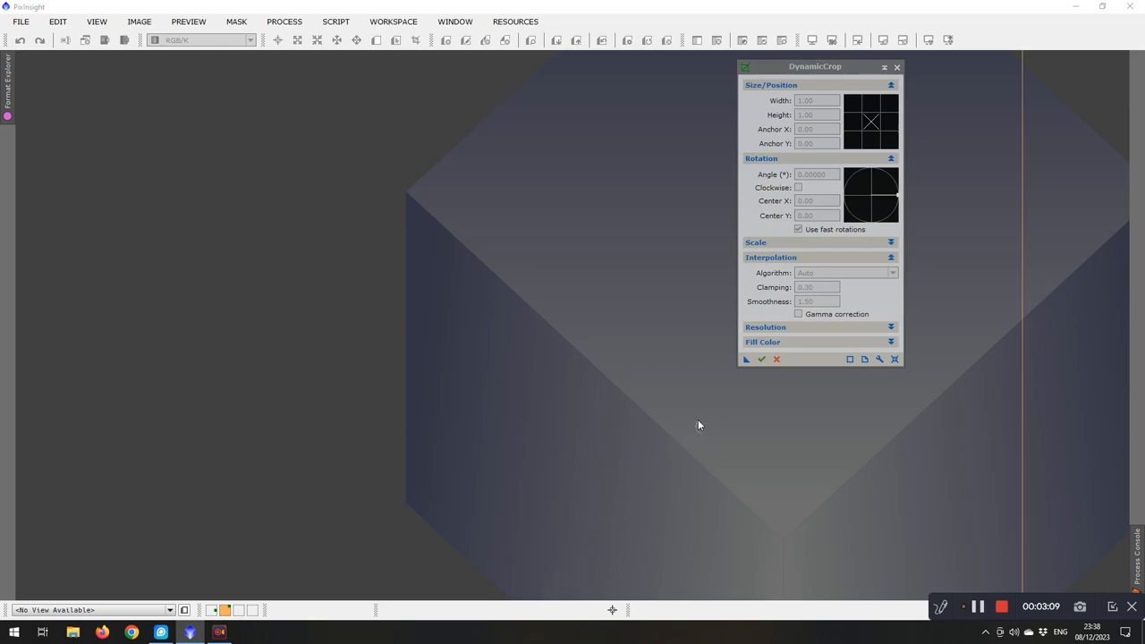
mouse_move(736, 397)
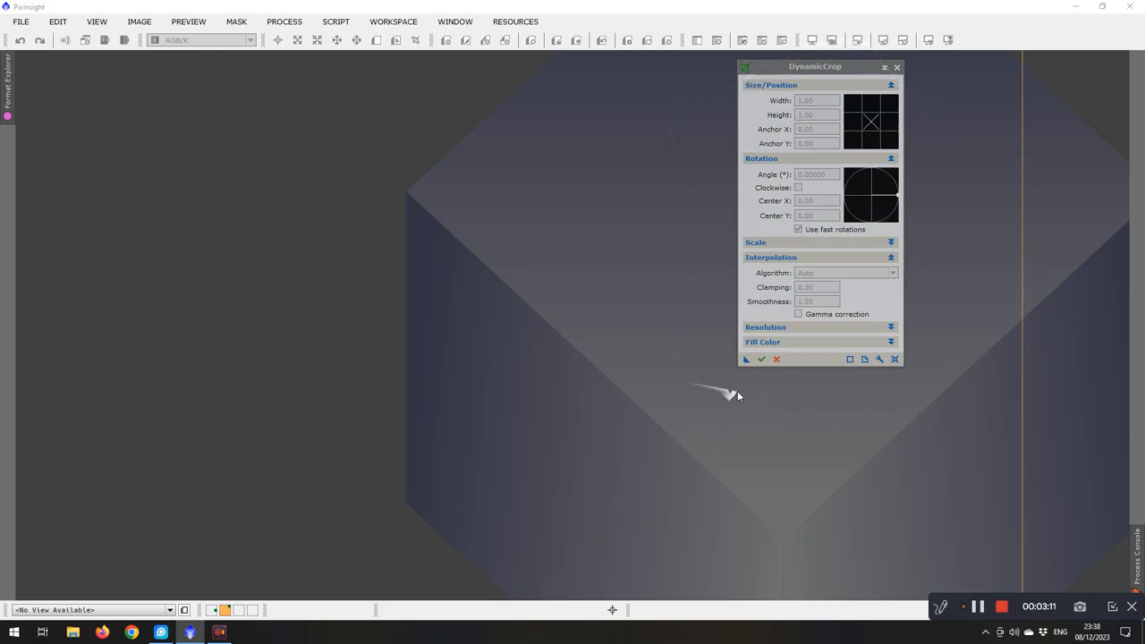
mouse_move(752, 369)
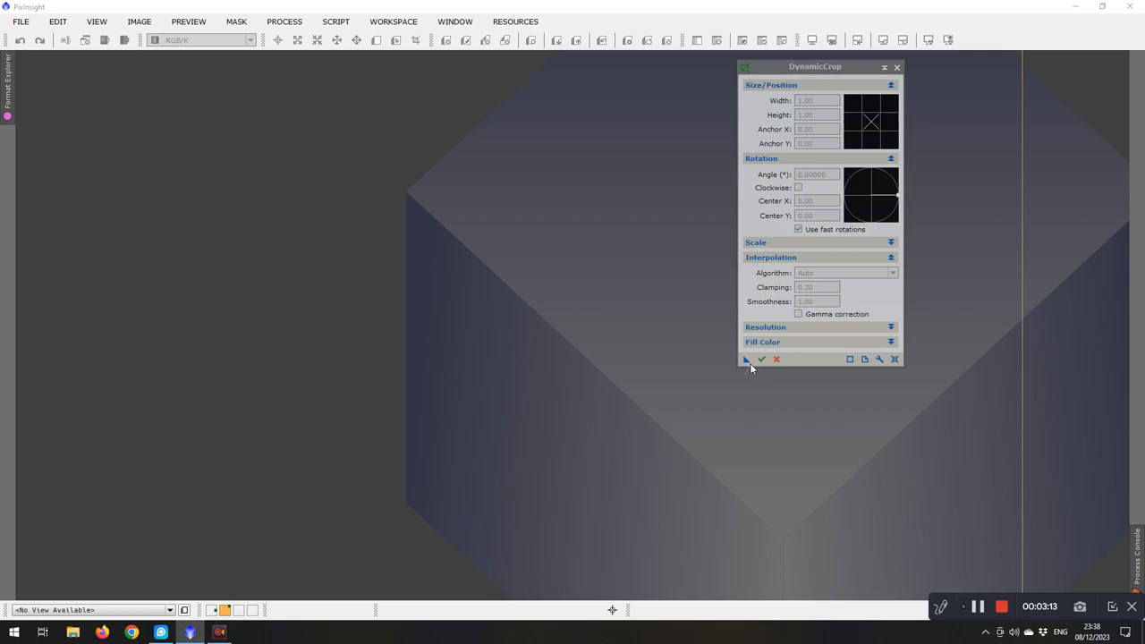
mouse_move(747, 358)
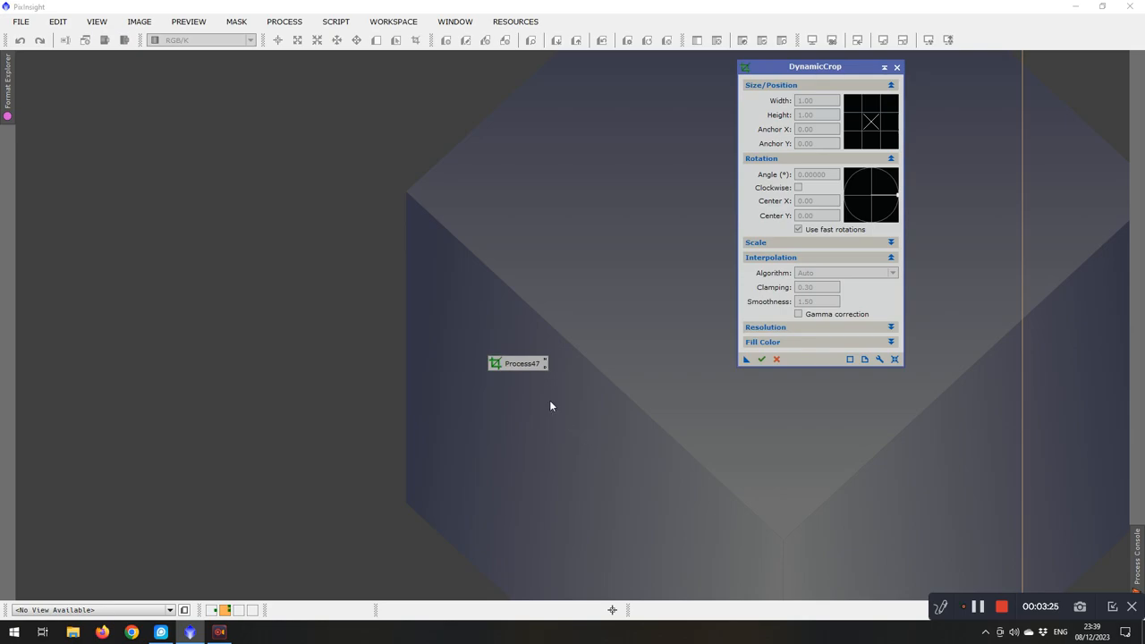
mouse_move(527, 391)
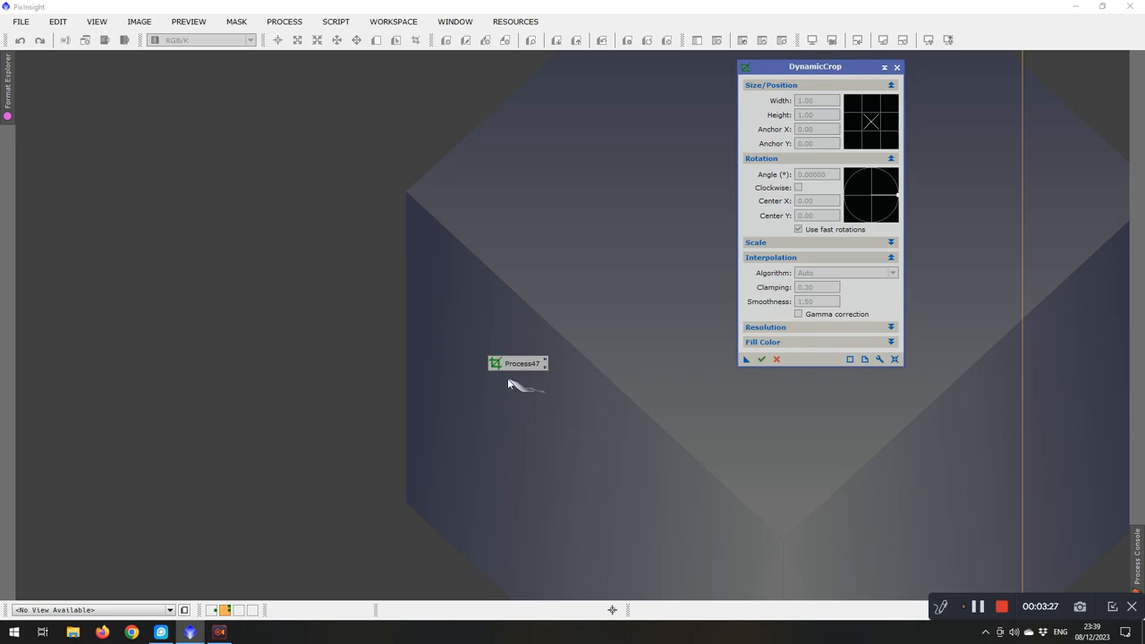
mouse_move(544, 412)
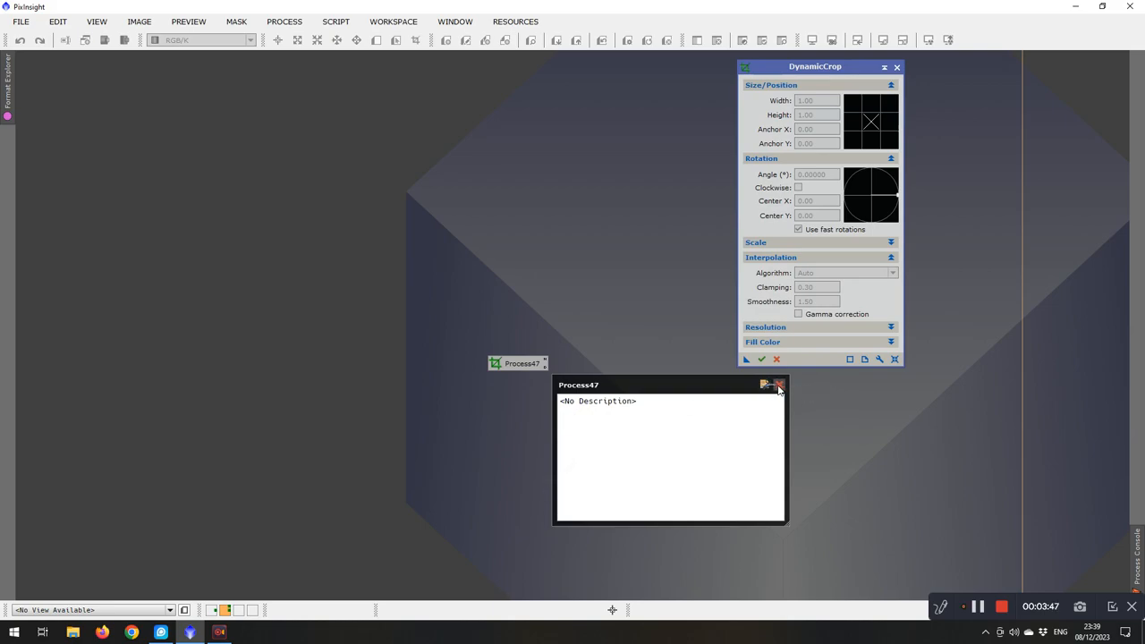
left_click(779, 385)
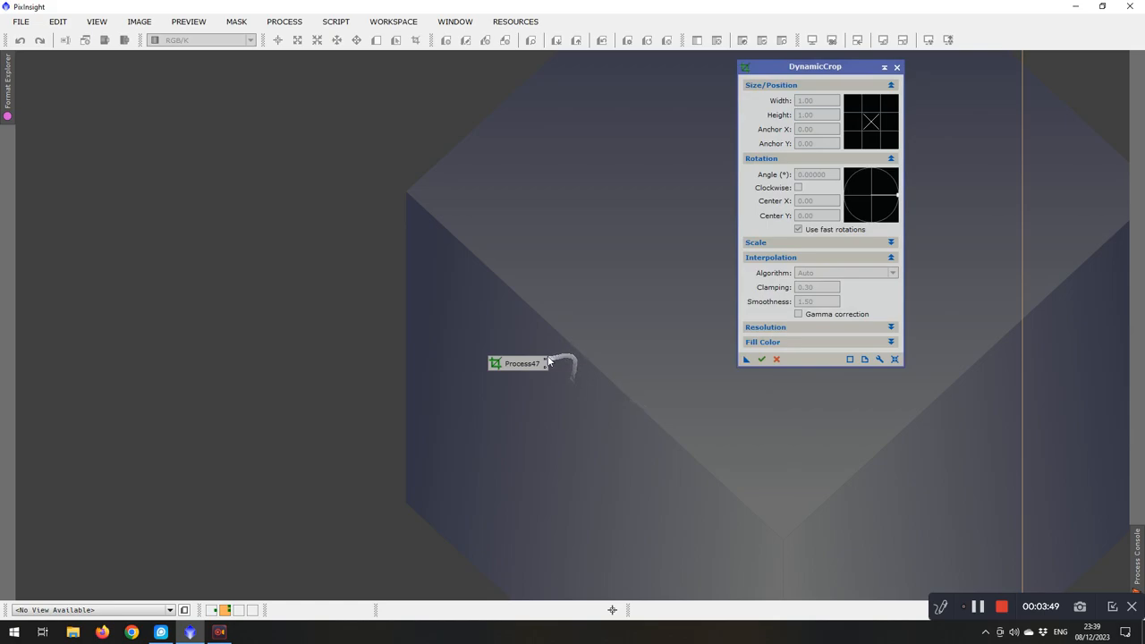
mouse_move(546, 363)
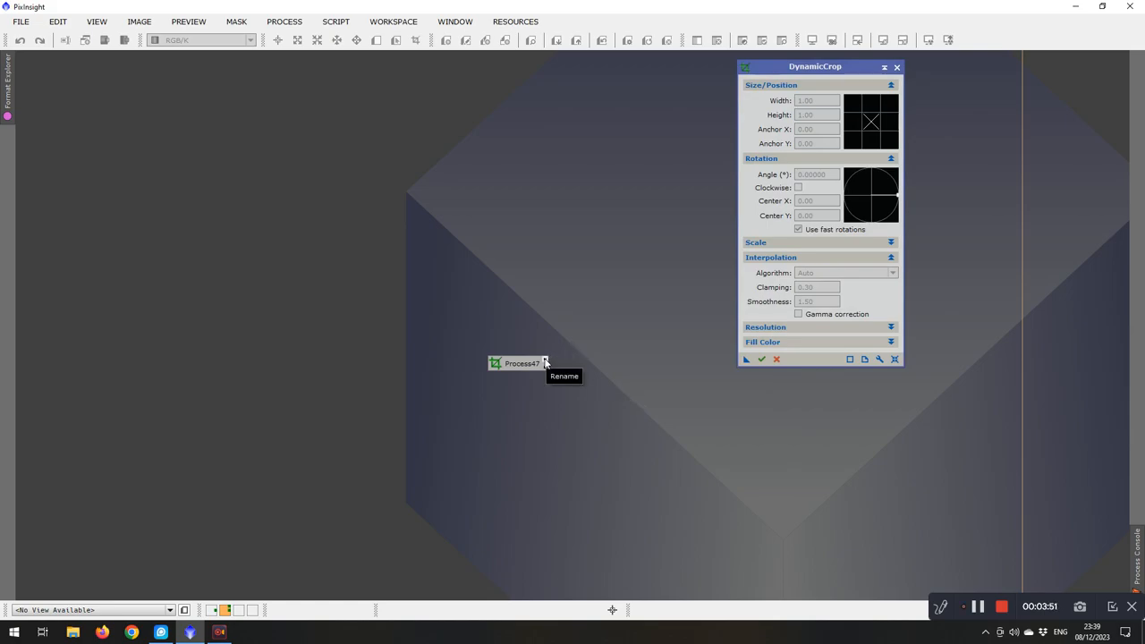
mouse_move(546, 363)
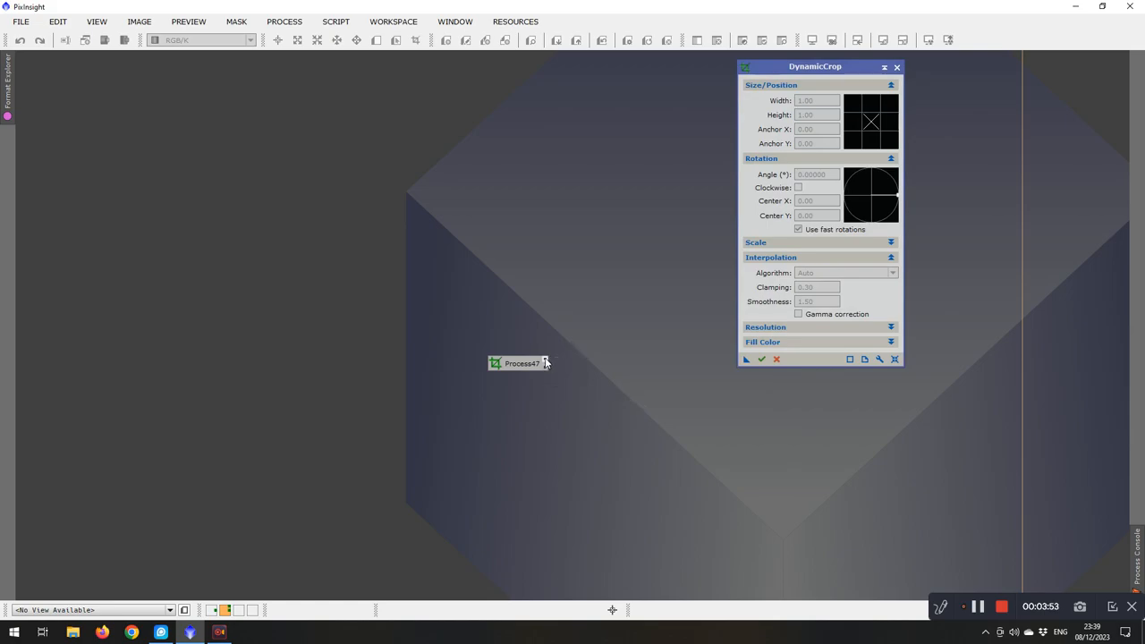
Step: Rename the Process47 icon to DynCrop
double_click(522, 363)
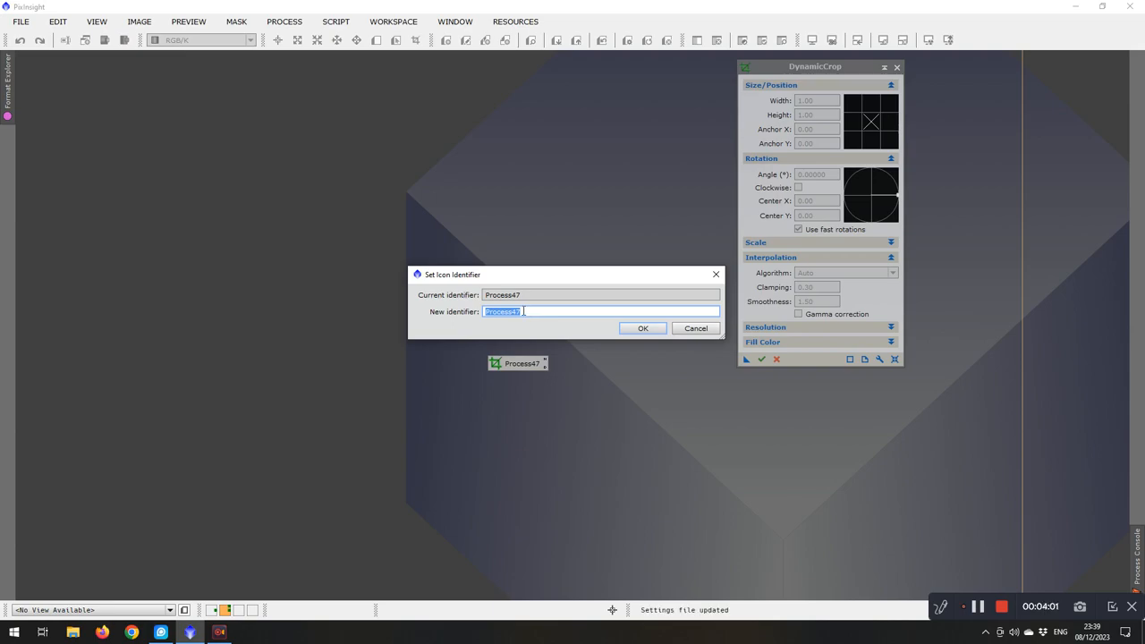
type("D")
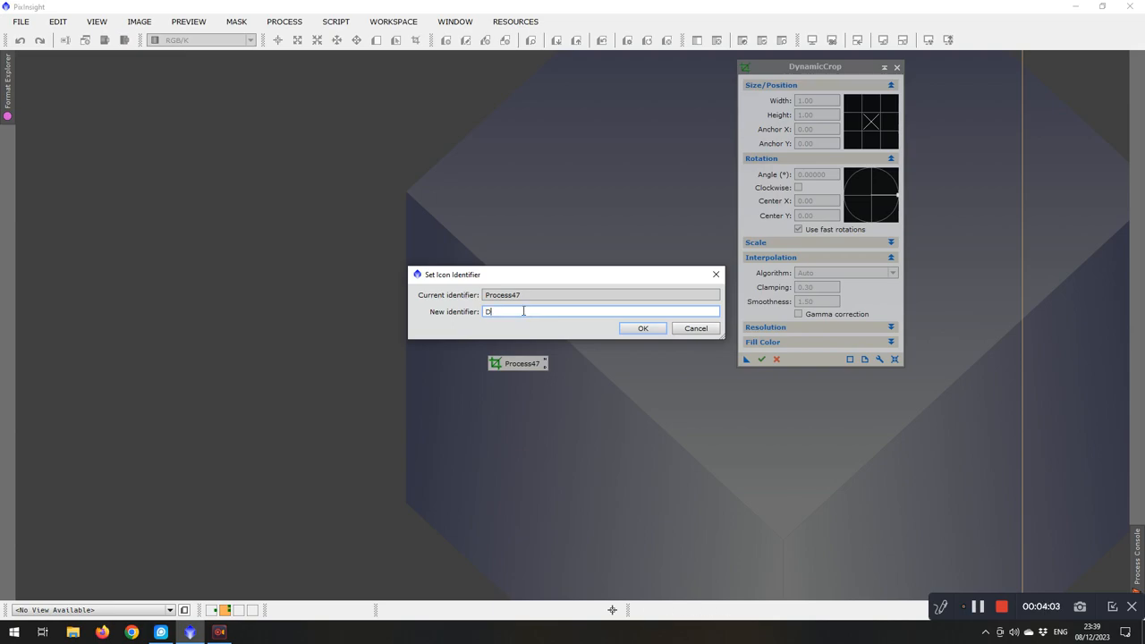
type("ynC")
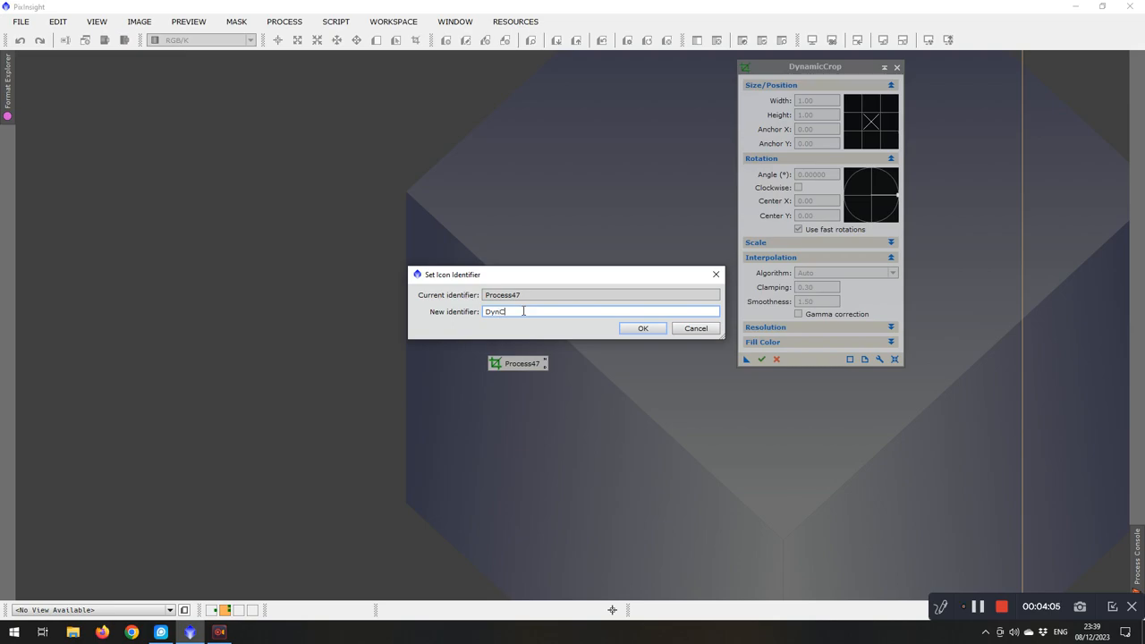
type("rop")
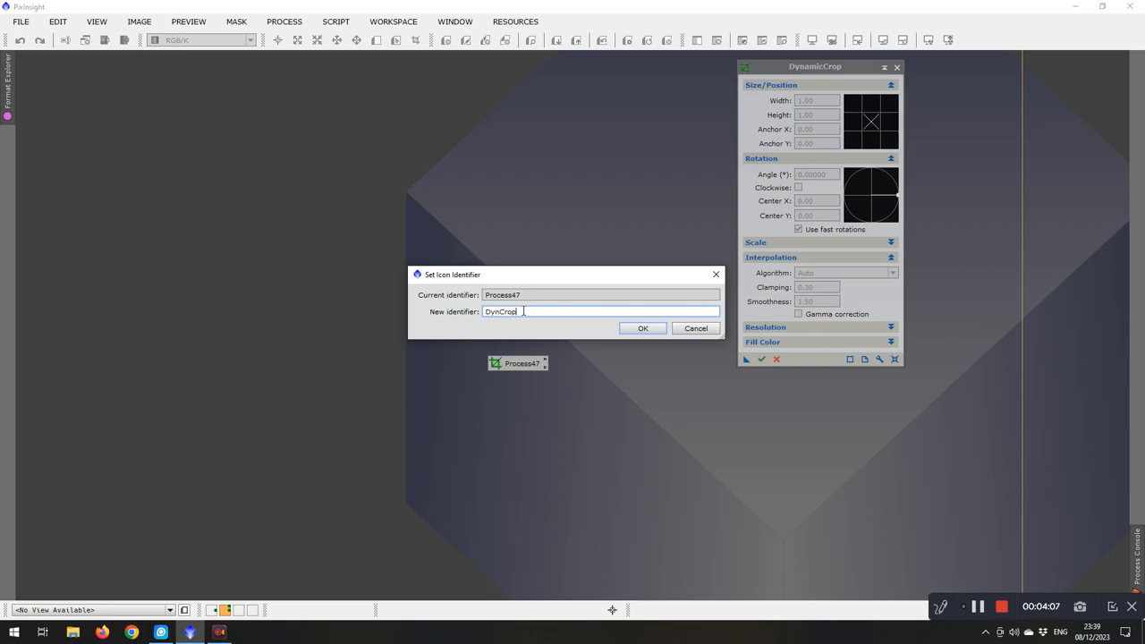
left_click(643, 329)
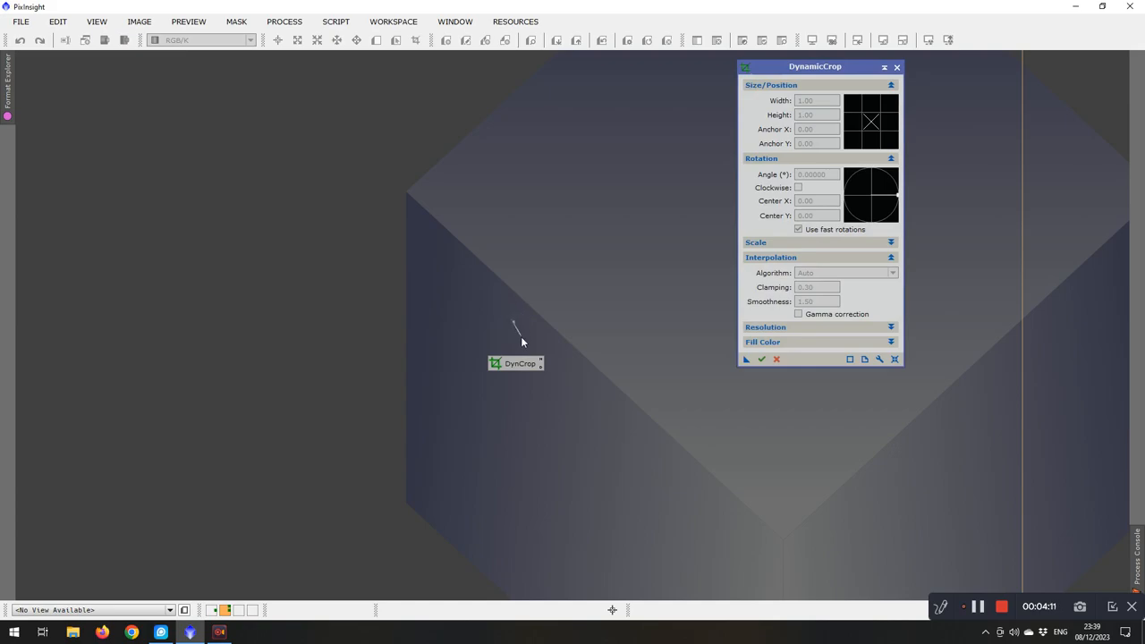
mouse_move(566, 374)
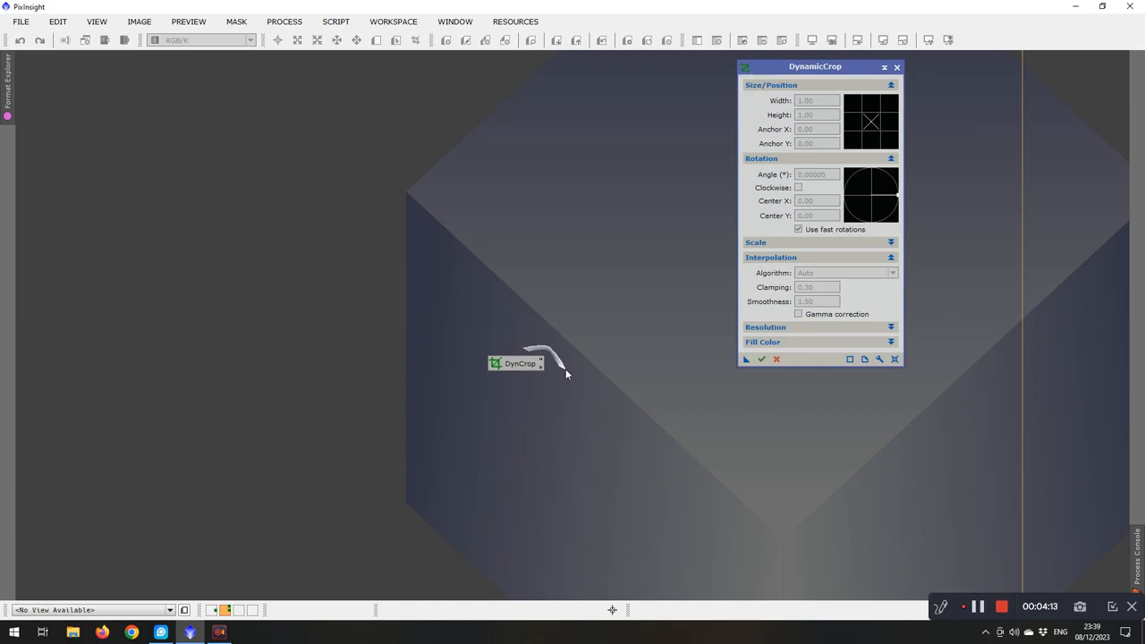
mouse_move(519, 379)
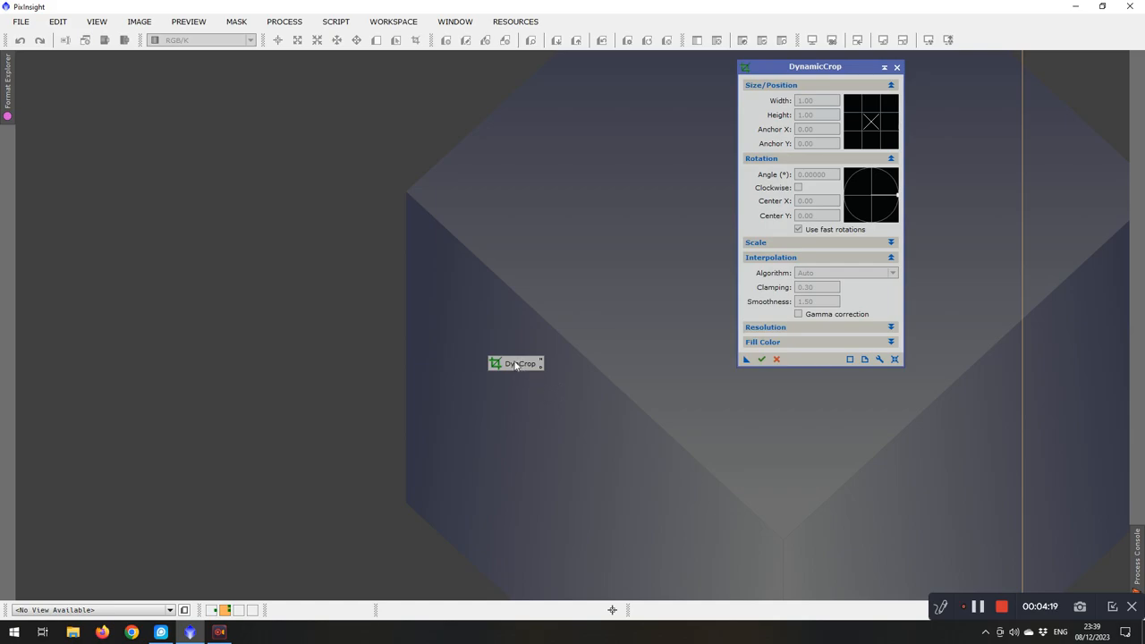
mouse_move(519, 363)
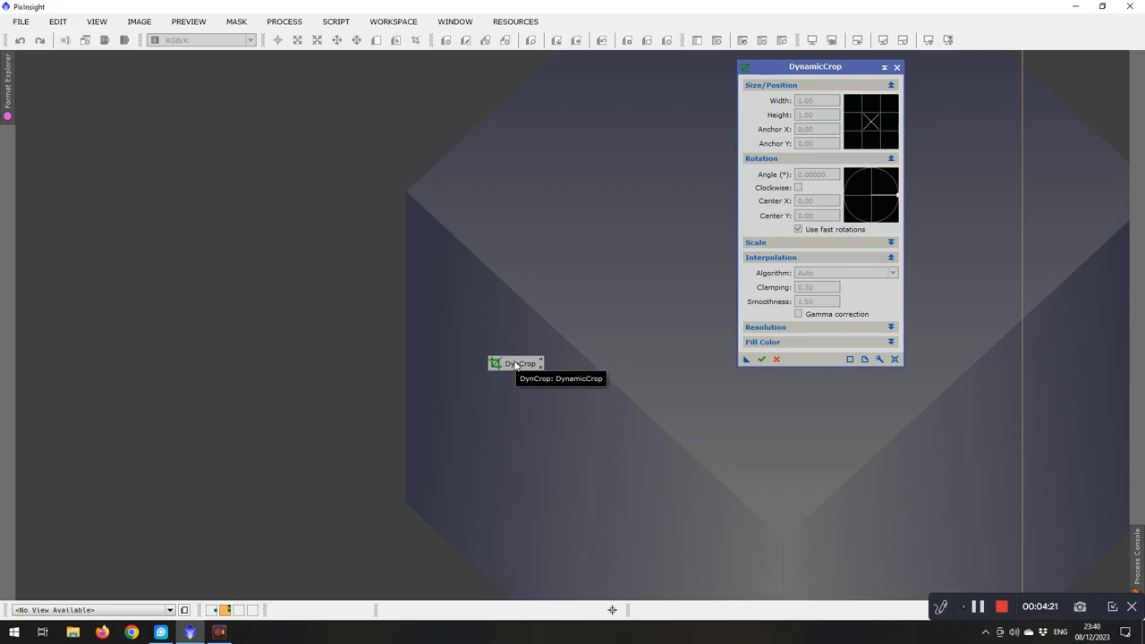
Step: Bring up the context menu for the DynCrop icon
right_click(519, 363)
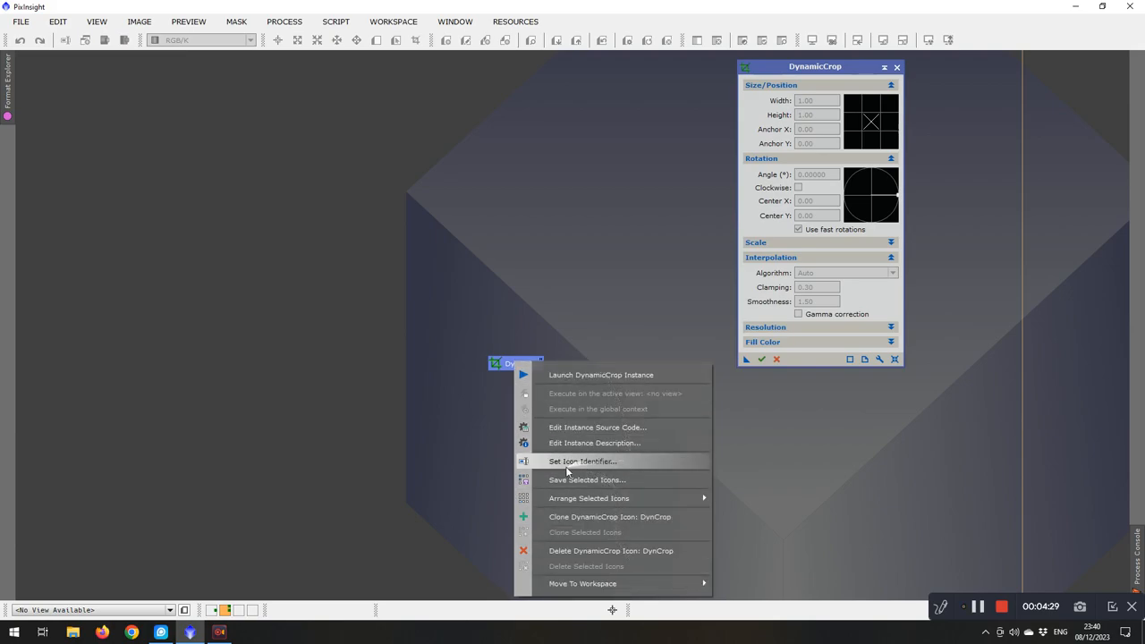
mouse_move(595, 462)
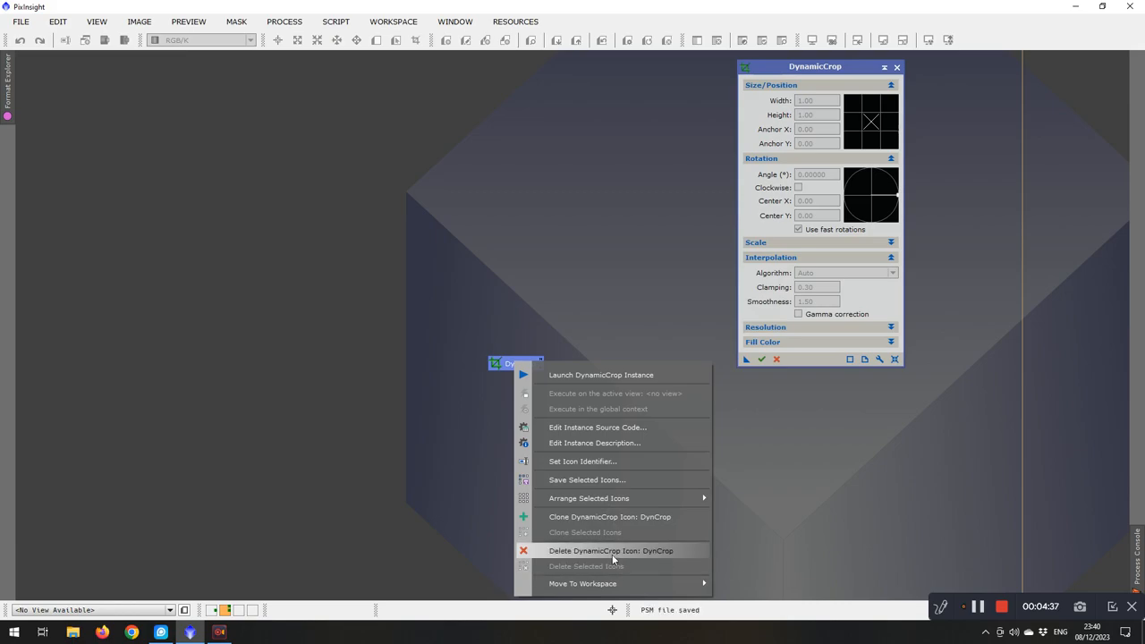
mouse_move(652, 551)
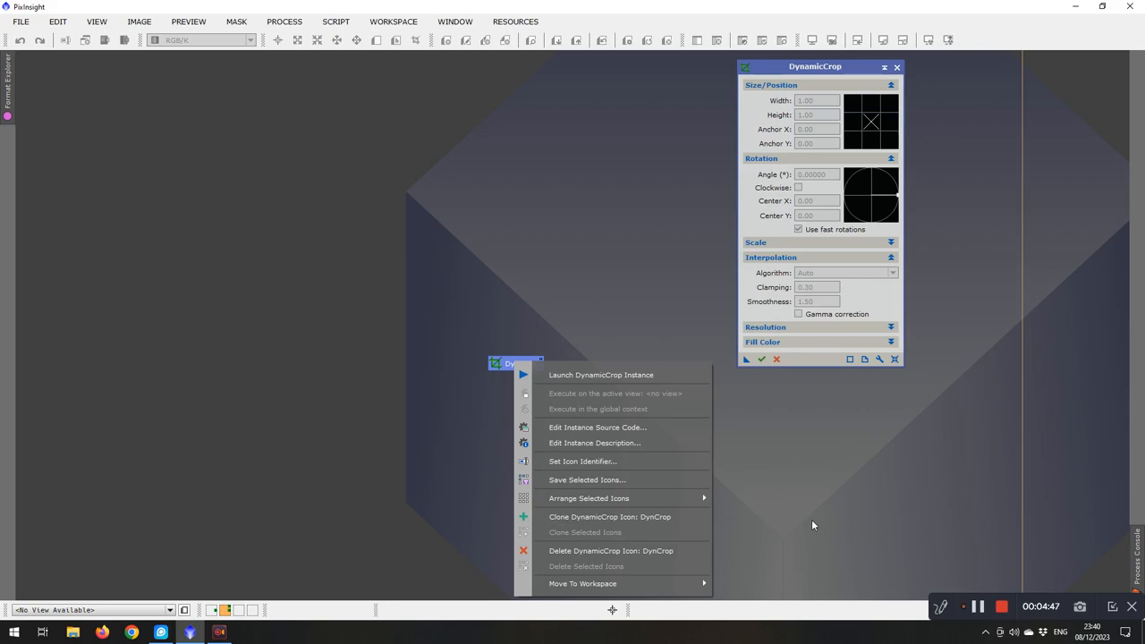
mouse_move(644, 551)
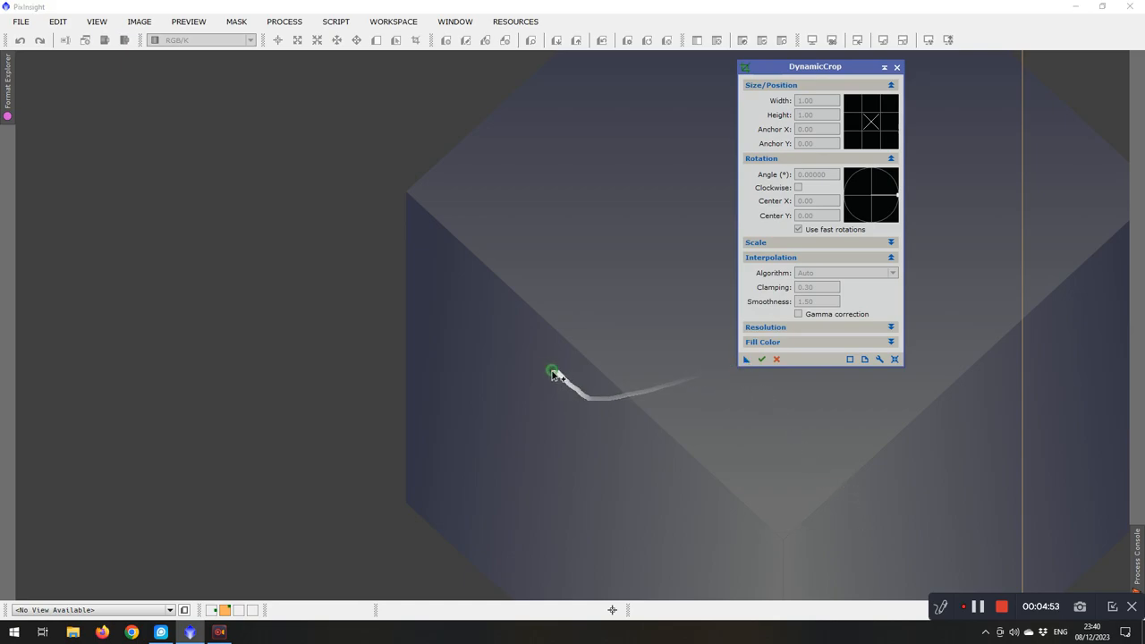
Step: Rename the new DynamicCrop icon to DynCrop after the spaced 'Dyn Crop' is rejected
right_click(553, 365)
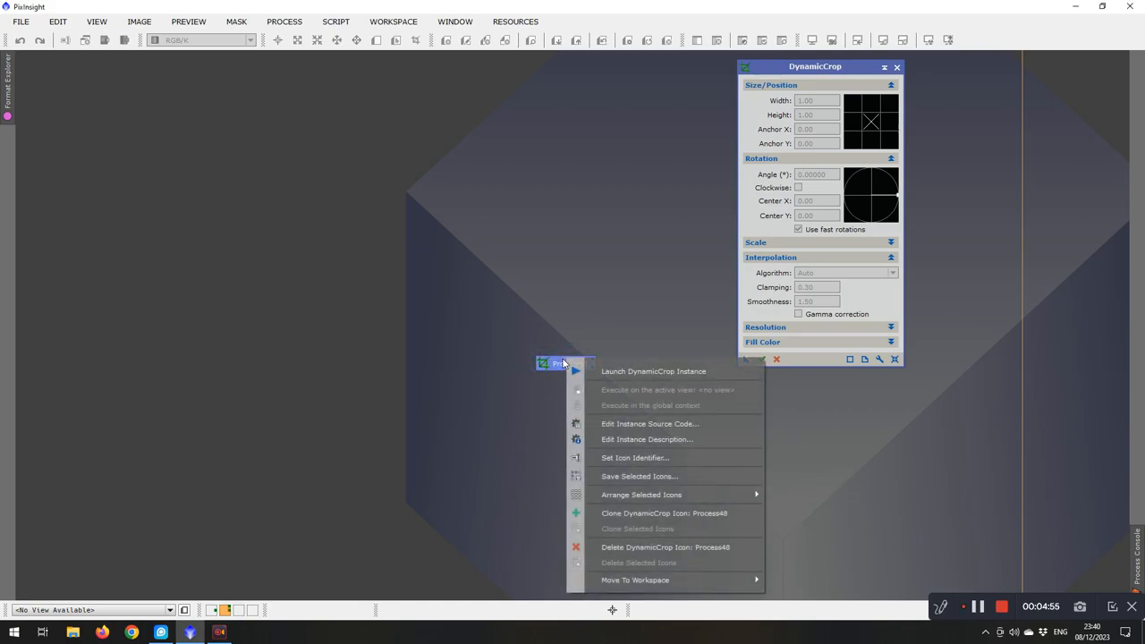
left_click(634, 458)
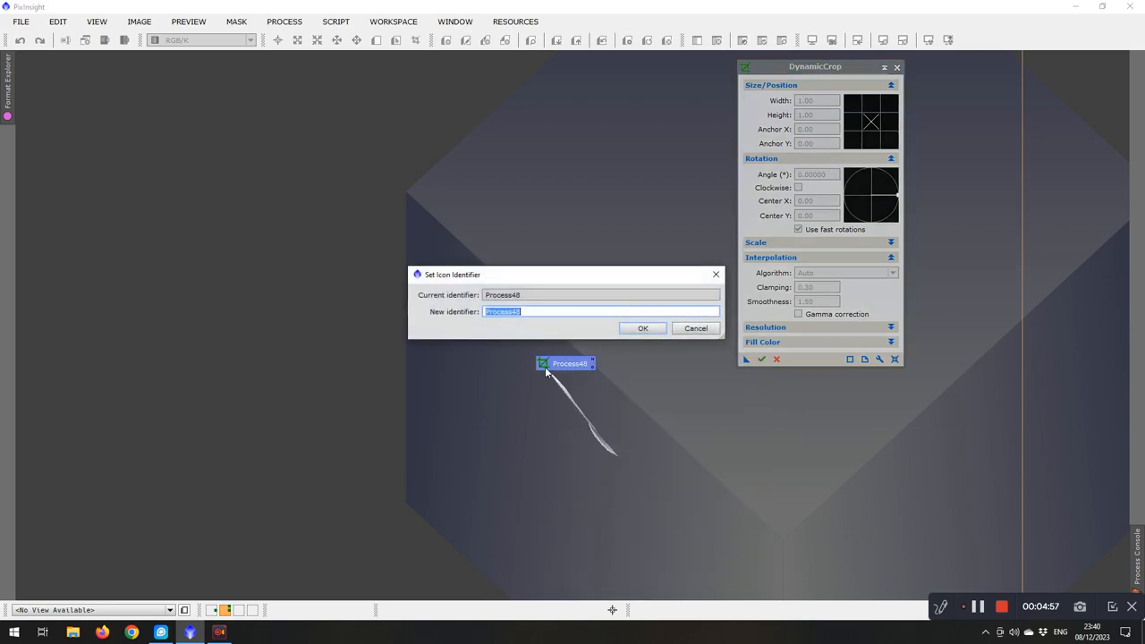
mouse_move(480, 439)
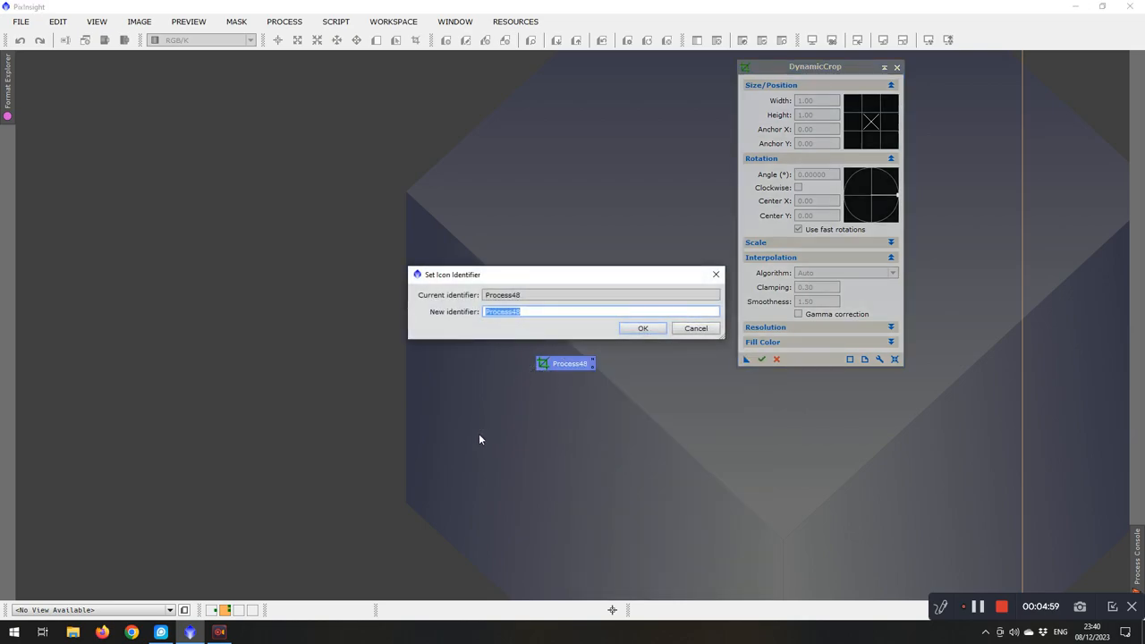
type("Dyn")
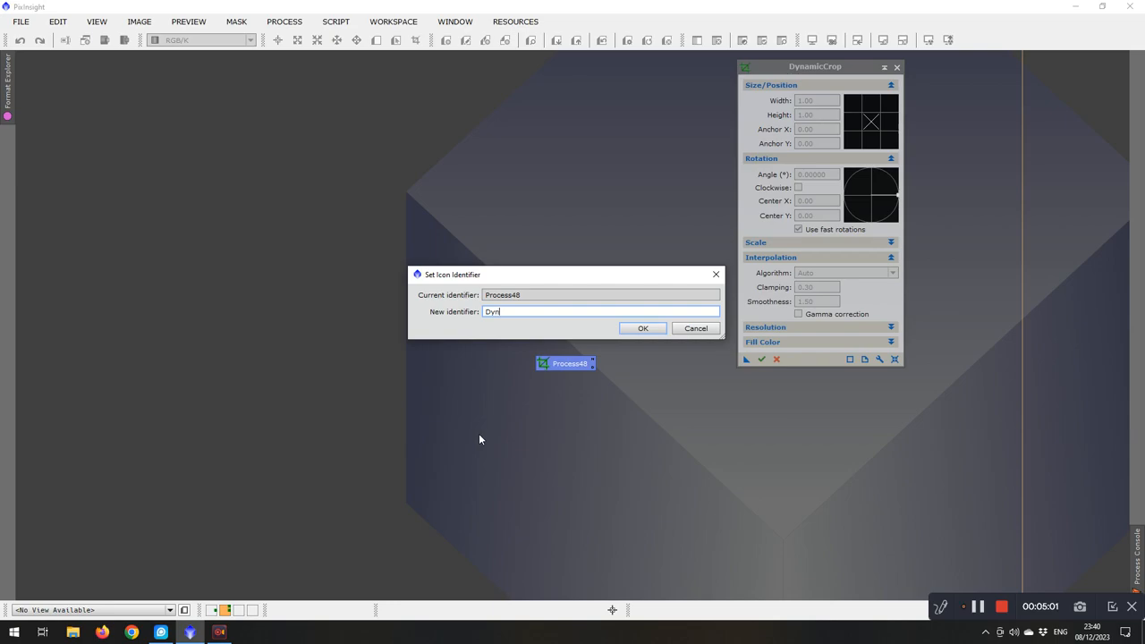
type("Crop")
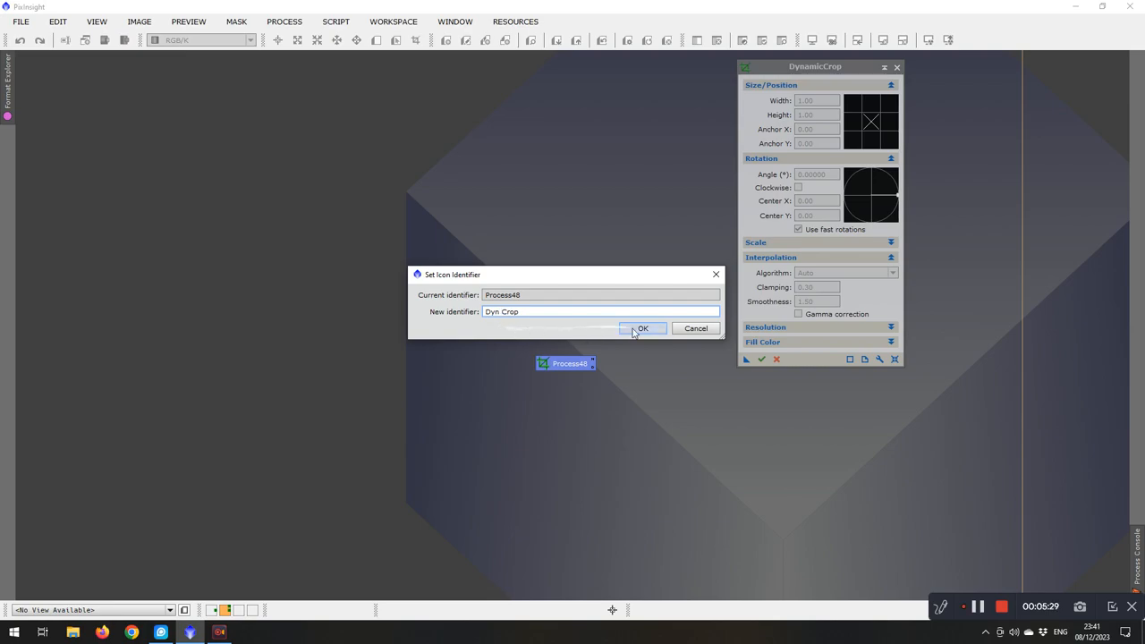
left_click(643, 330)
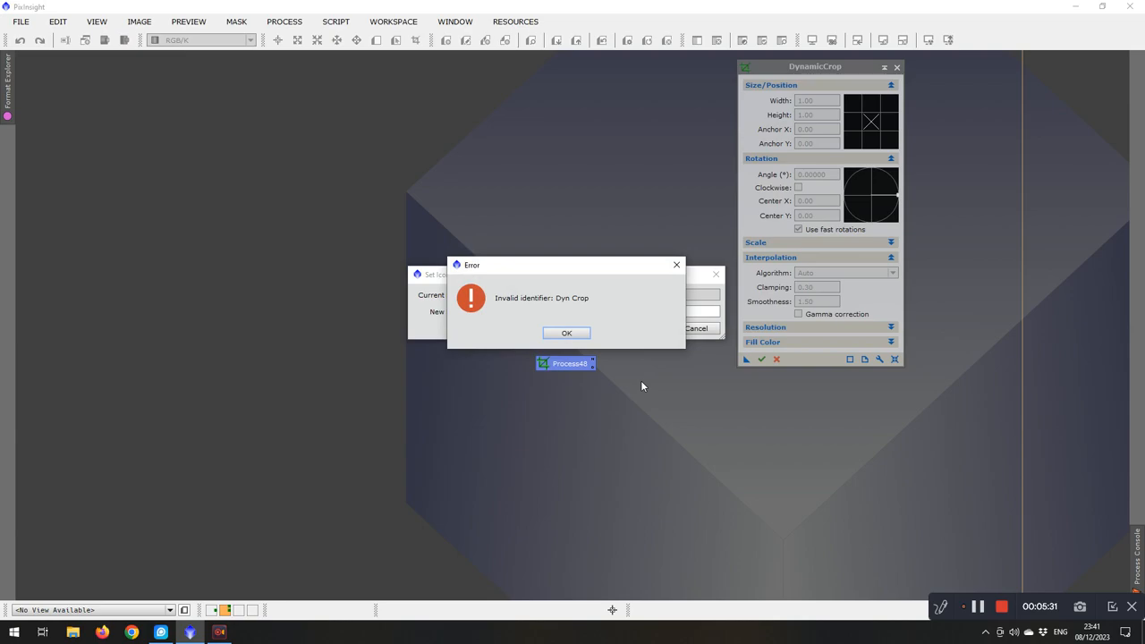
left_click(565, 333)
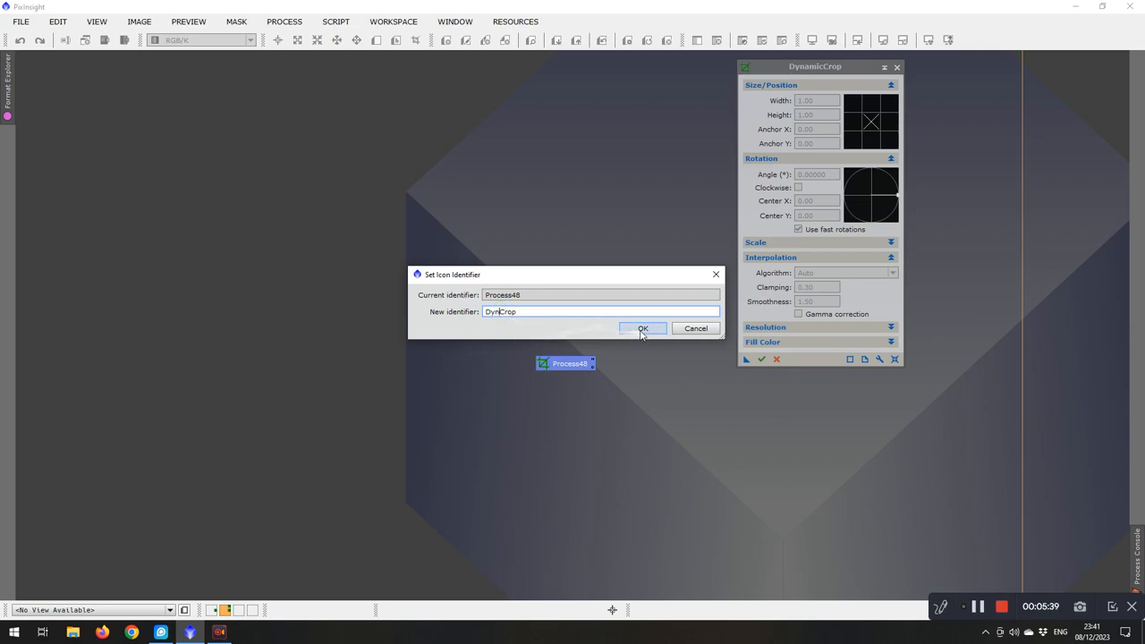
left_click(643, 330)
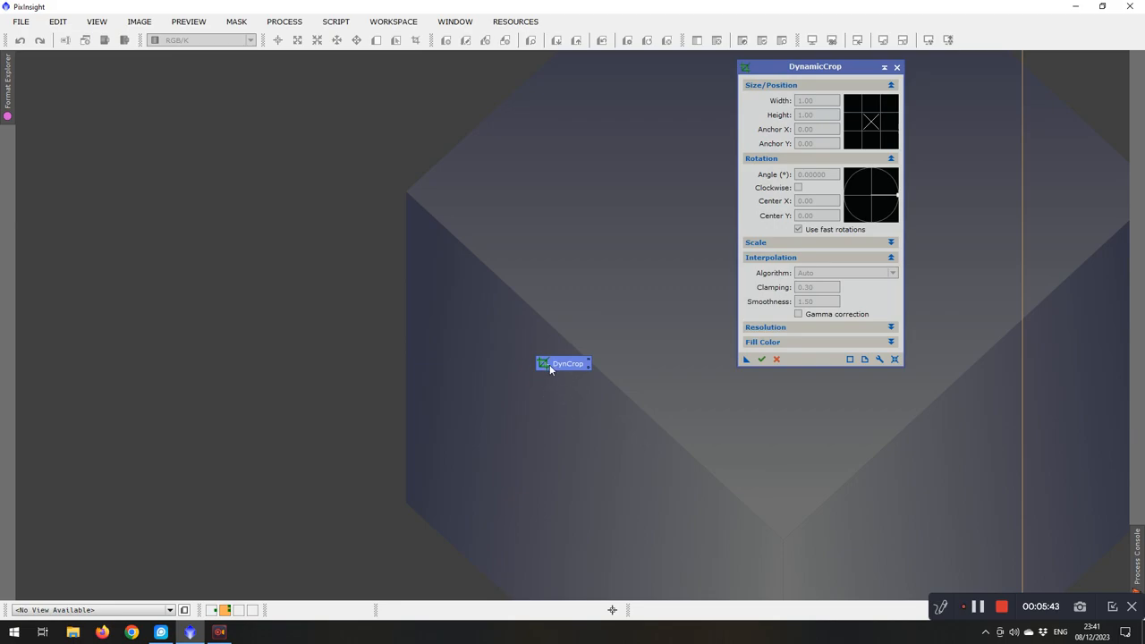
mouse_move(567, 363)
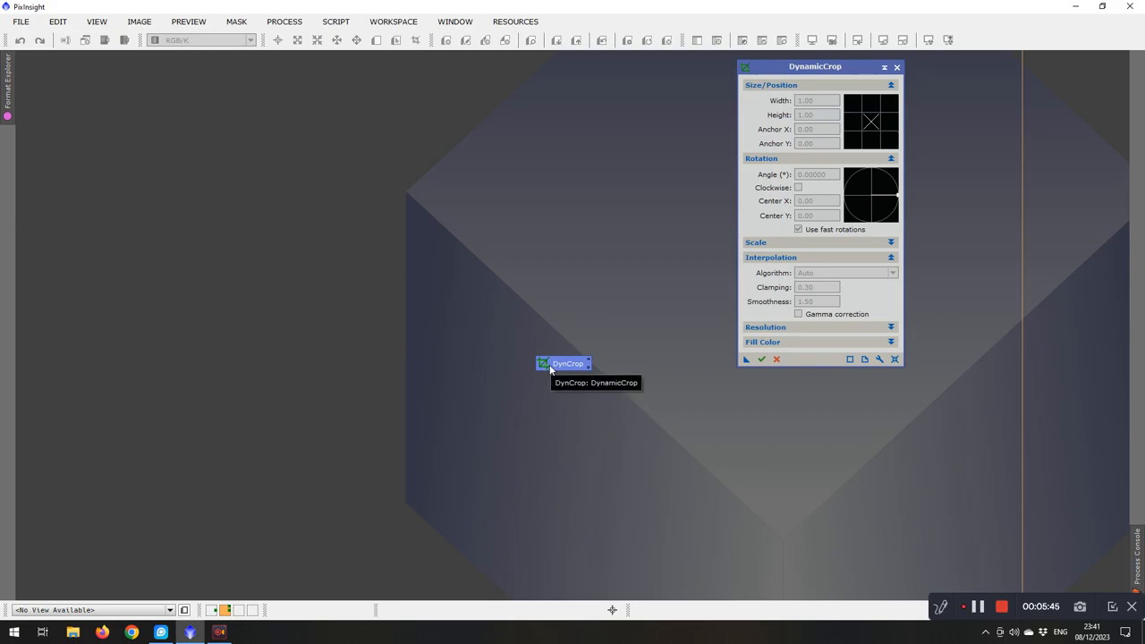
mouse_move(595, 420)
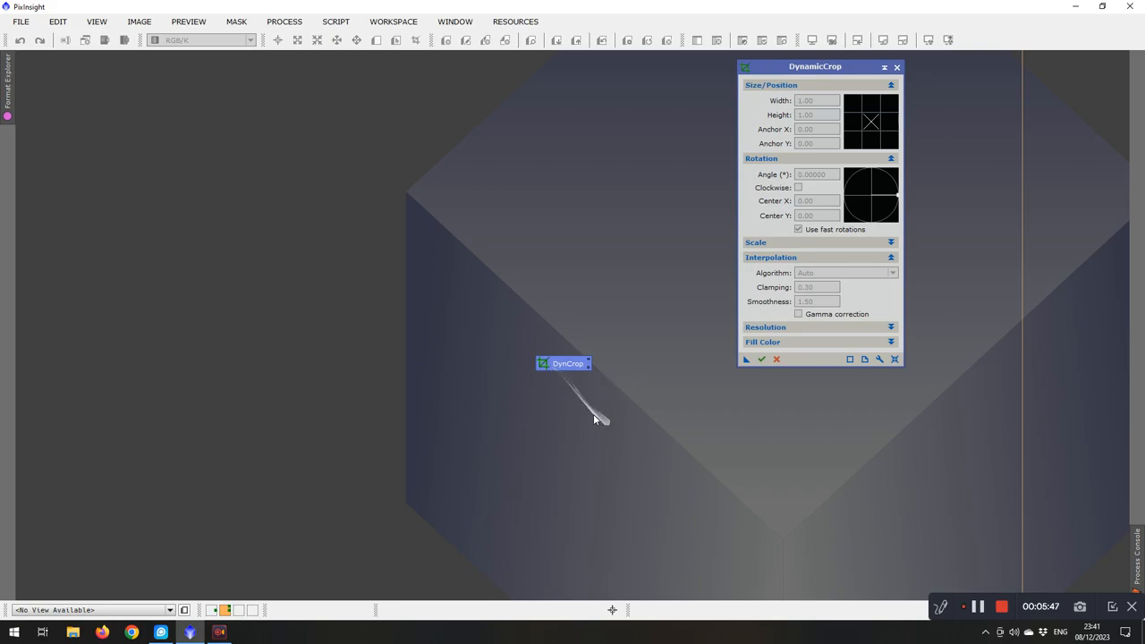
mouse_move(558, 365)
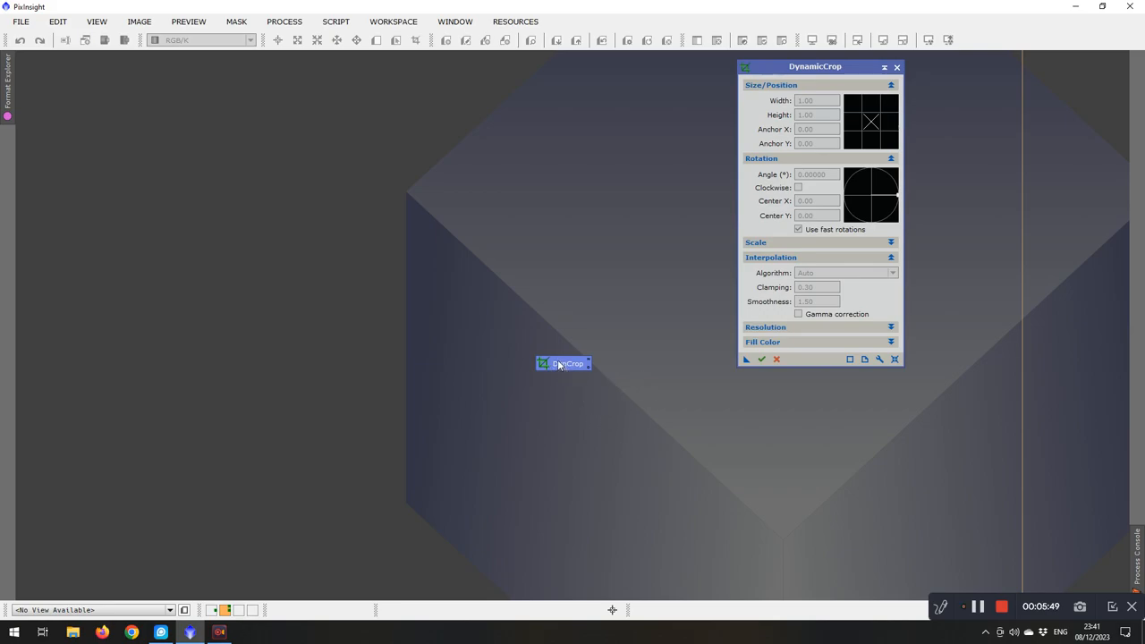
Step: Move DynCrop to the workspace's top-right corner and close the DynamicCrop window
left_click_drag(563, 363, 895, 409)
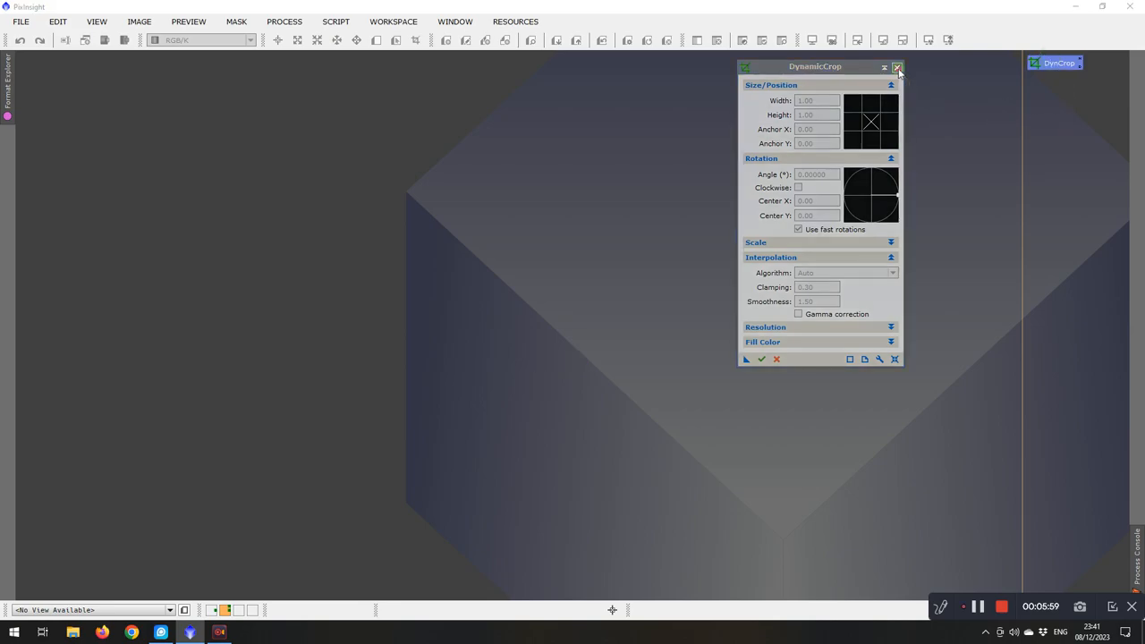
left_click(898, 66)
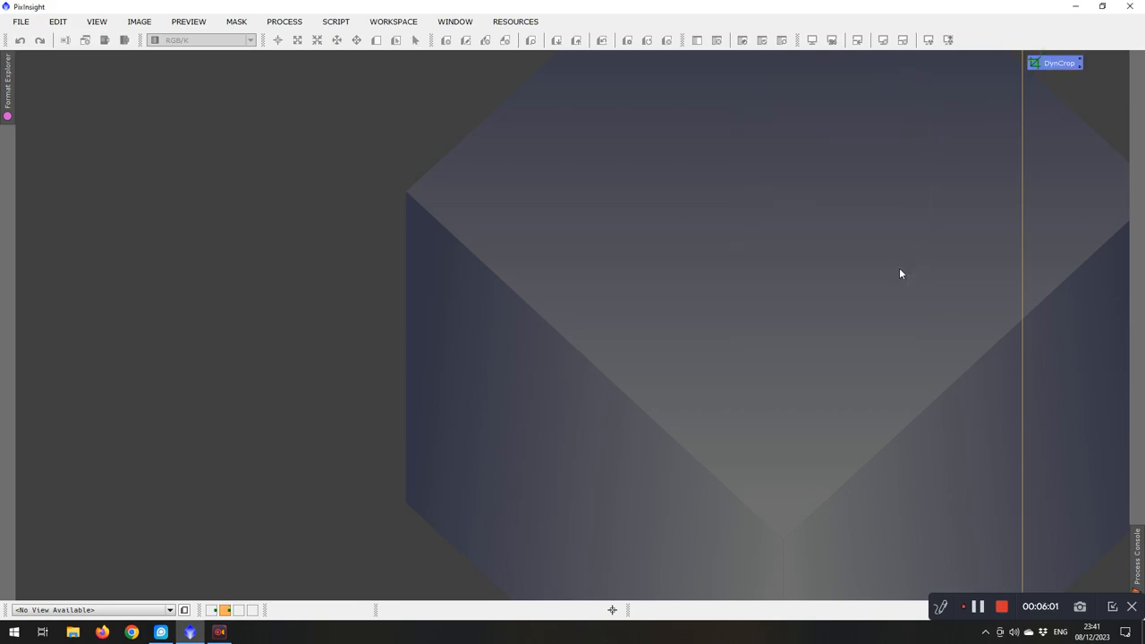
left_click(283, 21)
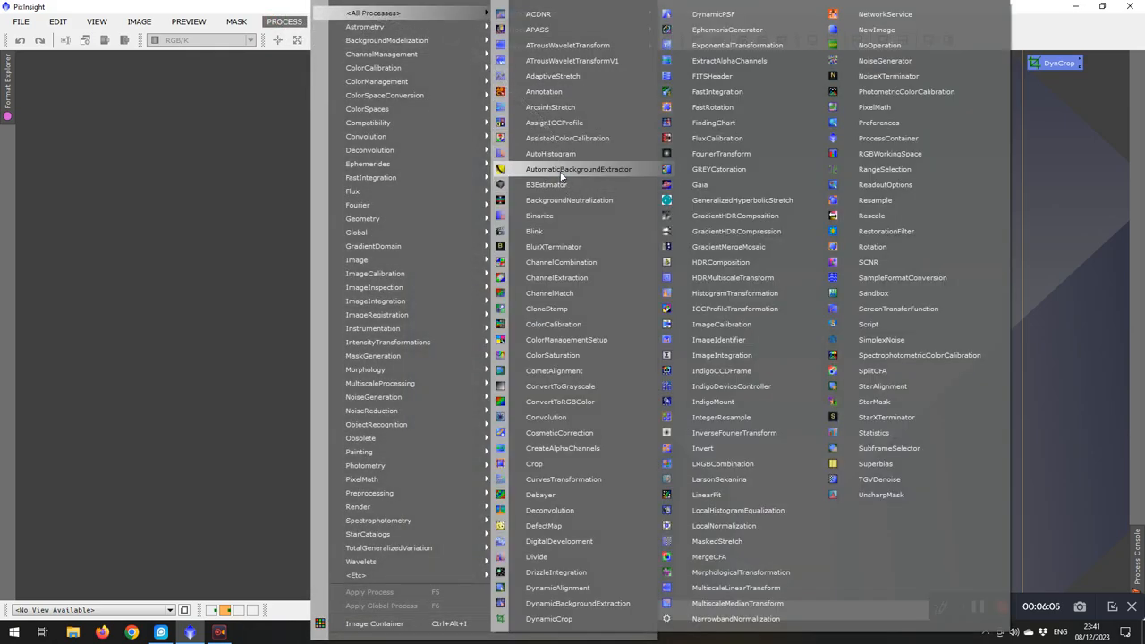
Step: Create an AutomaticBackgroundExtractor icon named ABE1 and dock it beneath DynCrop
left_click(578, 168)
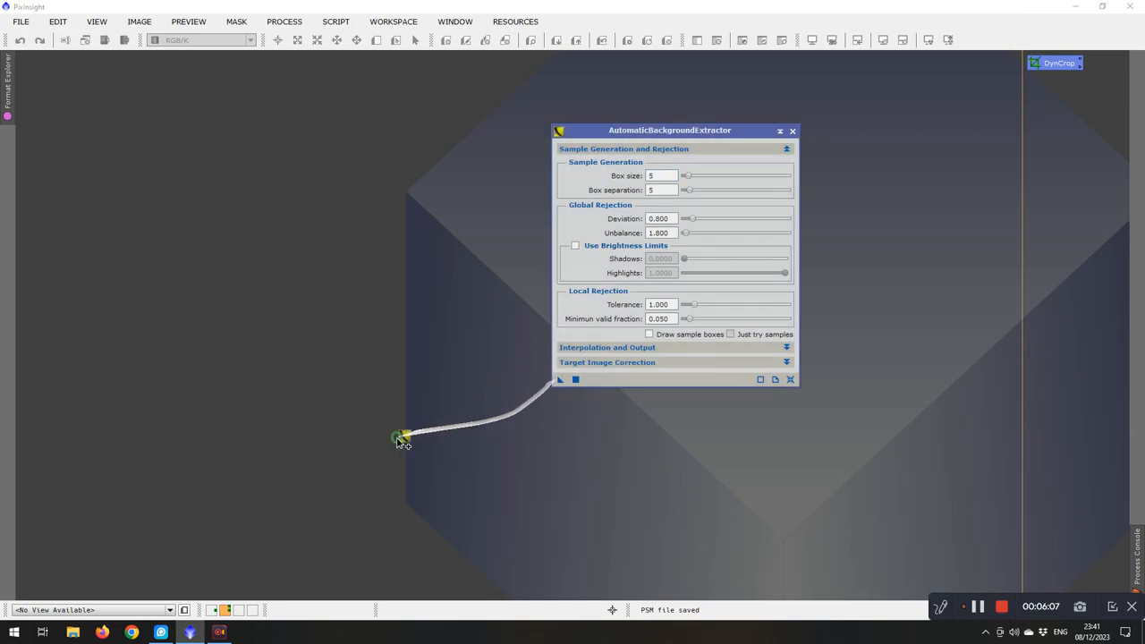
right_click(402, 434)
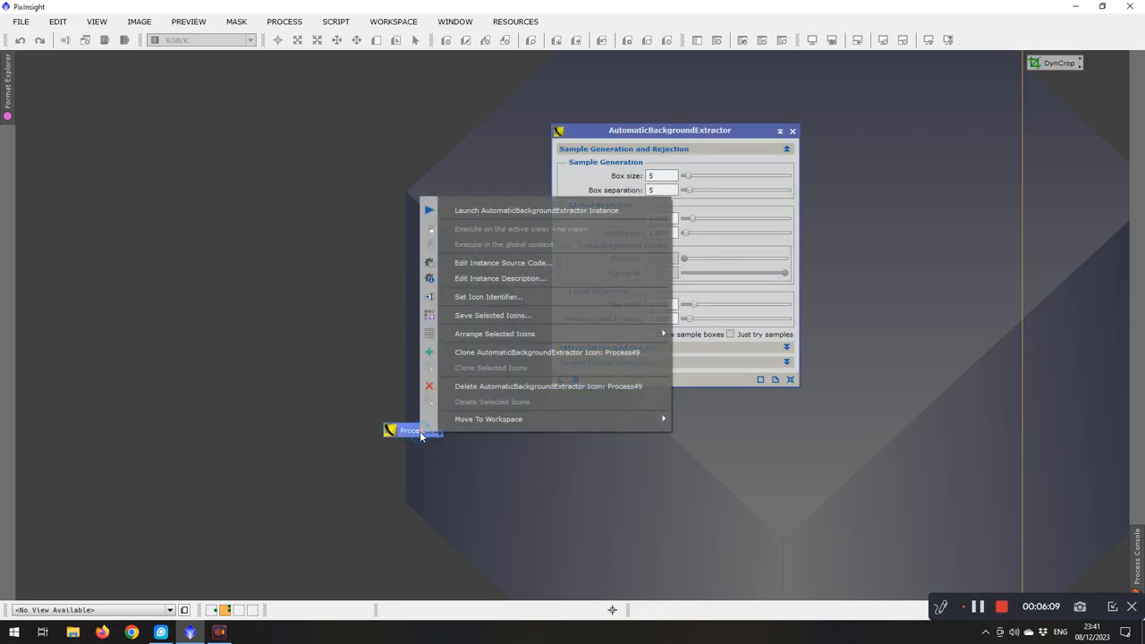
mouse_move(489, 297)
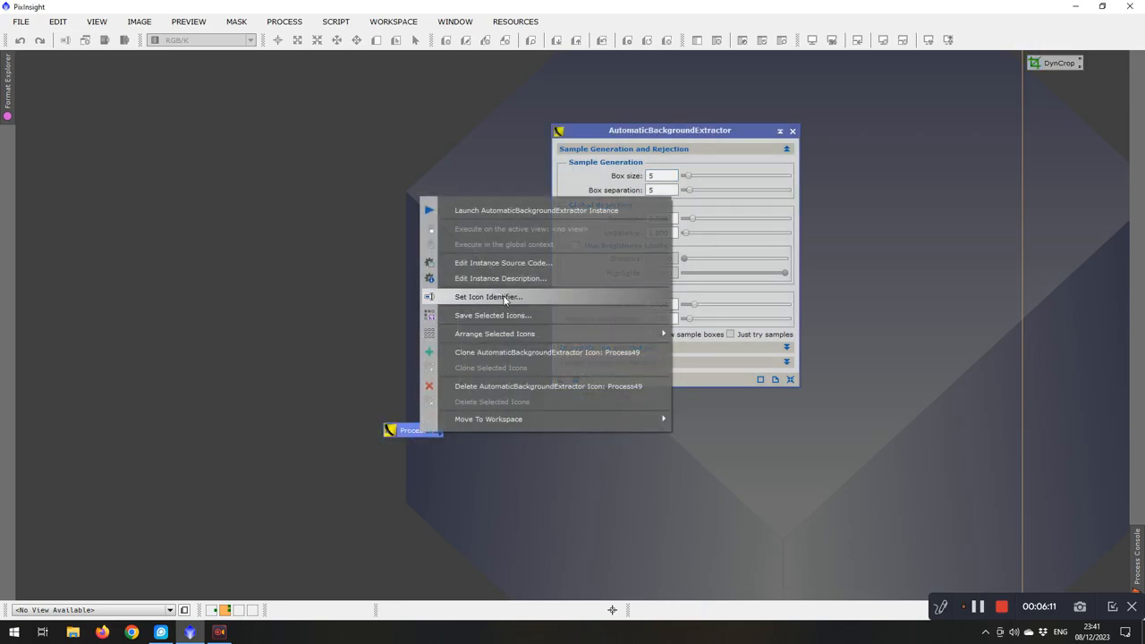
left_click(487, 297)
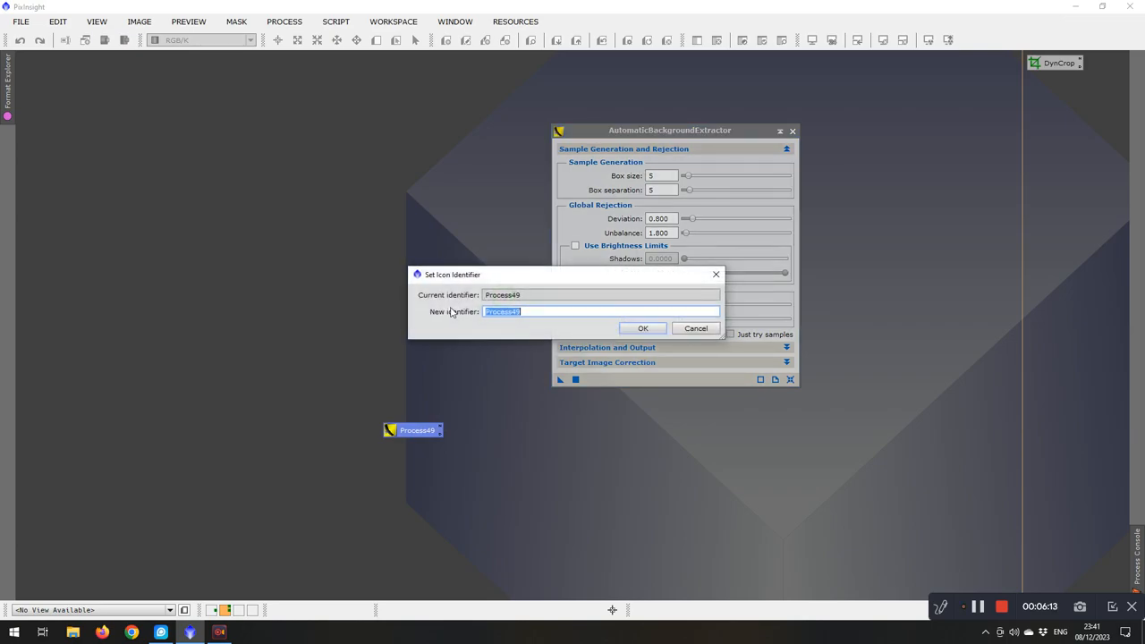
type("ABE1")
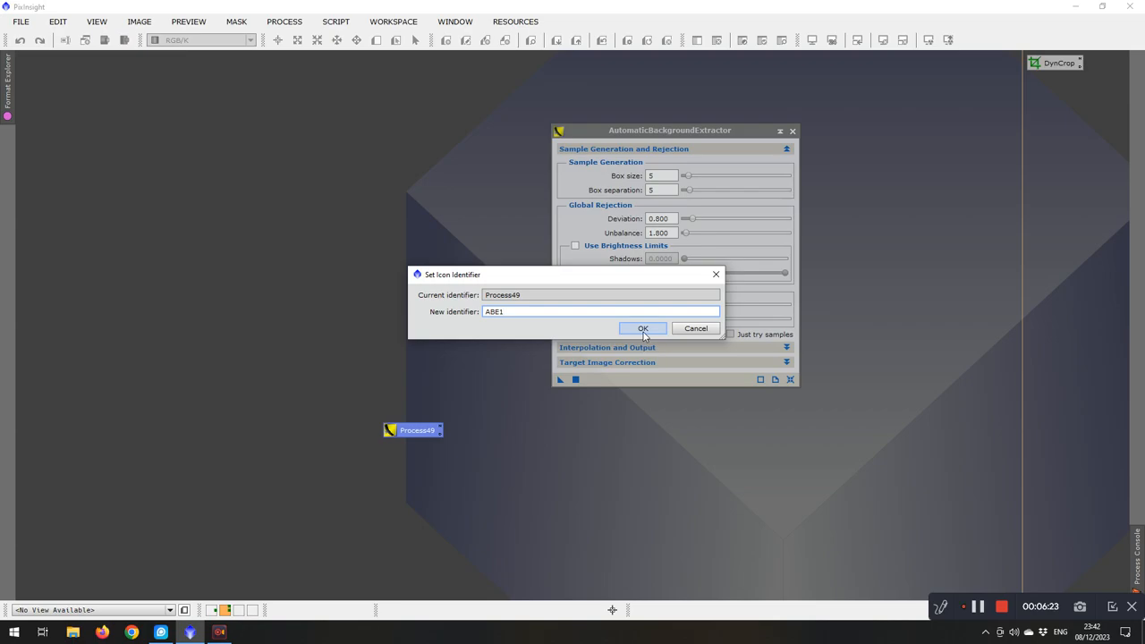
left_click(643, 329)
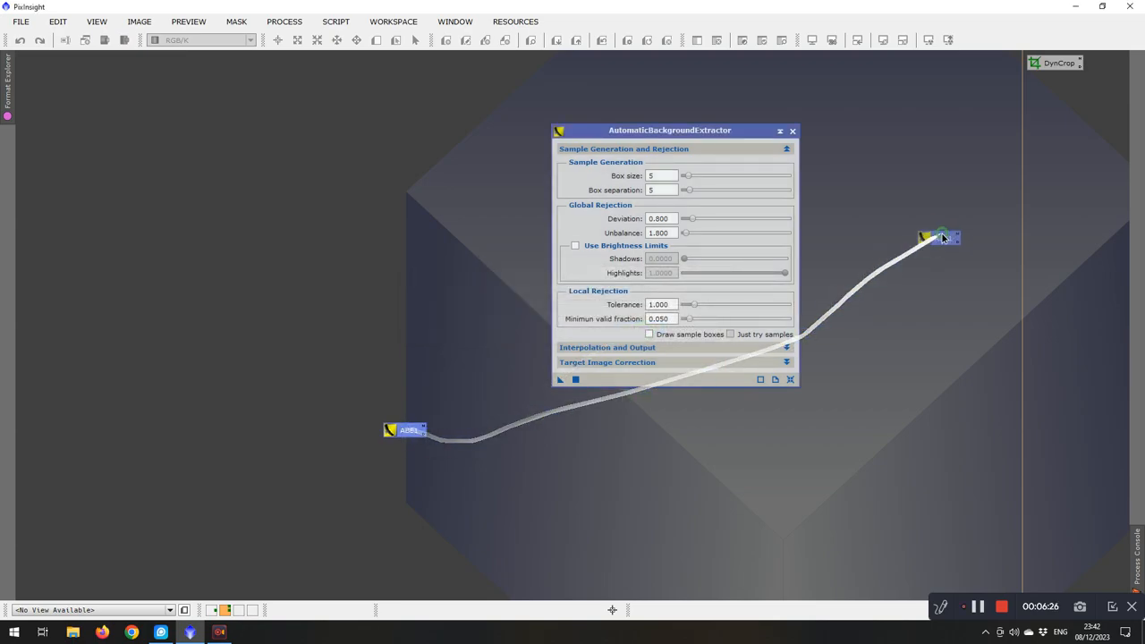
left_click_drag(940, 236, 1056, 96)
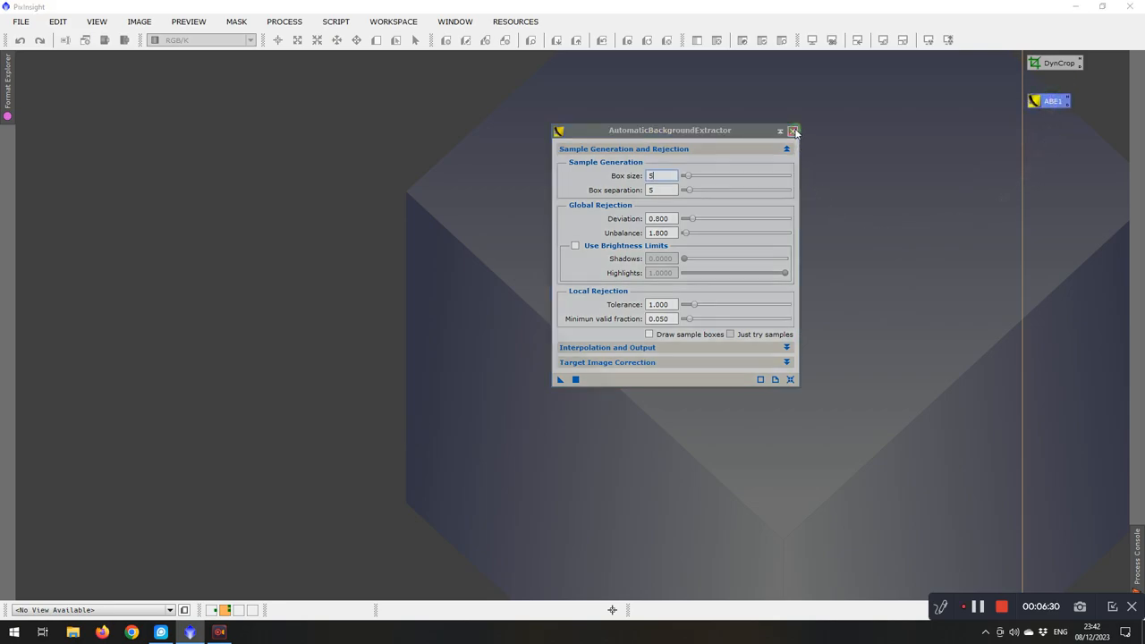
left_click(285, 22)
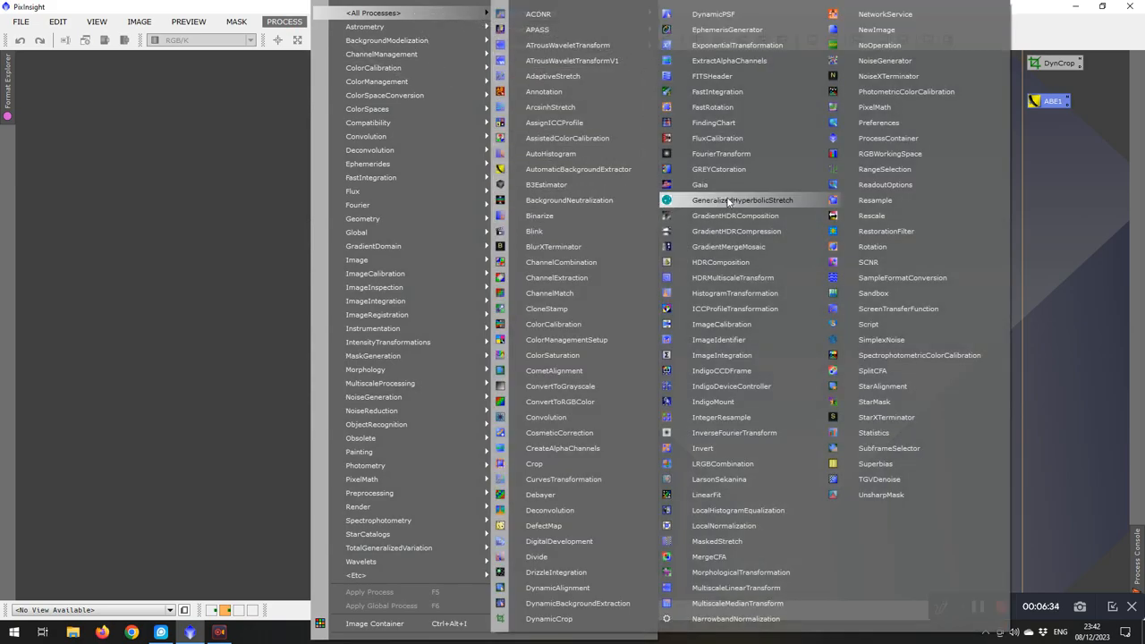
Step: Create a GeneralizedHyperbolicStretch icon named GHS1 and dock it below ABE1
left_click(743, 201)
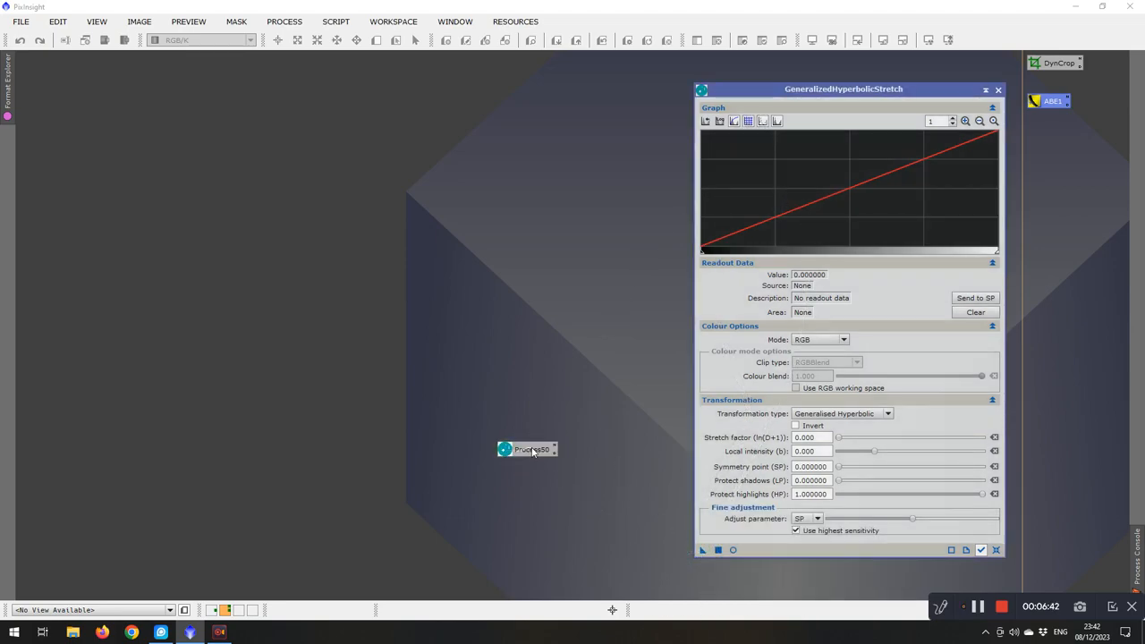
right_click(528, 449)
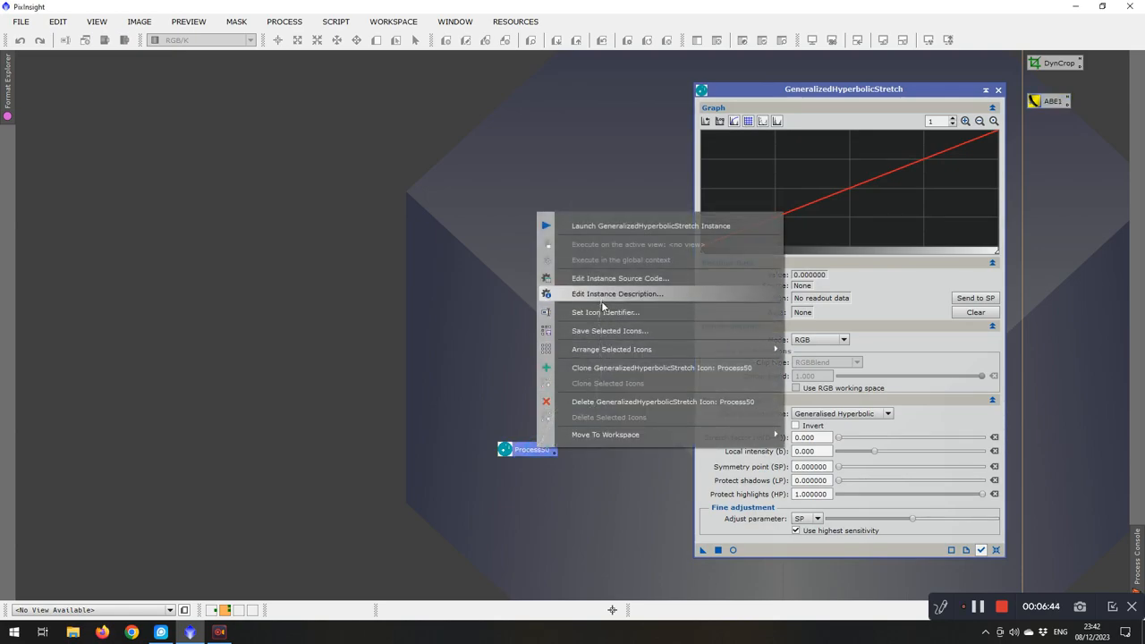
left_click(605, 311)
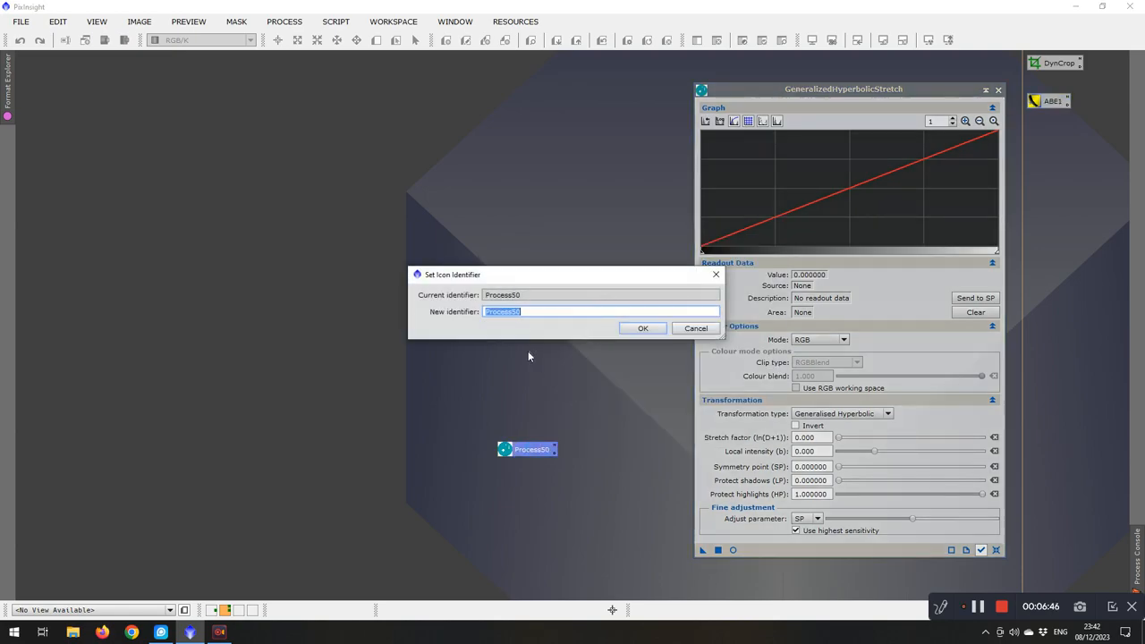
type("GHS1")
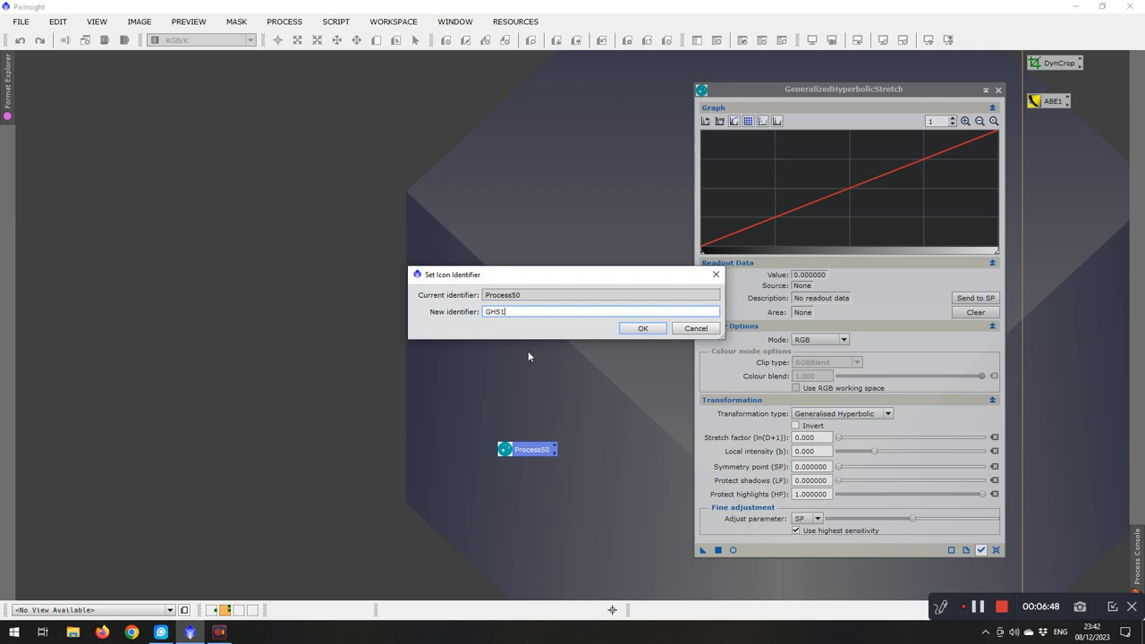
left_click(643, 329)
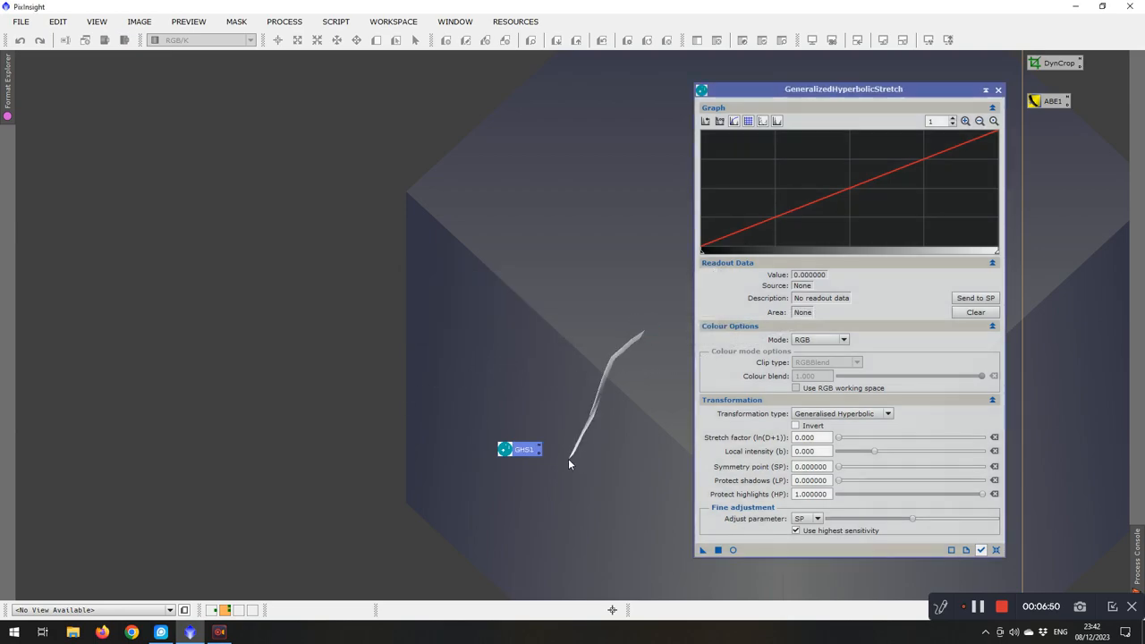
left_click_drag(523, 449, 1081, 143)
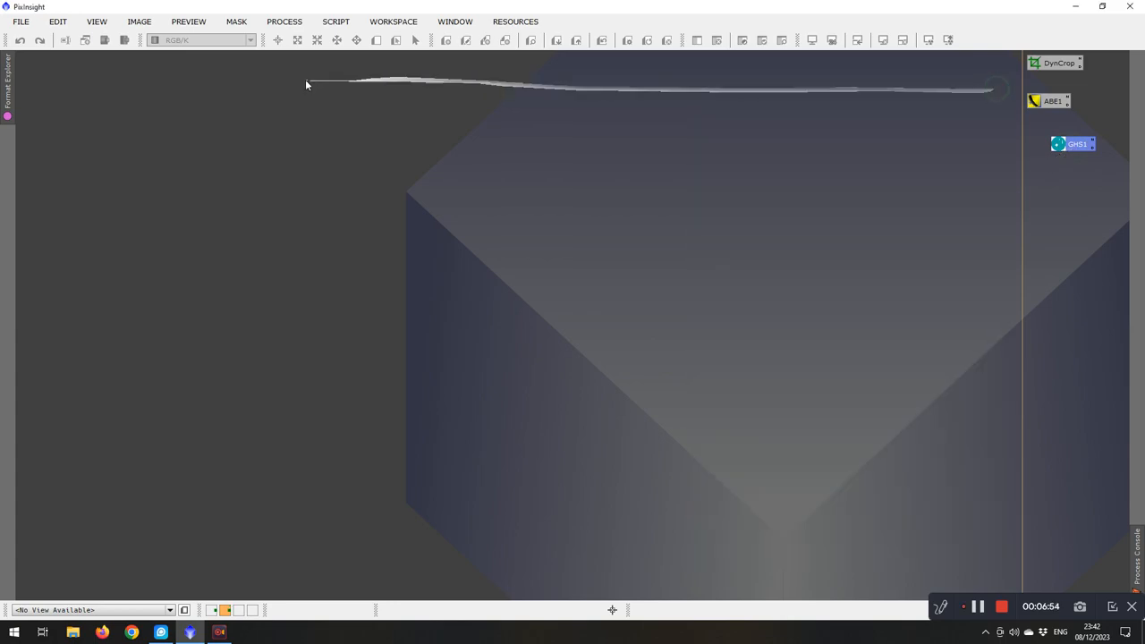
left_click(285, 22)
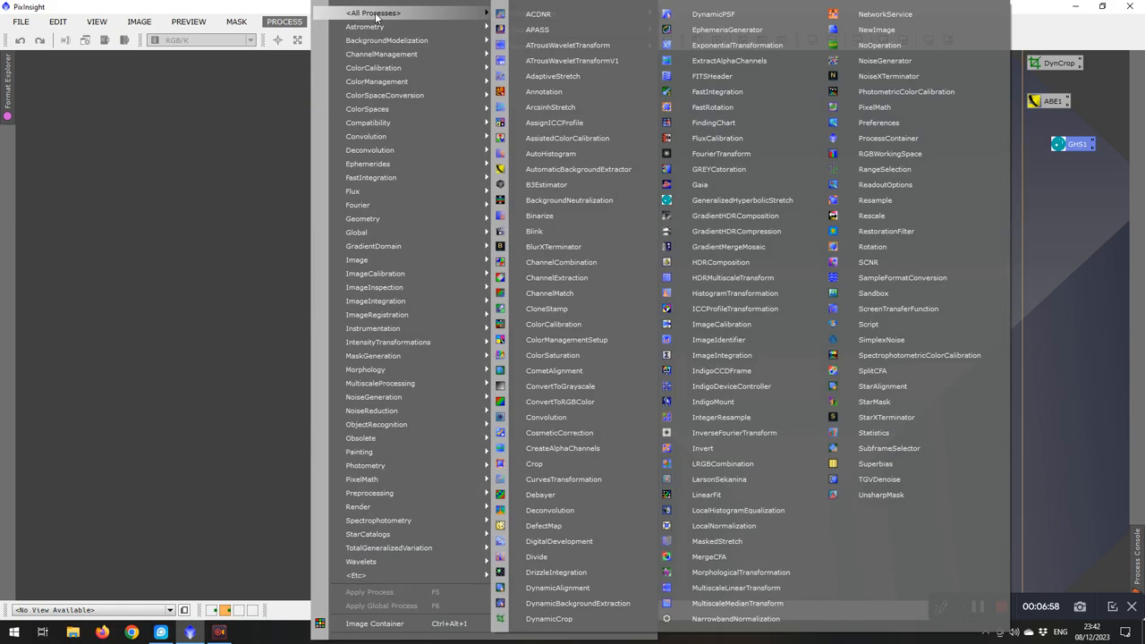
mouse_move(719, 480)
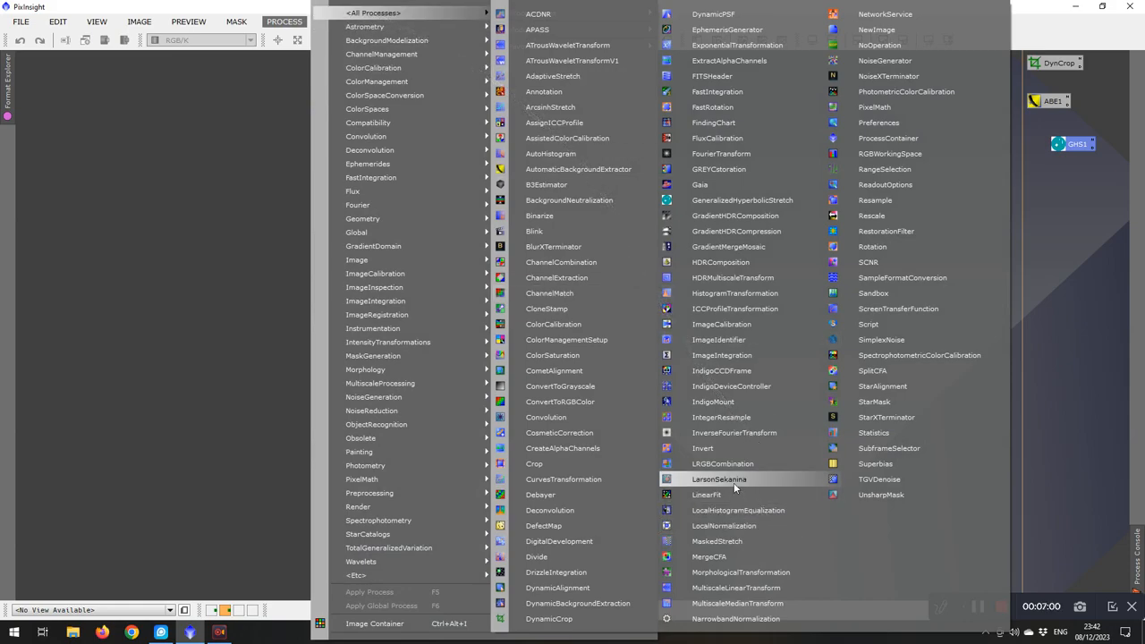
Step: Create an LRGBCombination icon named LRGB, dock it below GHS1, and close its window
left_click(723, 463)
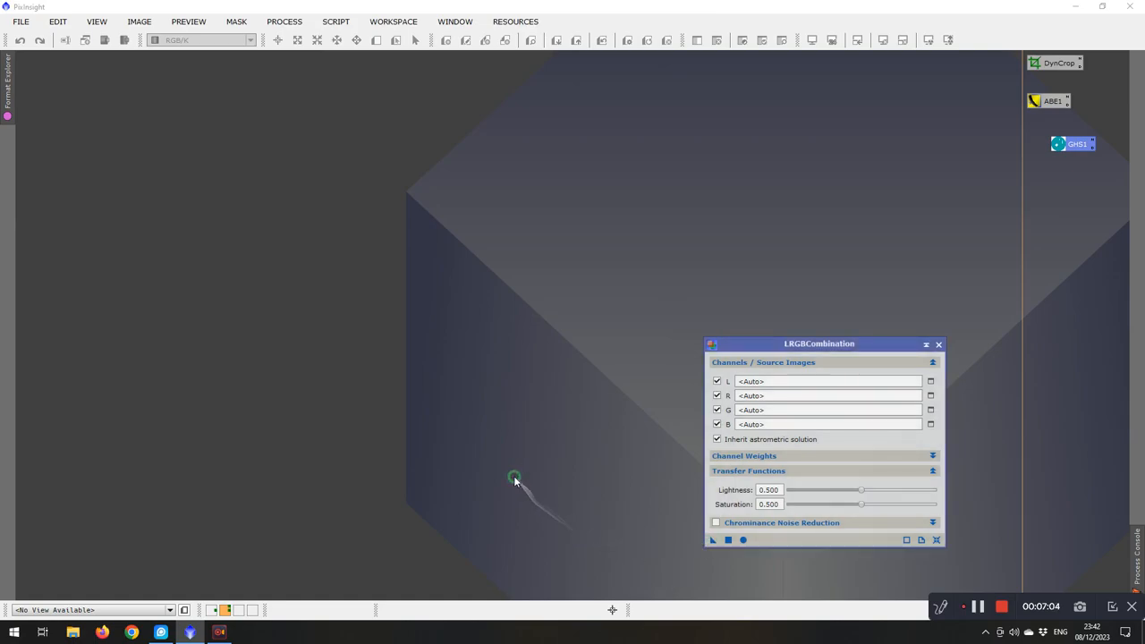
right_click(537, 478)
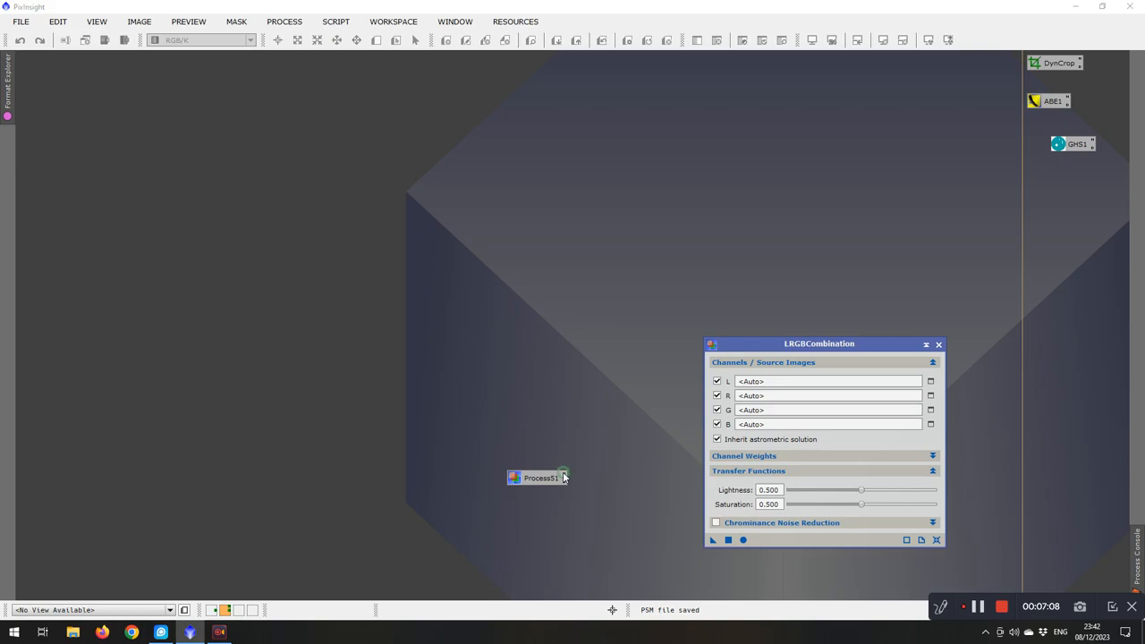
double_click(536, 476)
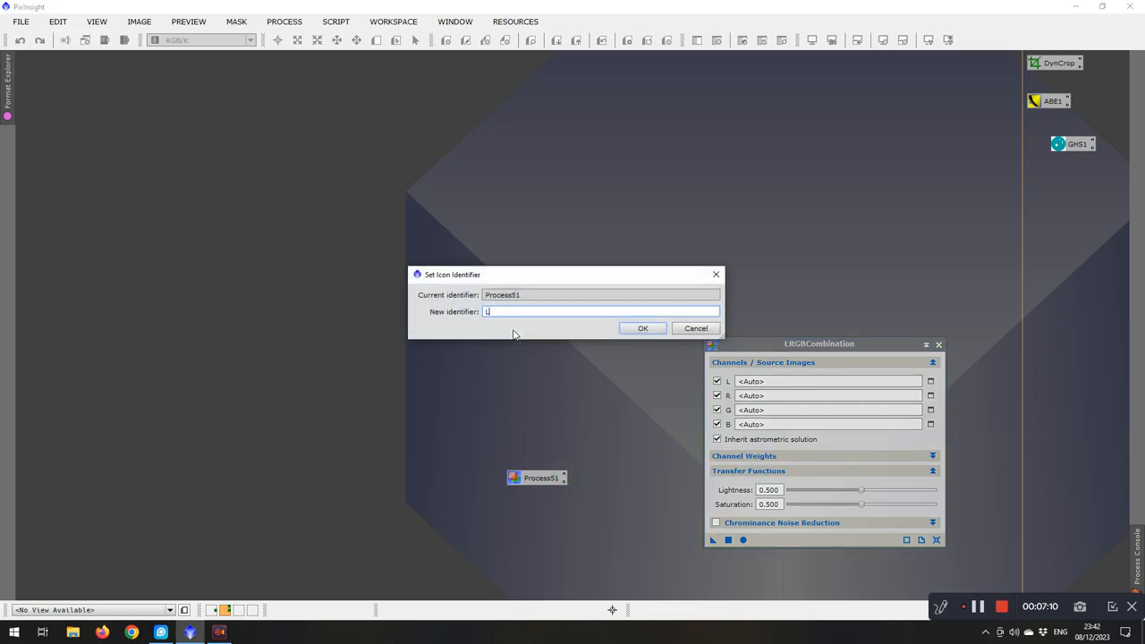
type("RGB")
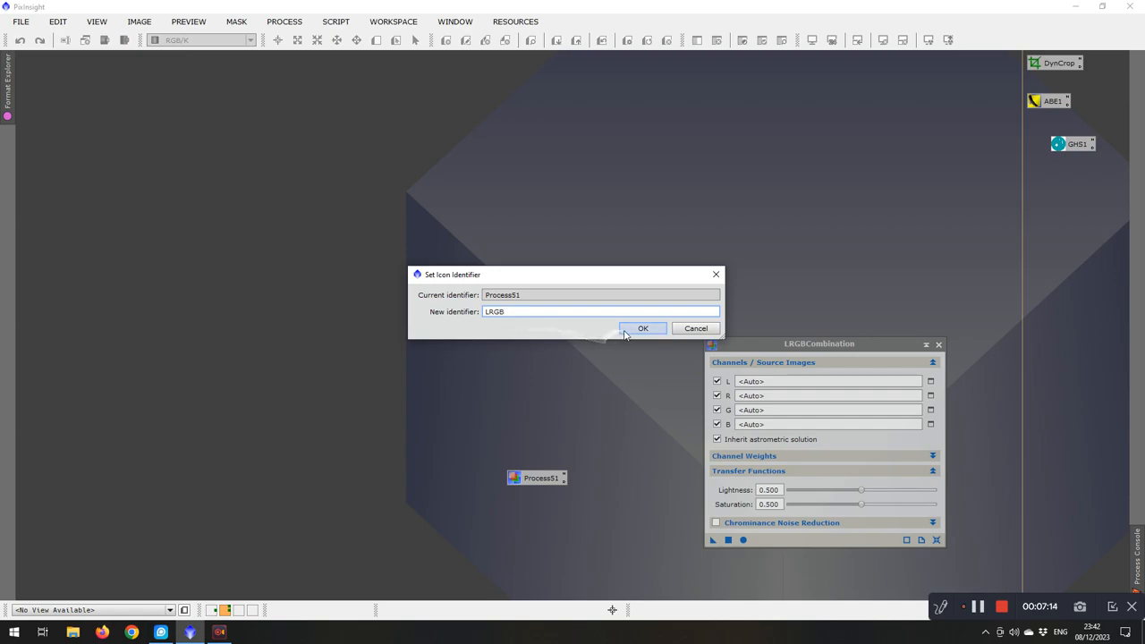
left_click(643, 330)
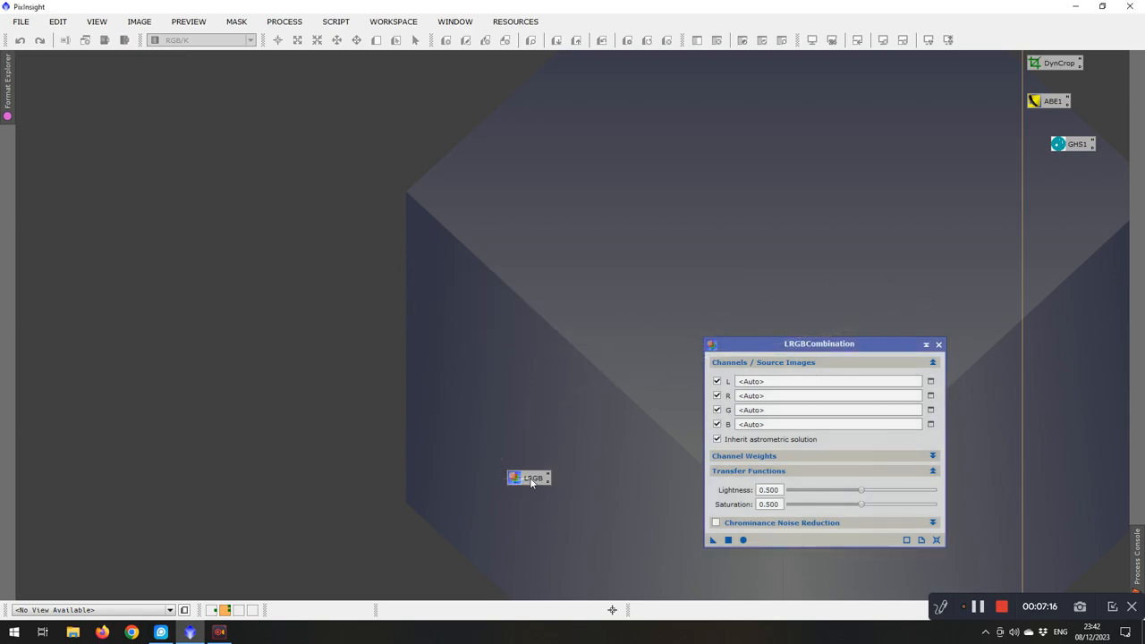
left_click_drag(528, 478, 1072, 225)
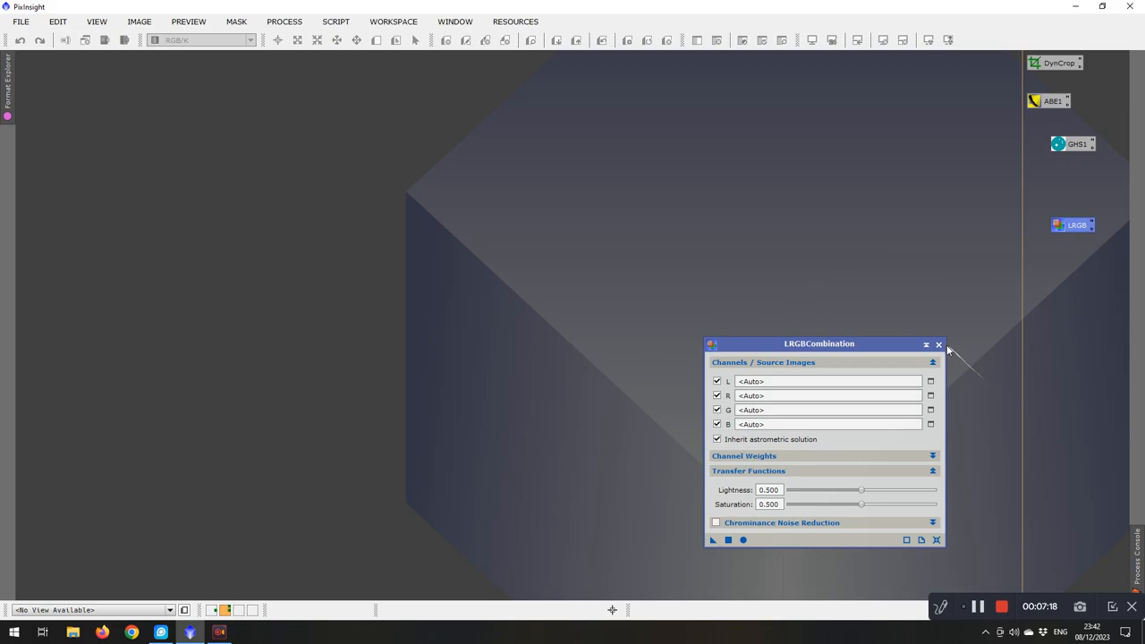
left_click(938, 344)
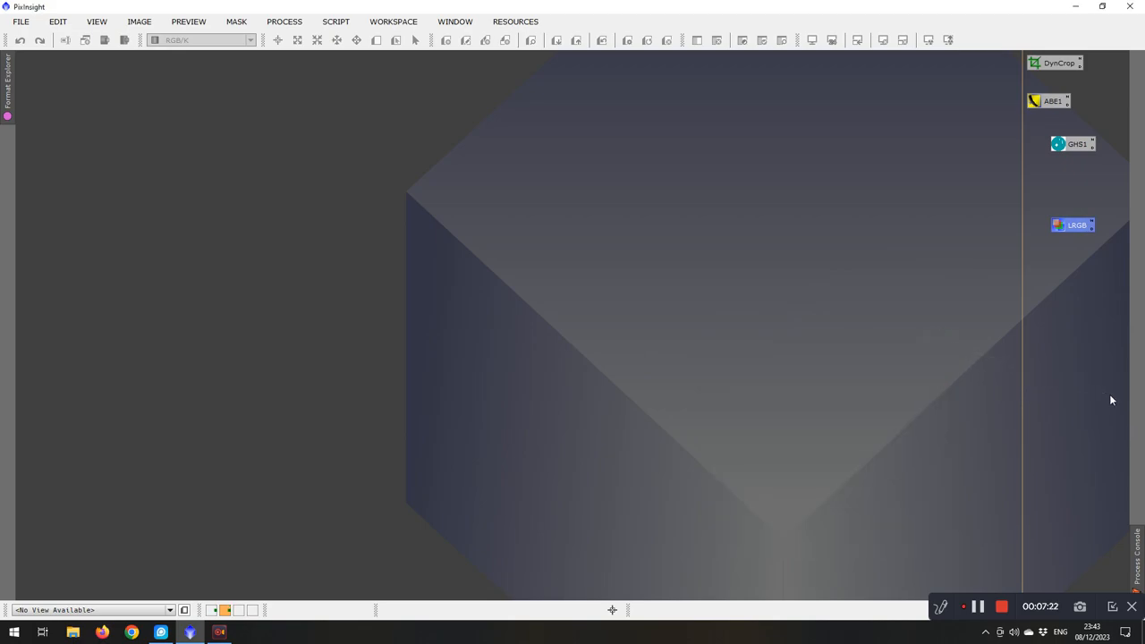
mouse_move(1049, 312)
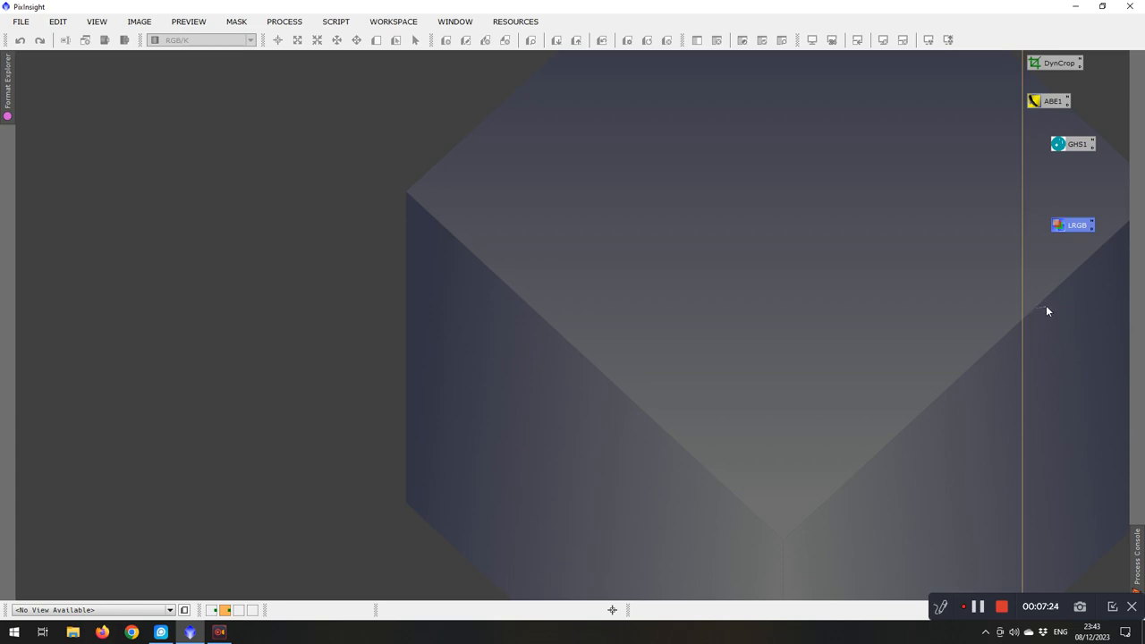
mouse_move(1052, 348)
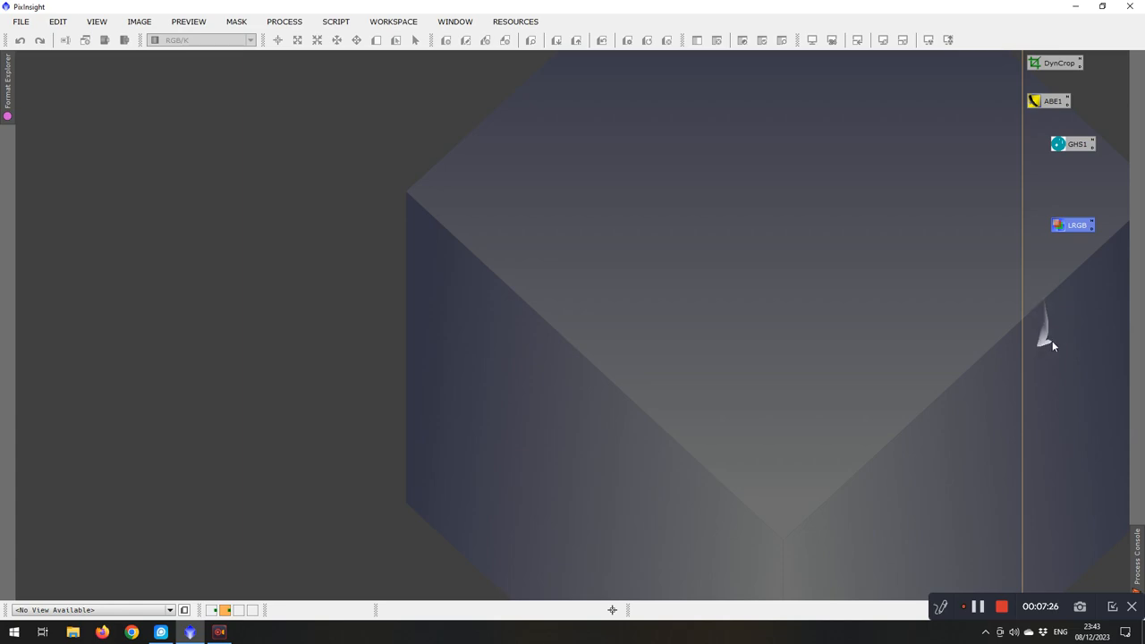
mouse_move(1054, 347)
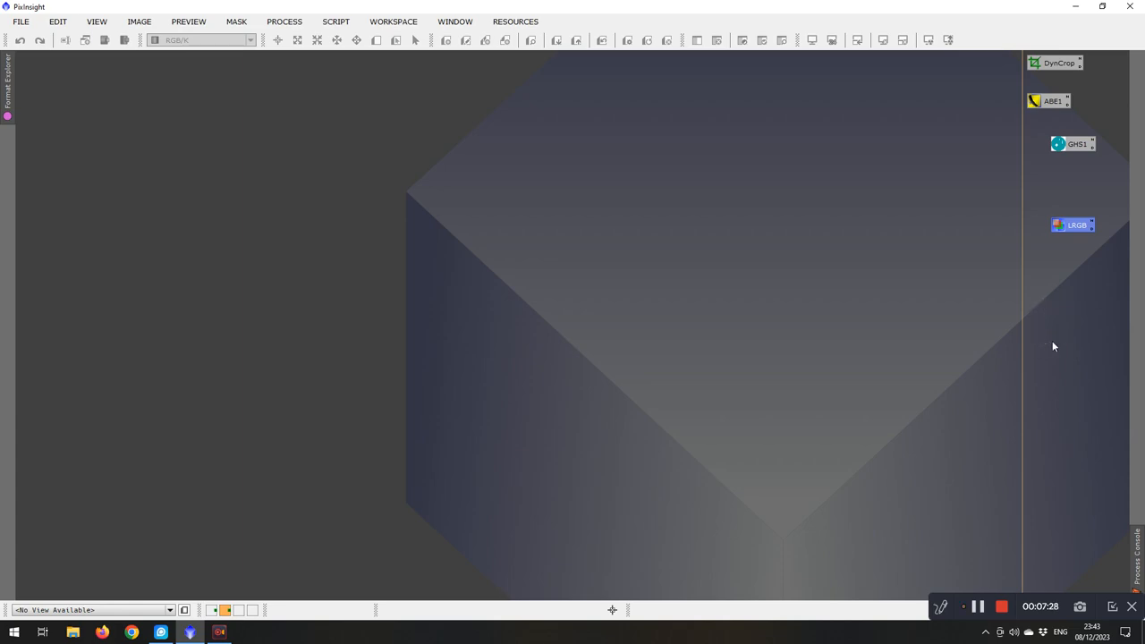
mouse_move(1023, 319)
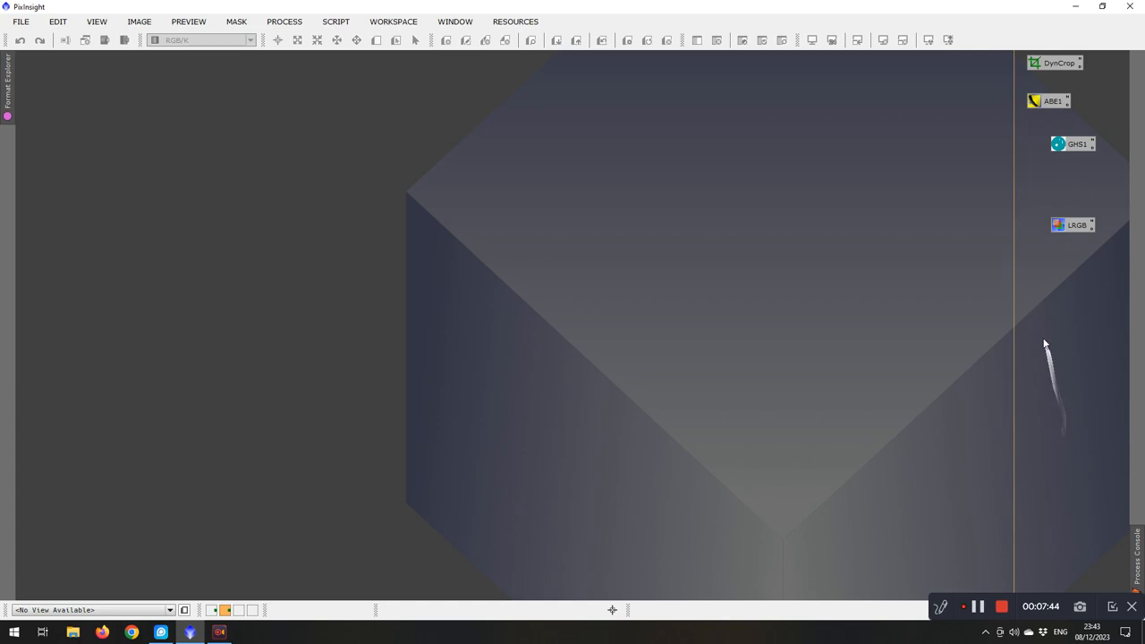
mouse_move(1049, 462)
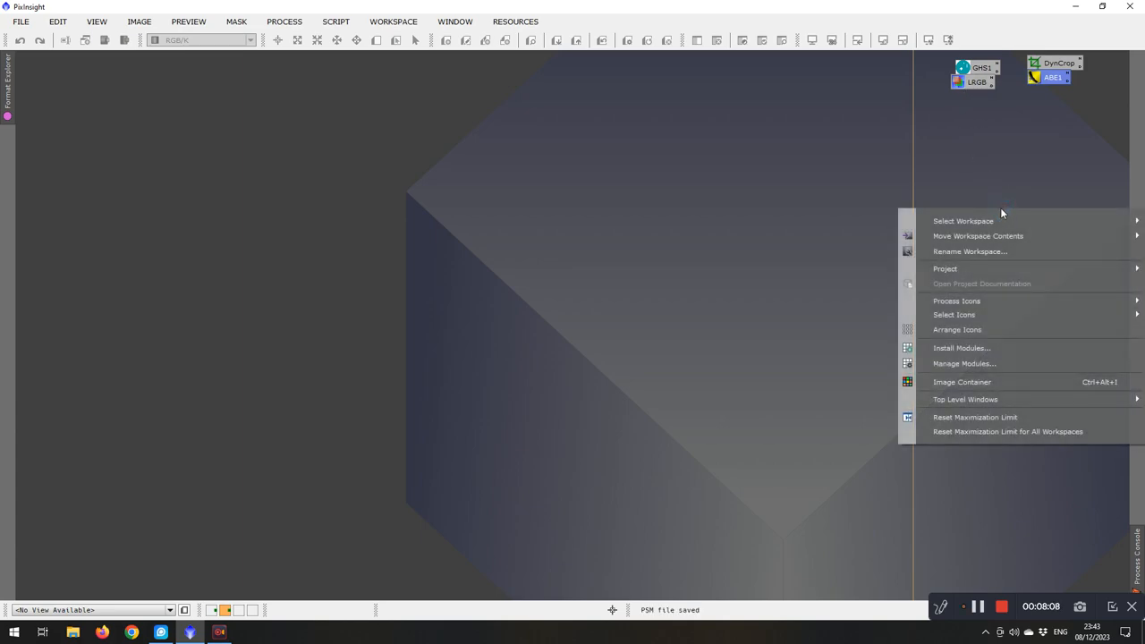
mouse_move(956, 329)
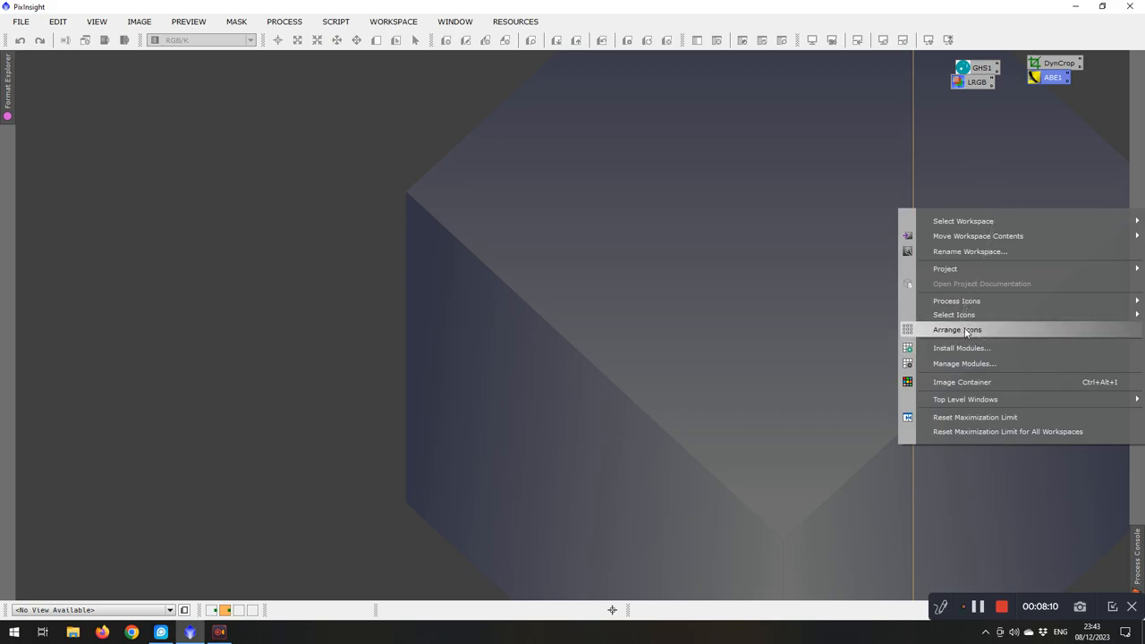
Step: Auto-arrange the icons, move GHS1 below ABE1 and close the gaps under DynCrop and ABE1
left_click(957, 329)
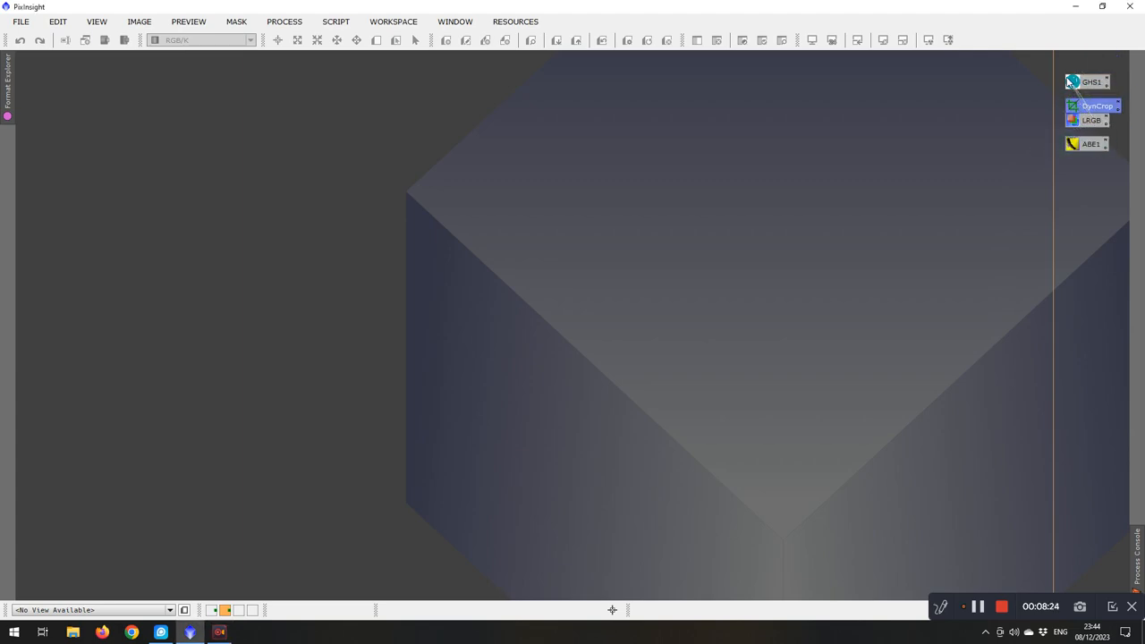
left_click_drag(1088, 82, 1092, 172)
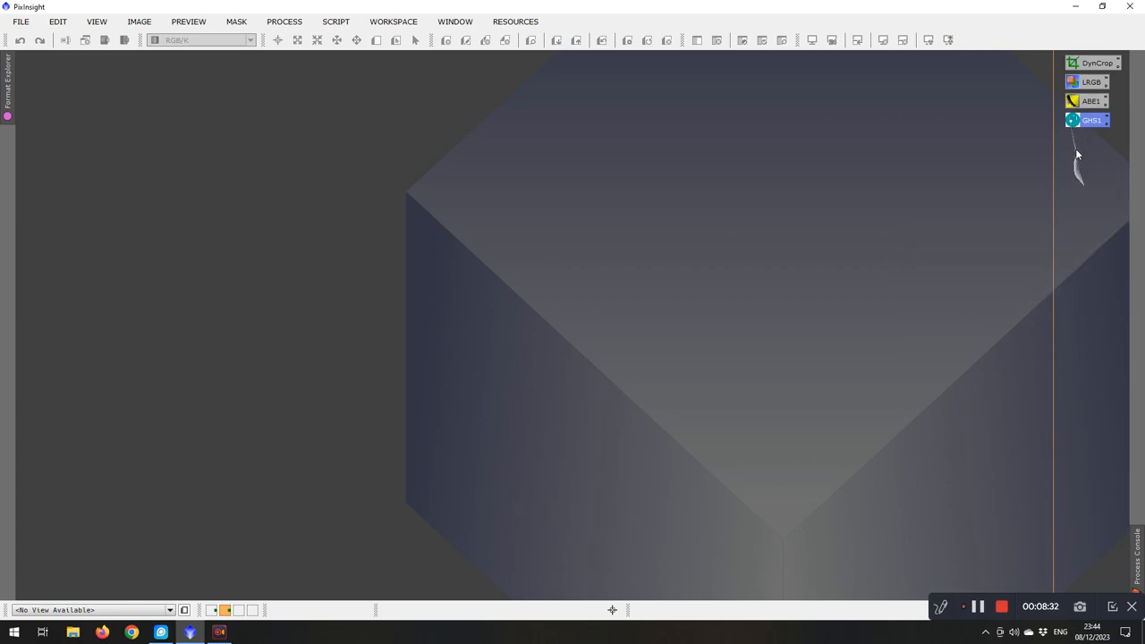
mouse_move(1053, 181)
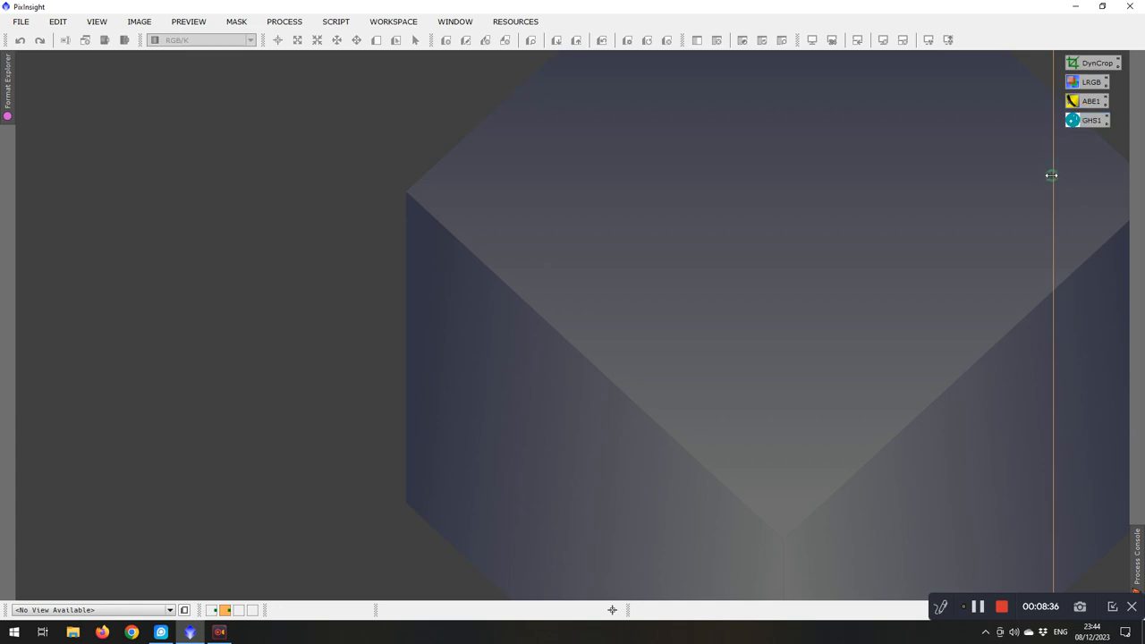
mouse_move(1038, 144)
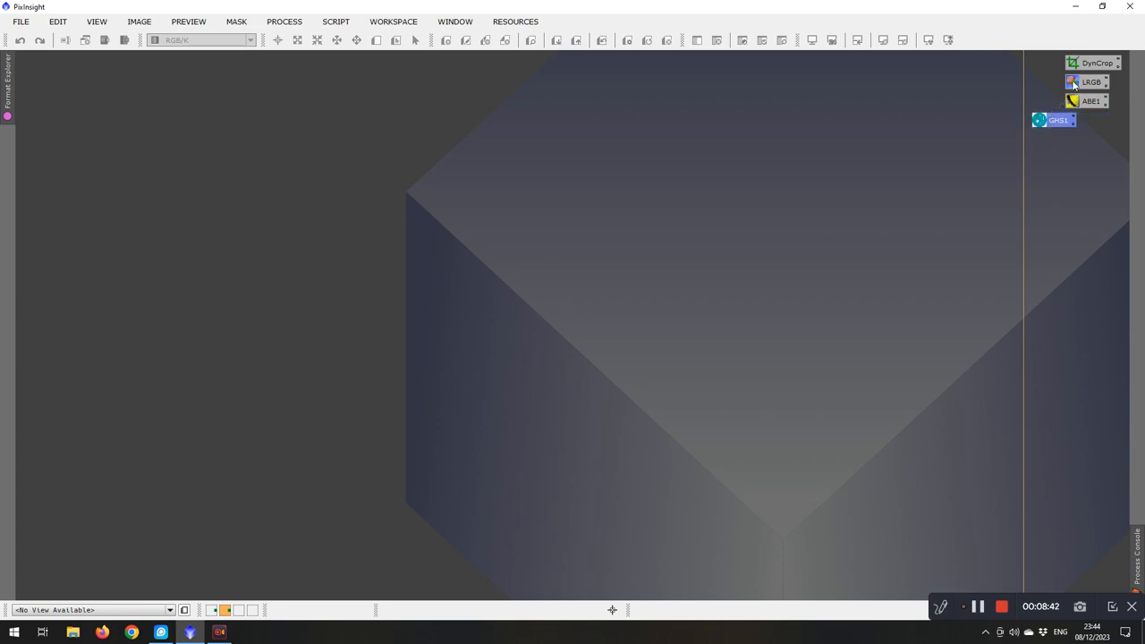
left_click(1055, 83)
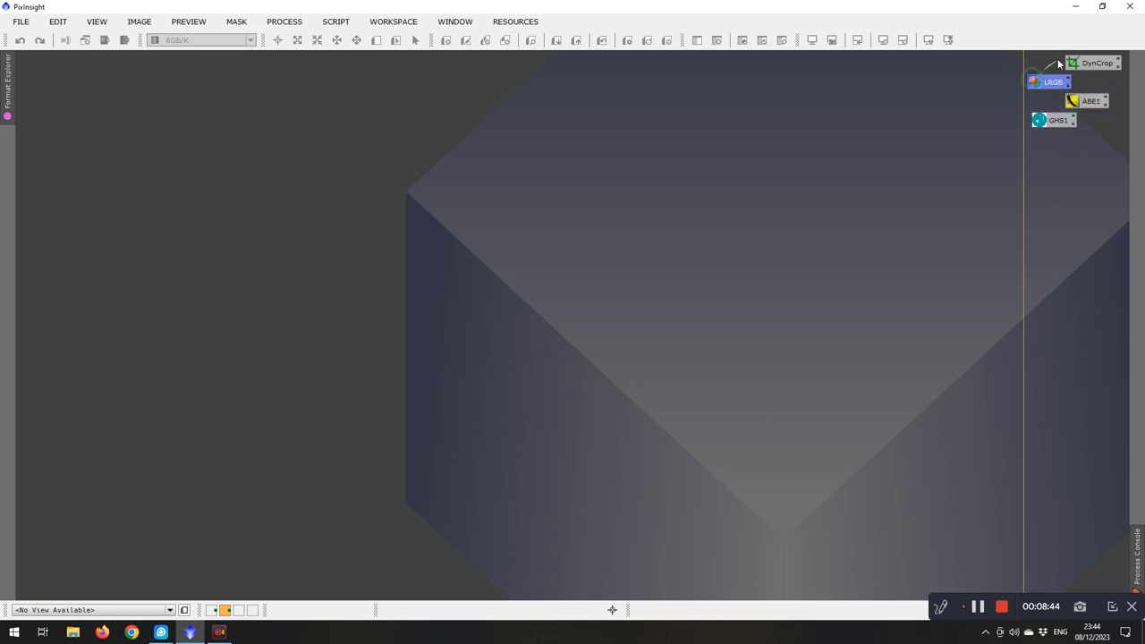
left_click(1060, 63)
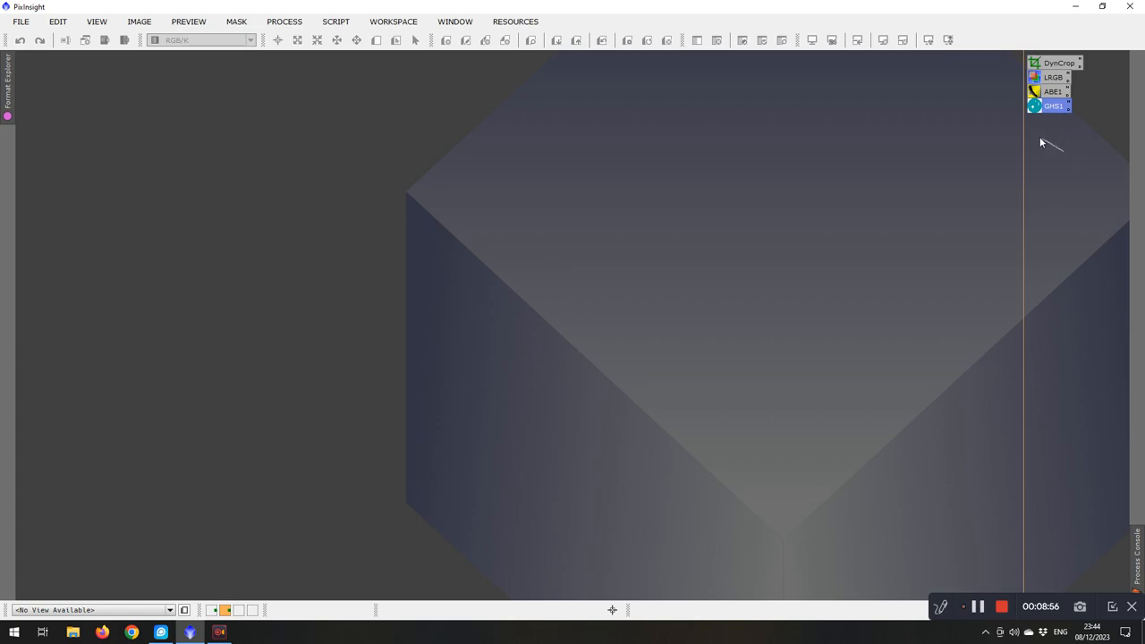
Step: Reach the Process Icons commands from the Process menu to save the icon set
left_click(285, 21)
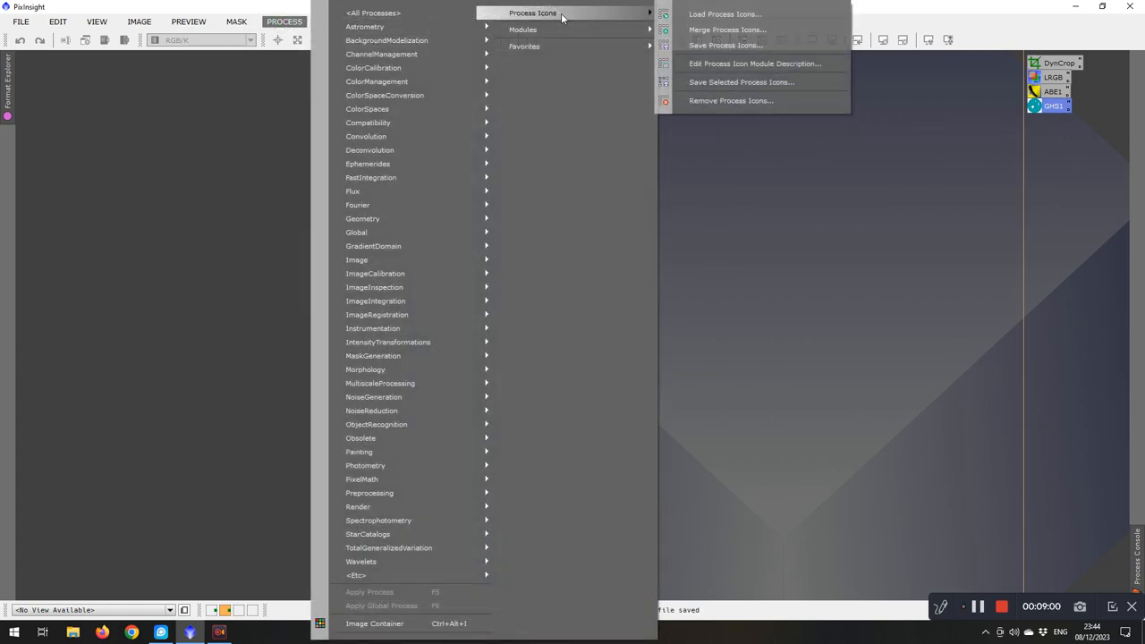
mouse_move(725, 45)
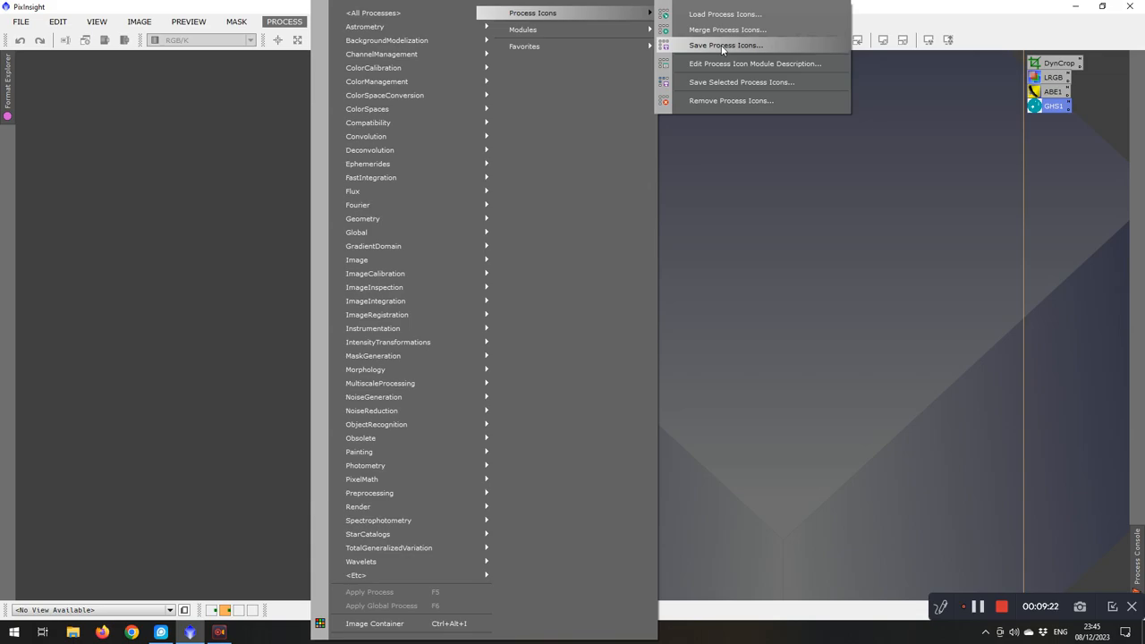
mouse_move(727, 50)
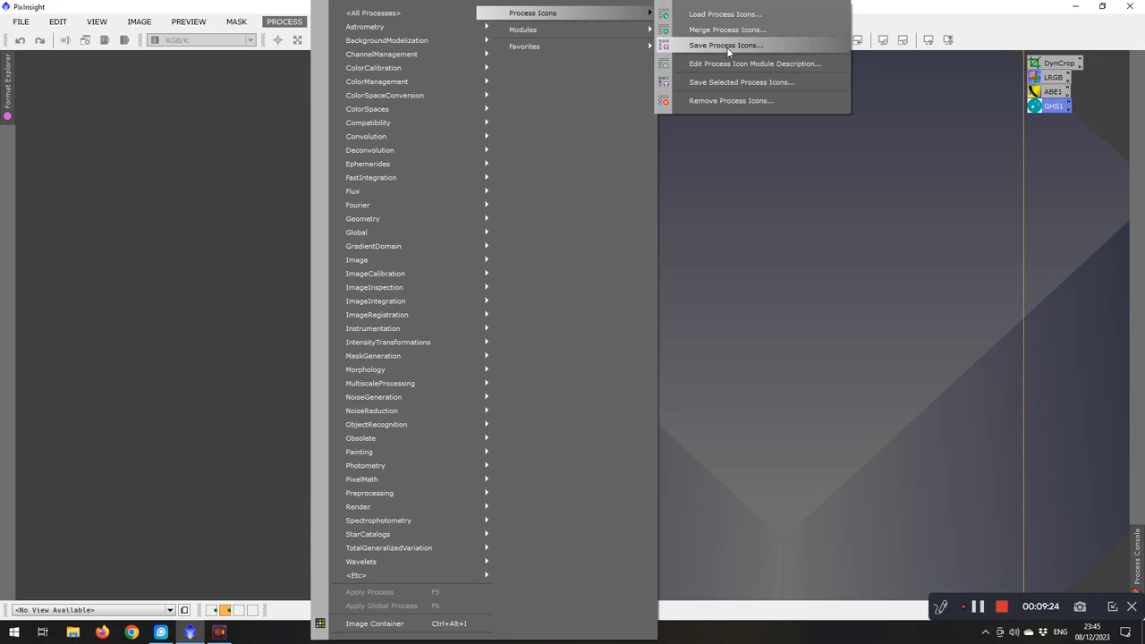
mouse_move(365, 27)
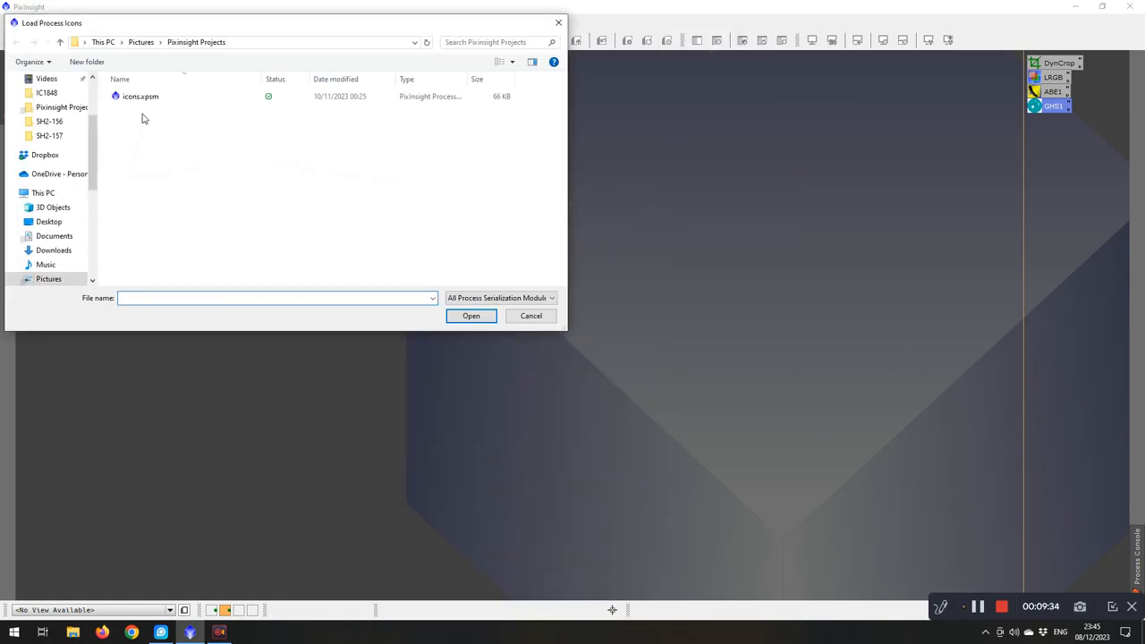
Step: Load icons.xpsm and confirm discarding the current workspace icons
left_click(140, 96)
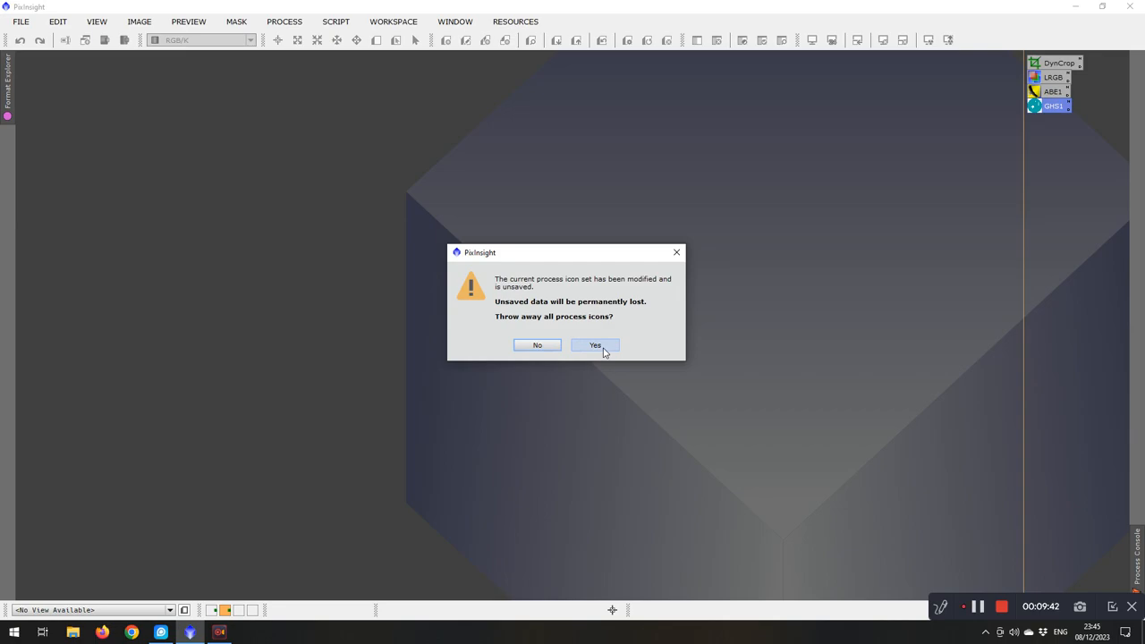
left_click(594, 345)
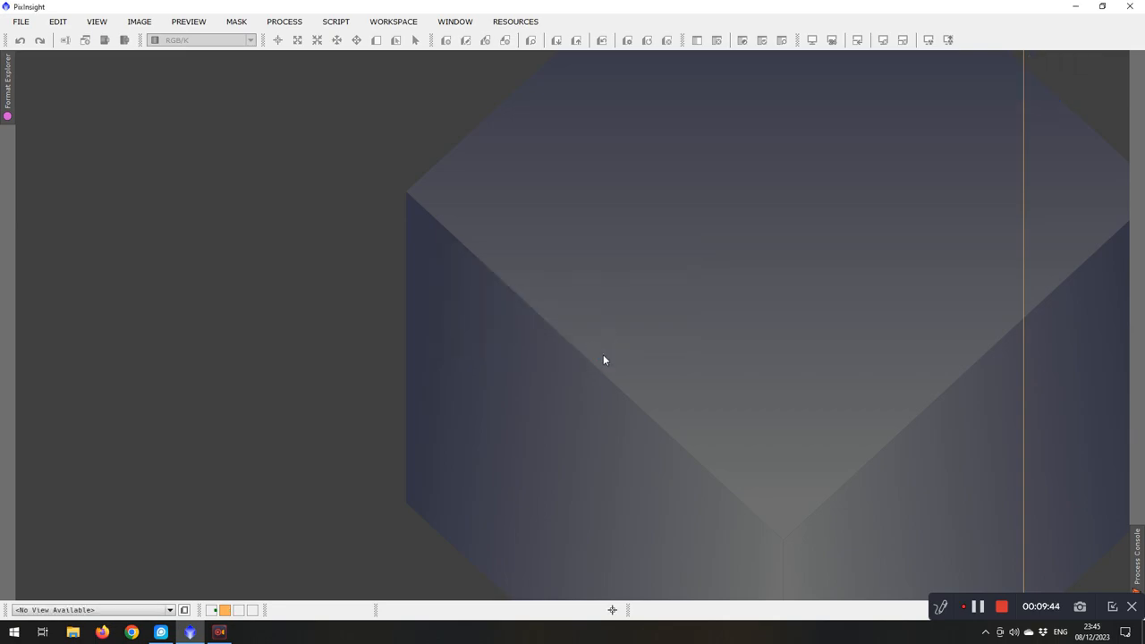
mouse_move(688, 288)
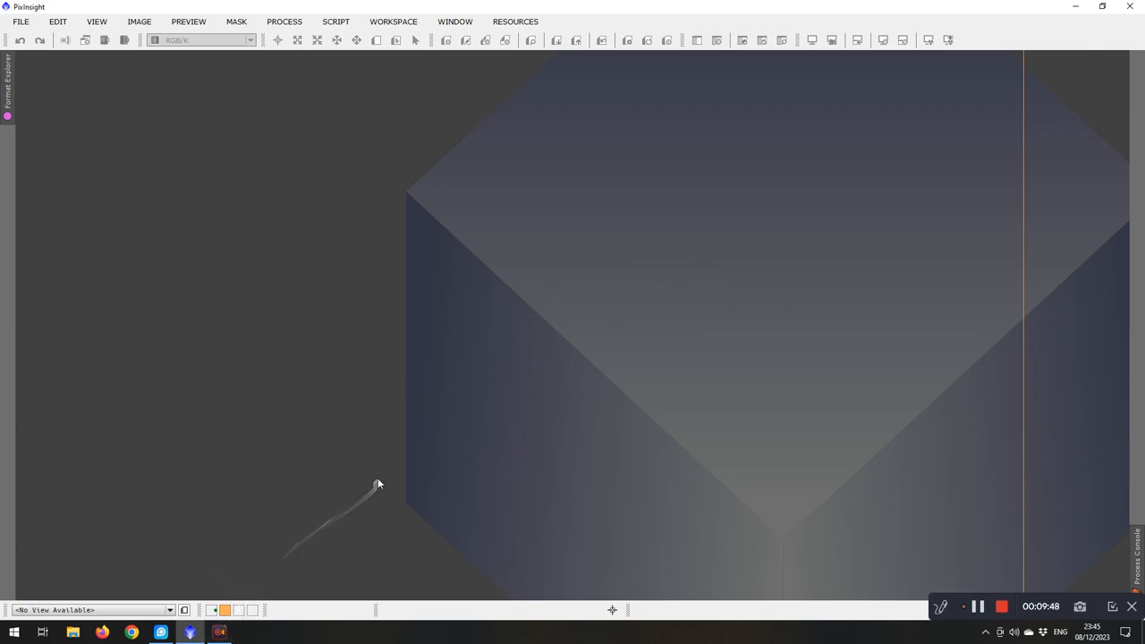
mouse_move(195, 609)
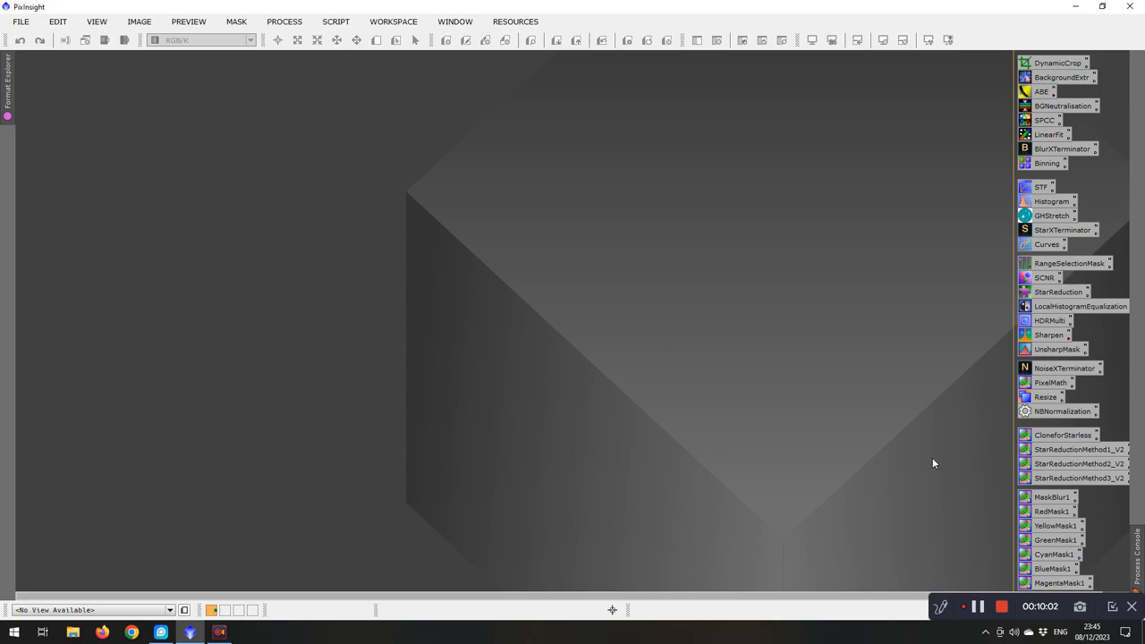
mouse_move(927, 465)
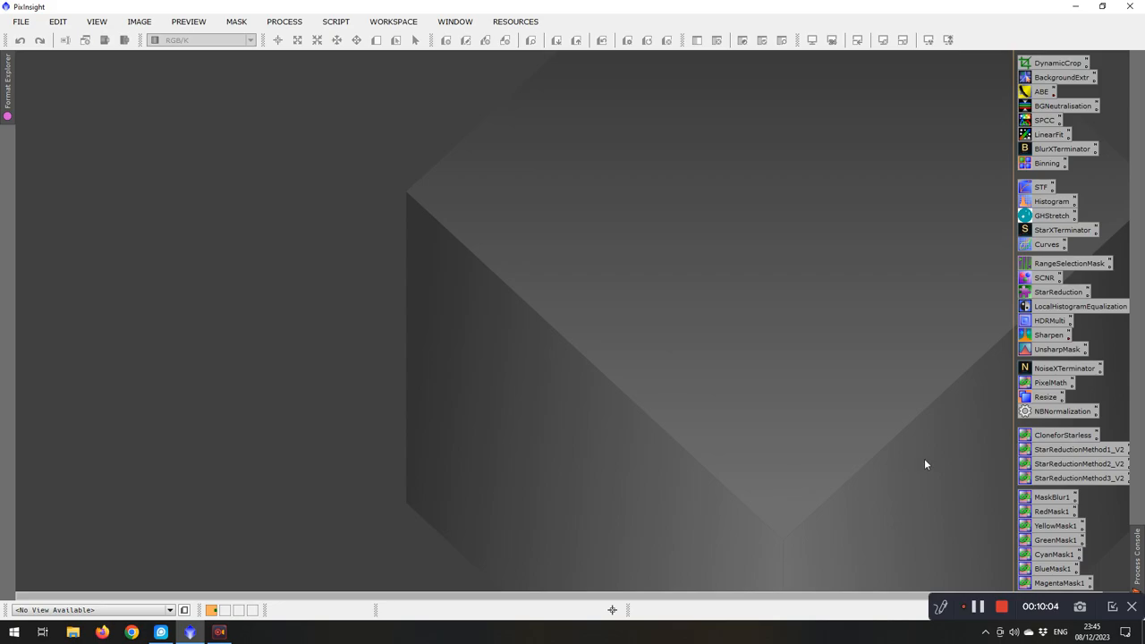